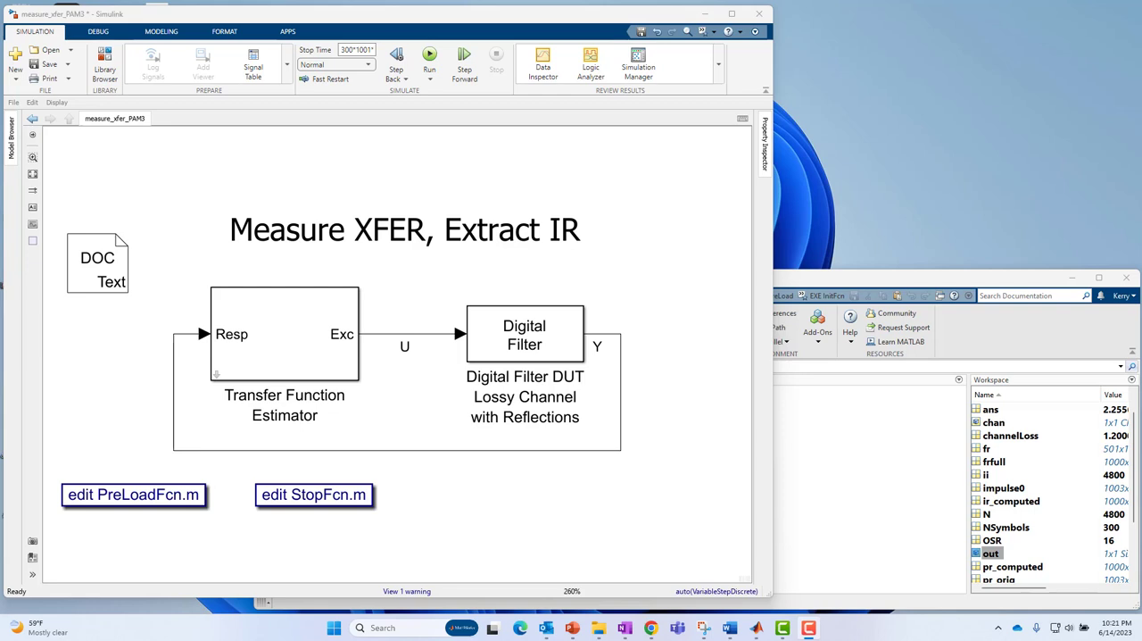
mouse_move(194, 118)
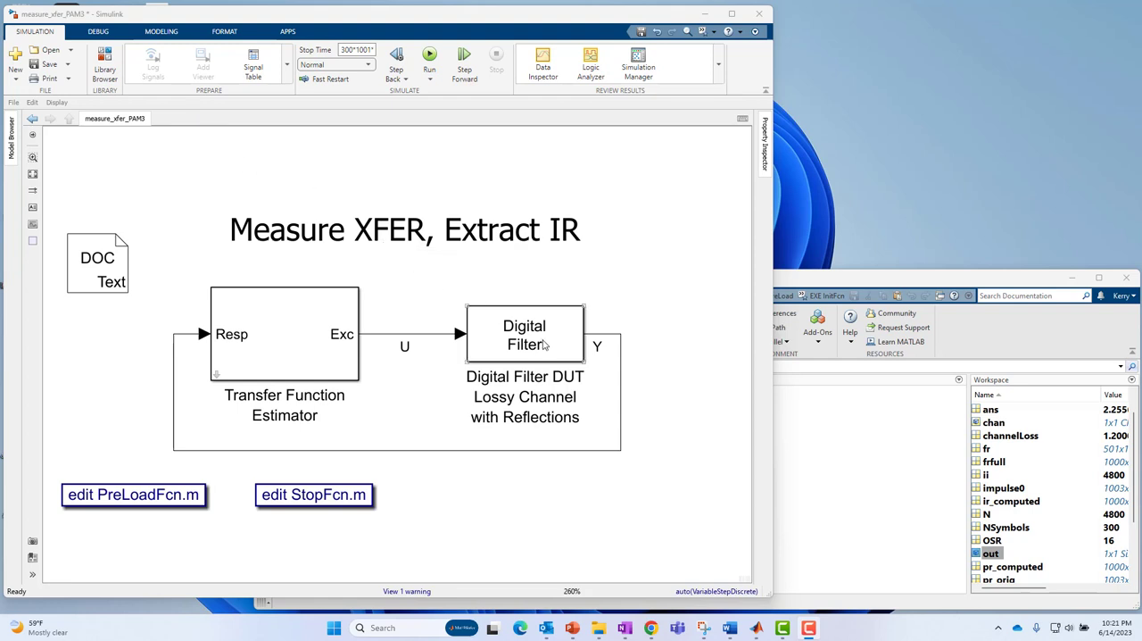
- Highlight the 'Measure XFER, Extract IR' title annotation on the top-level model
left_click(403, 228)
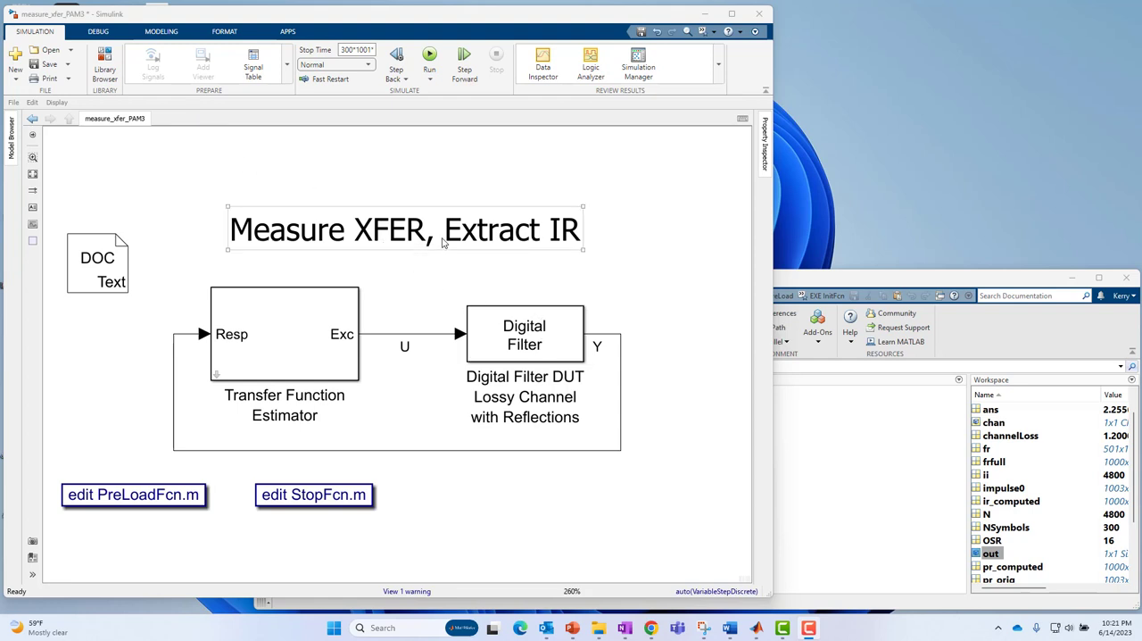
mouse_move(571, 240)
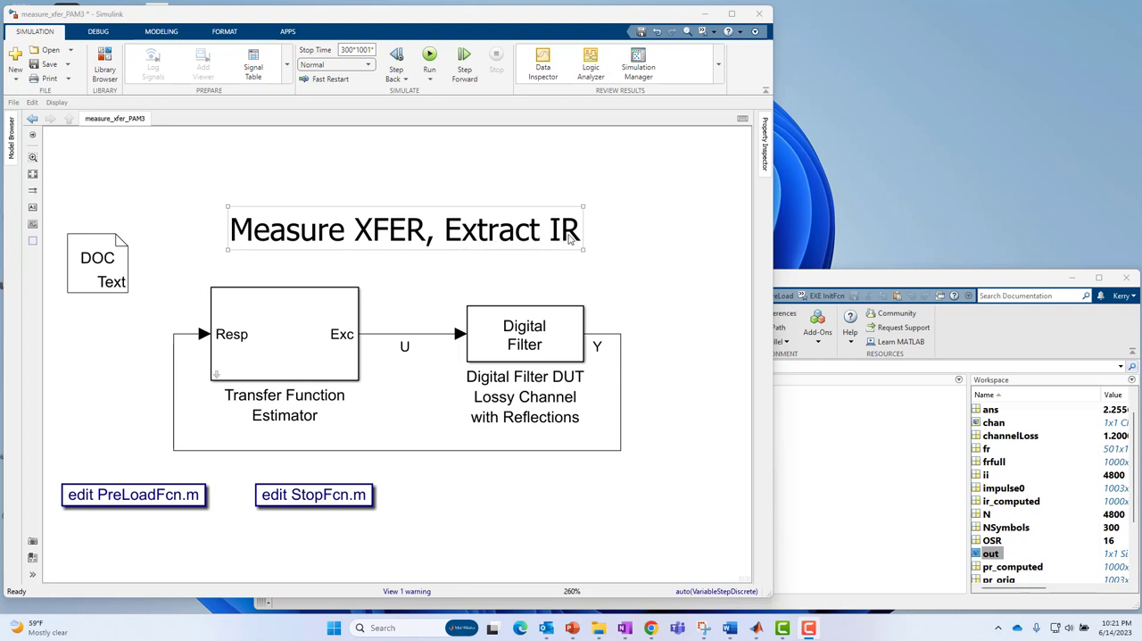
mouse_move(564, 264)
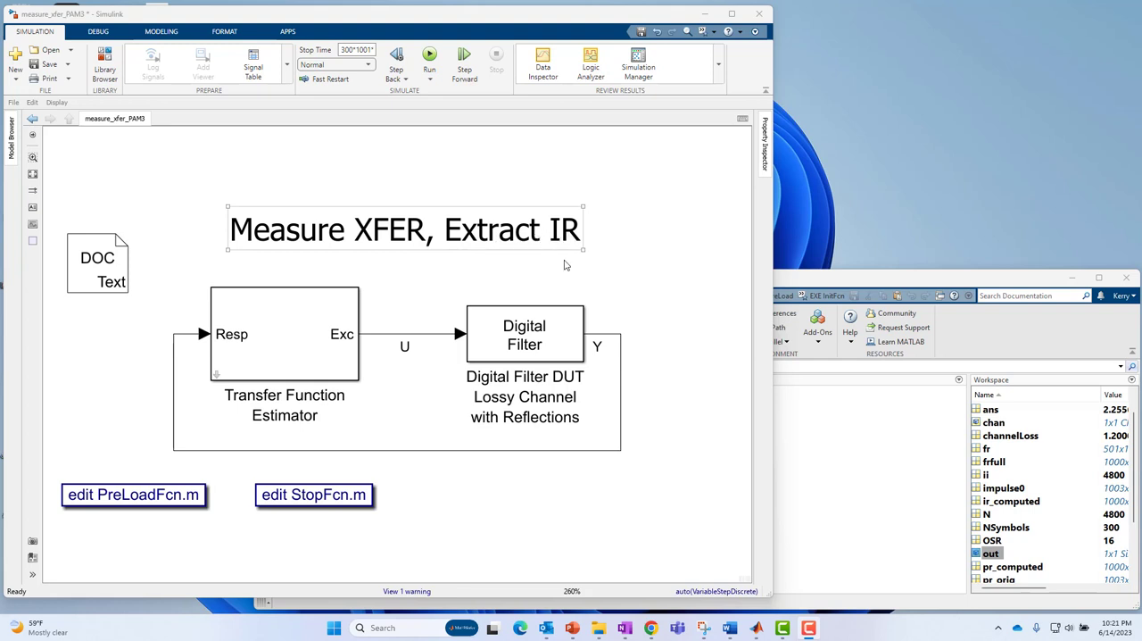
left_click(232, 294)
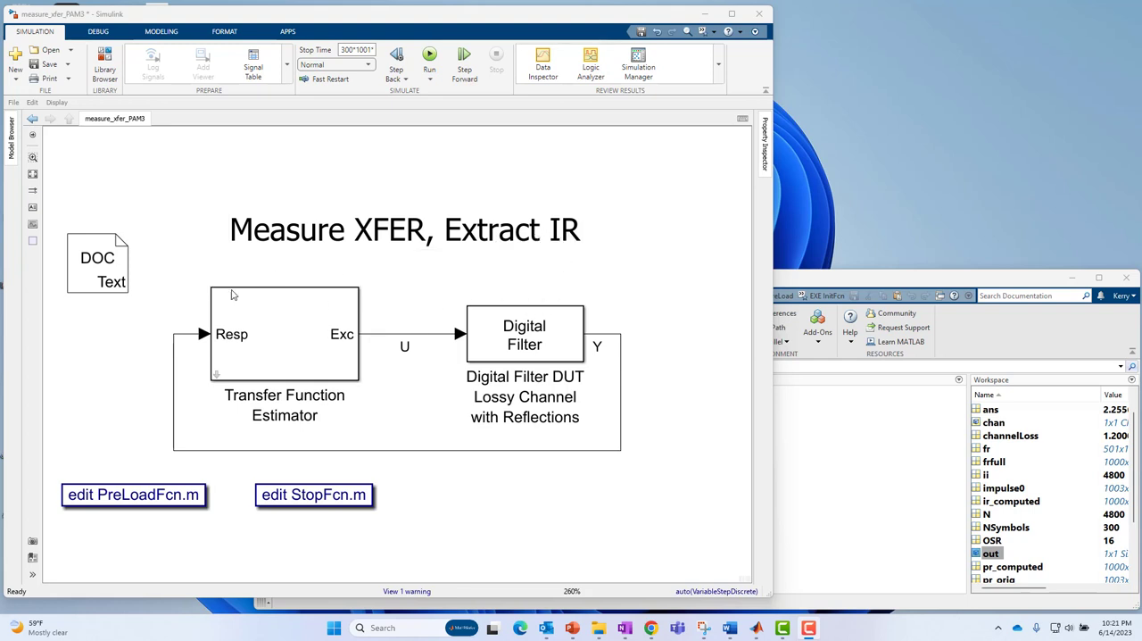
mouse_move(464, 424)
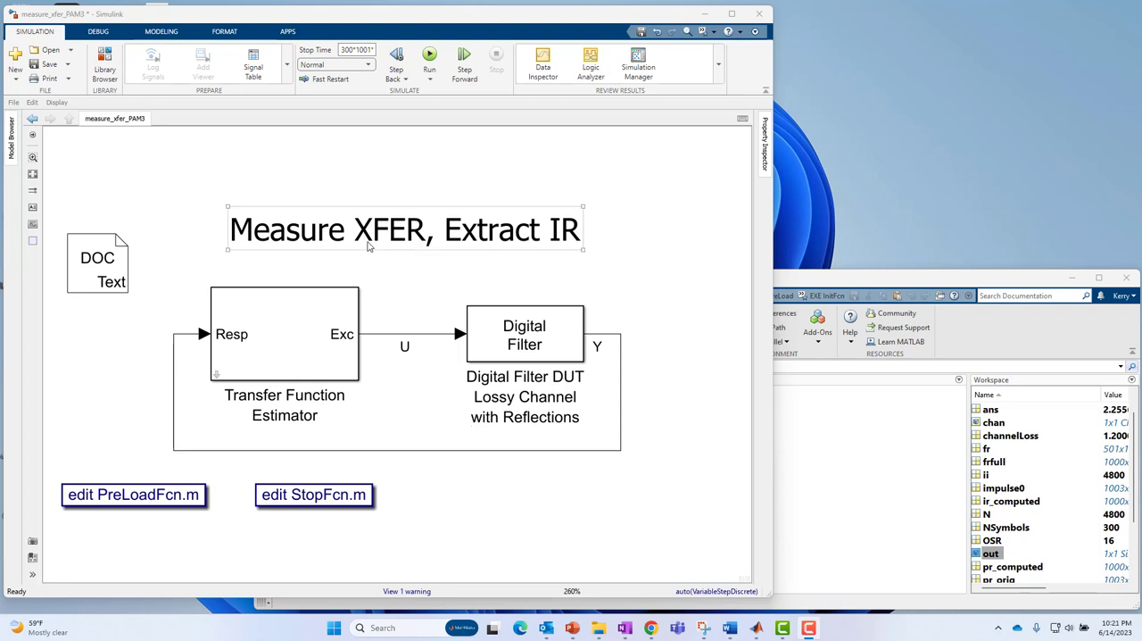
mouse_move(509, 257)
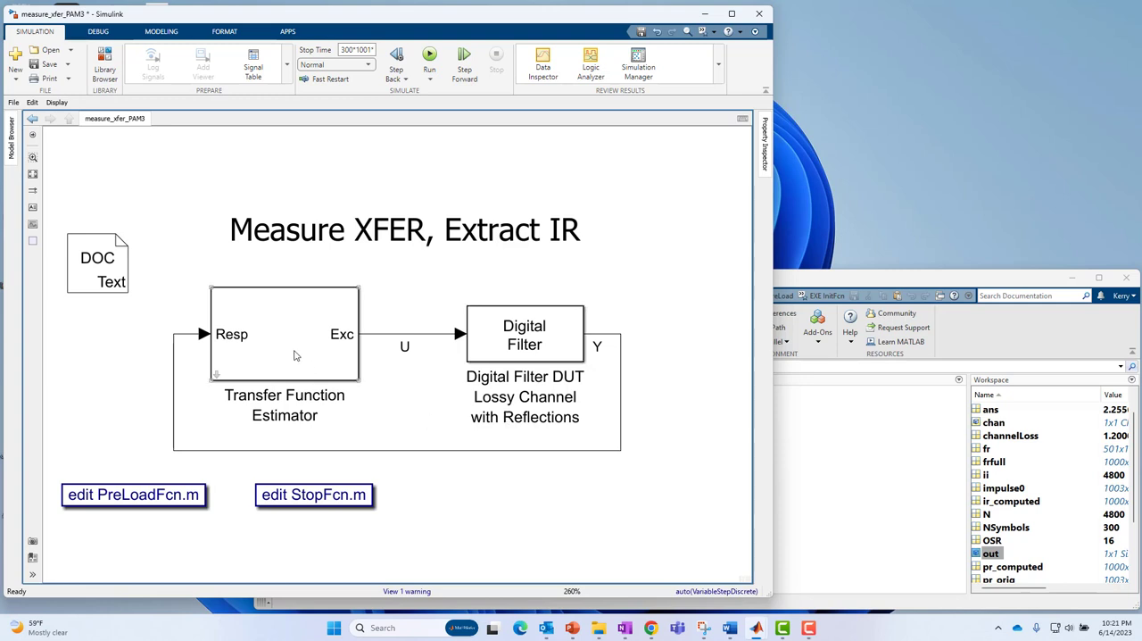
mouse_move(241, 375)
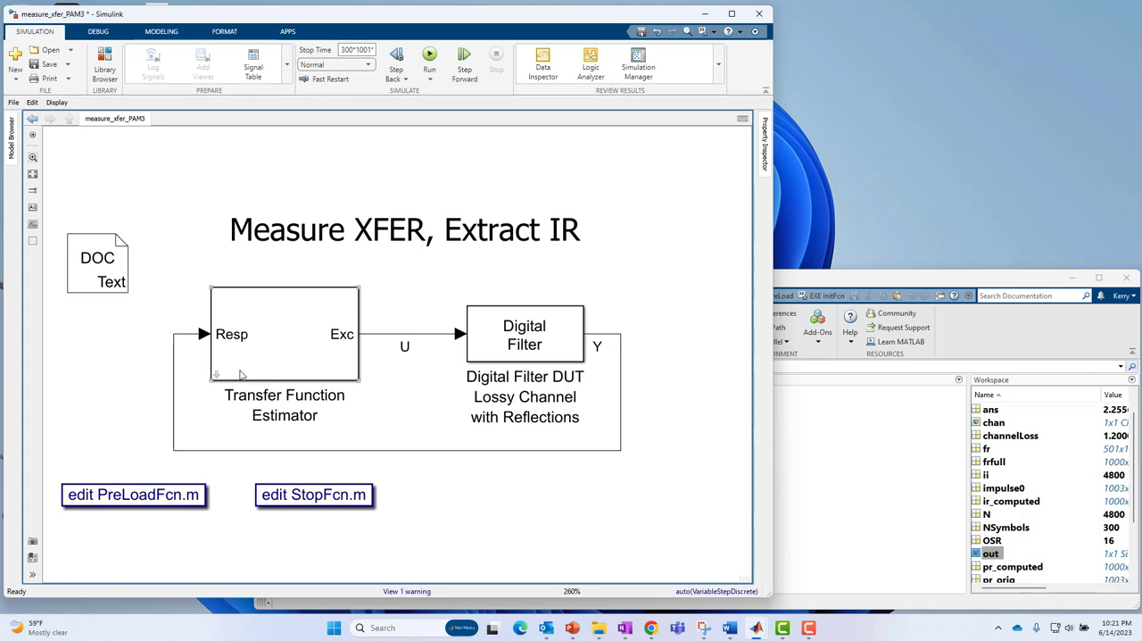
- Enter the Transfer Function Estimator subsystem and highlight its source blocks and Resp signal line
double_click(284, 334)
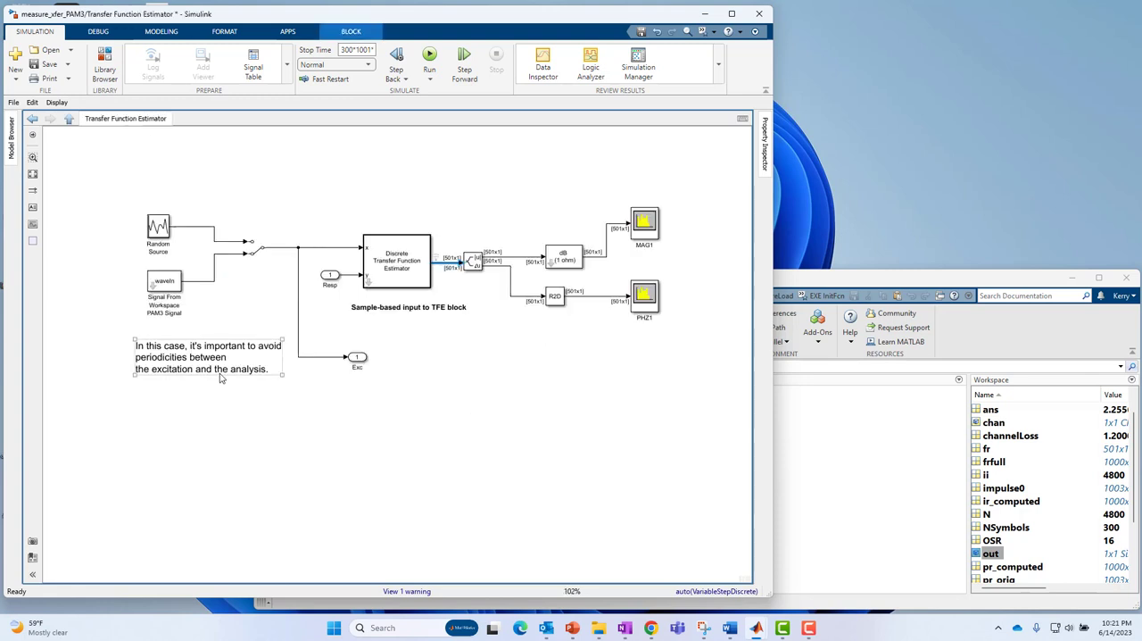
left_click(164, 282)
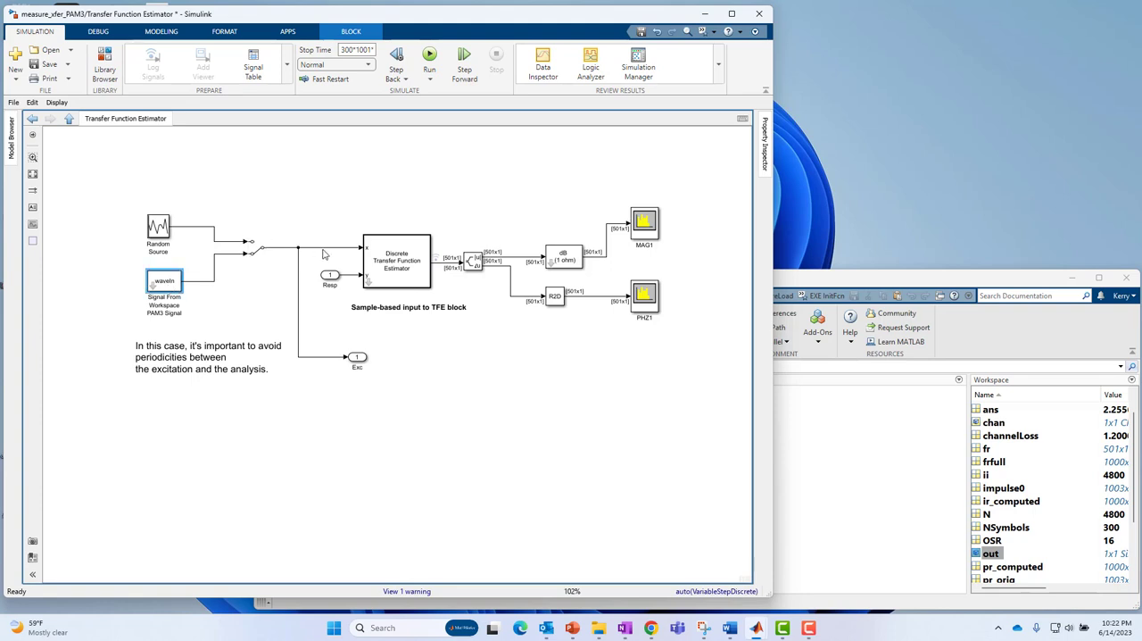
left_click(396, 261)
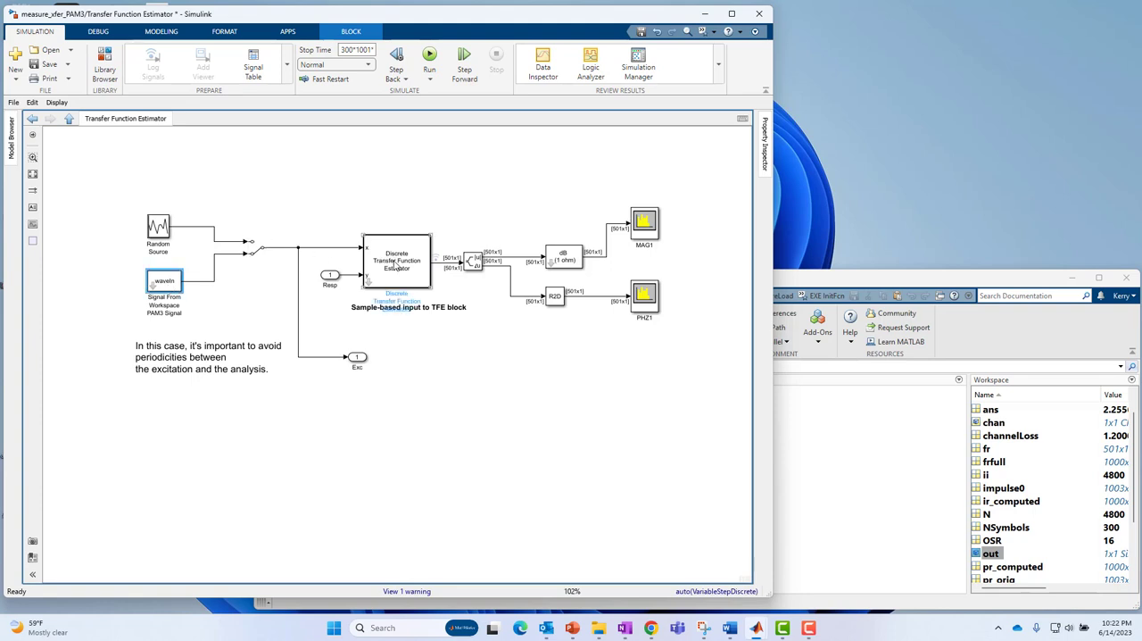
left_click(321, 246)
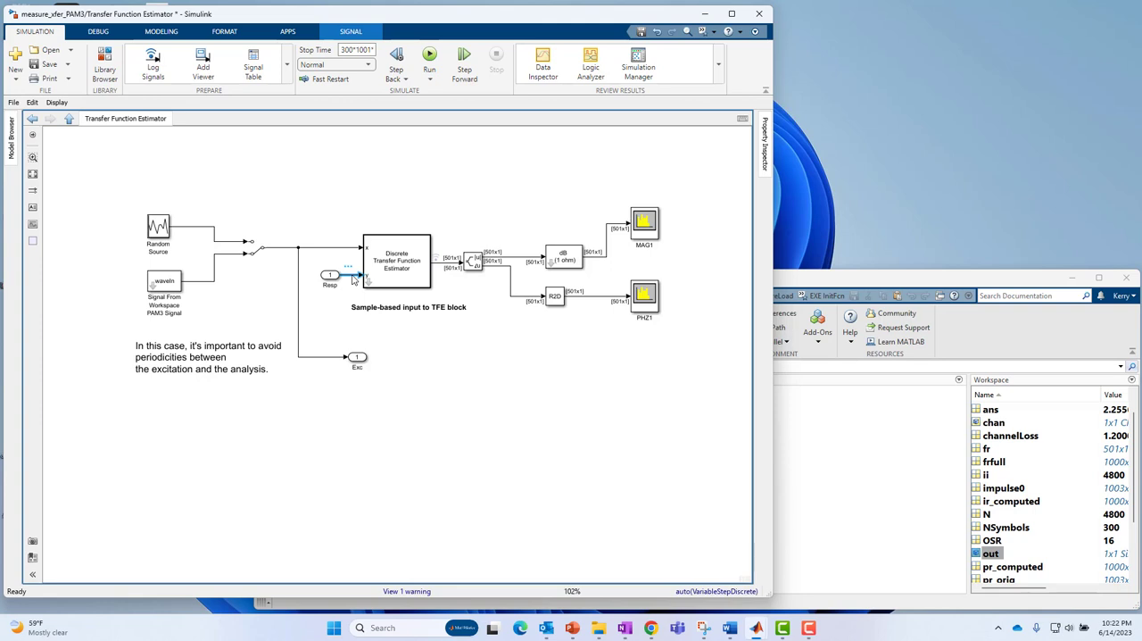
mouse_move(312, 200)
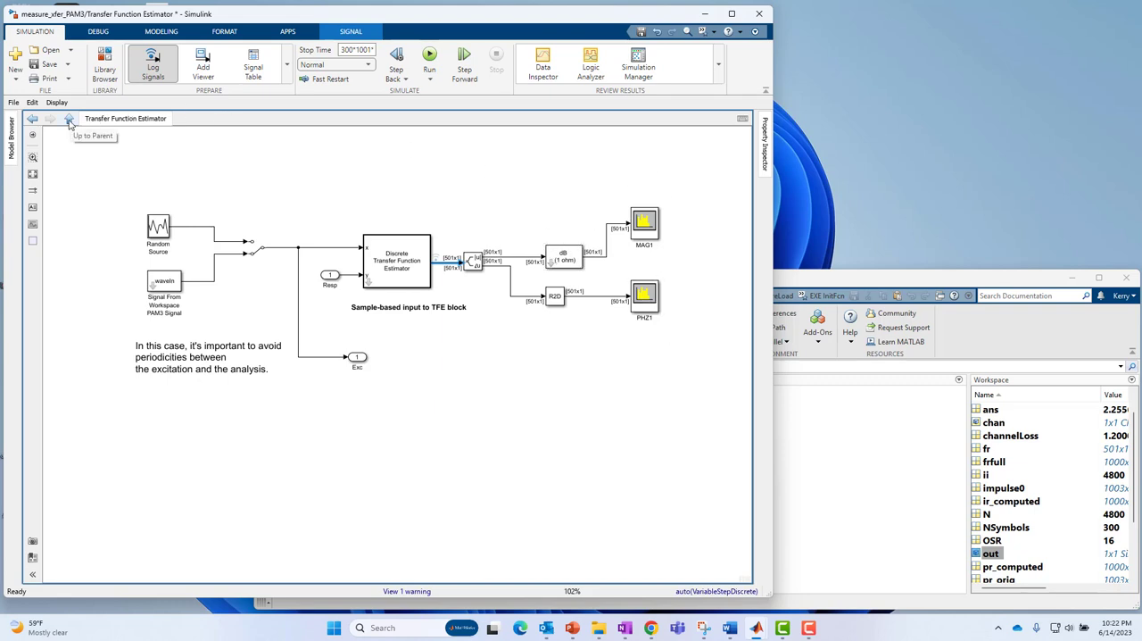
- Return to the top-level model and run the simulation to produce the spectrum analyzer plots
left_click(68, 118)
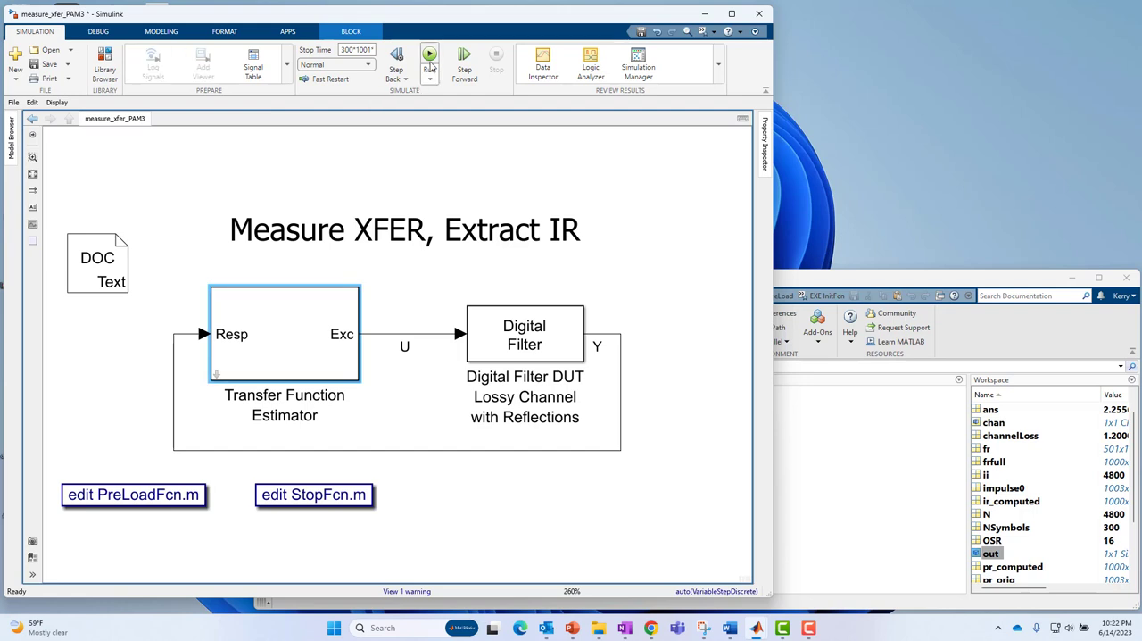
left_click(428, 56)
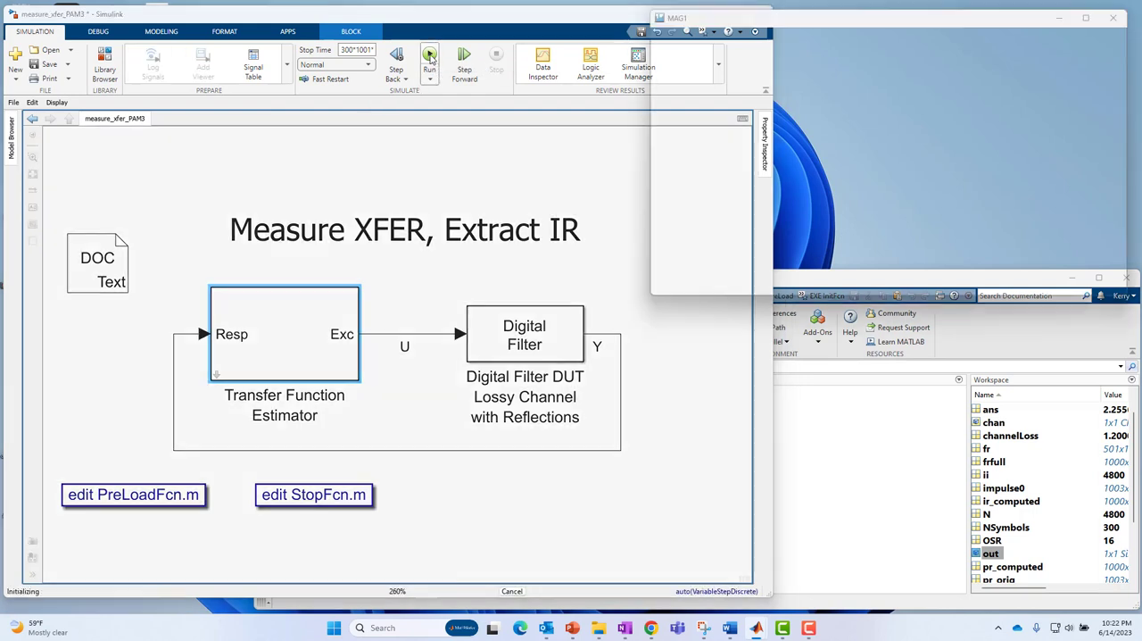
left_click(428, 53)
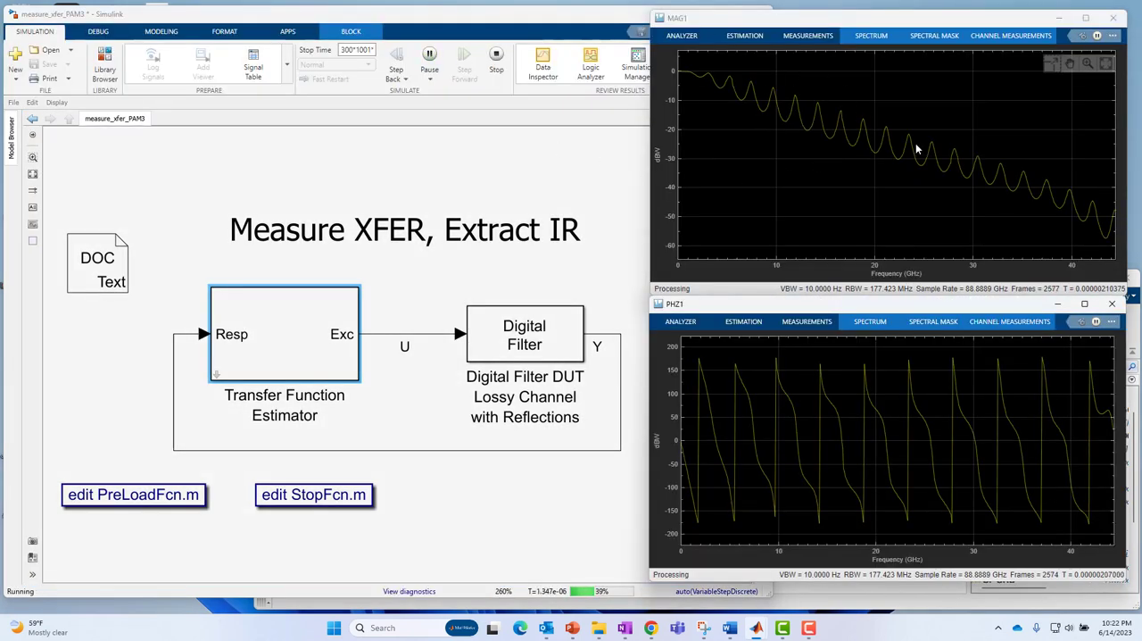
left_click(496, 54)
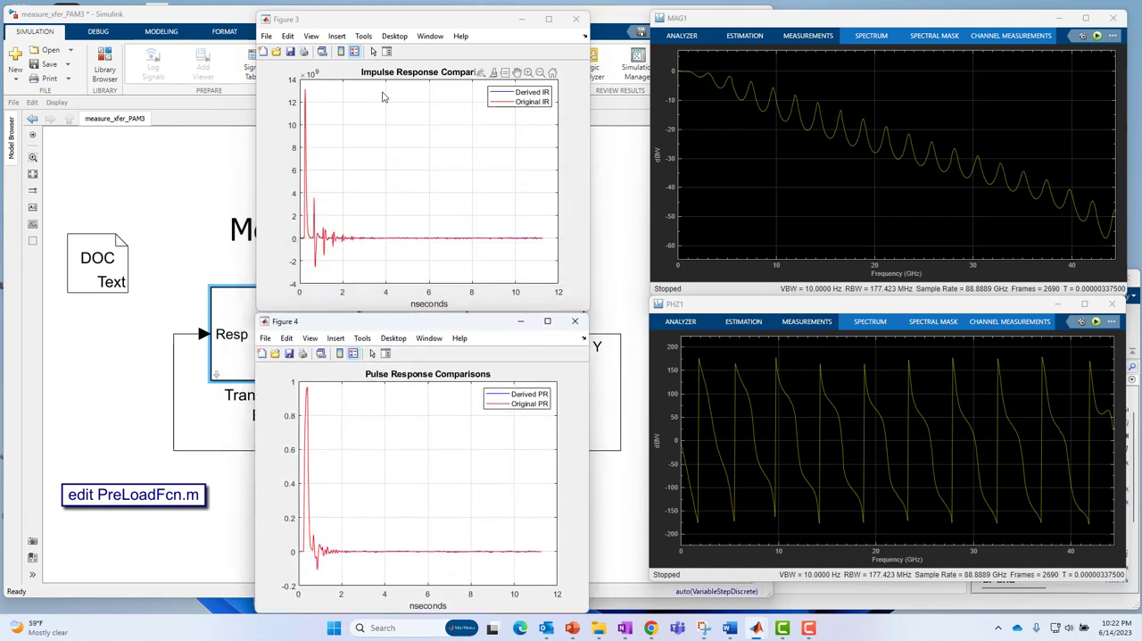
mouse_move(503, 179)
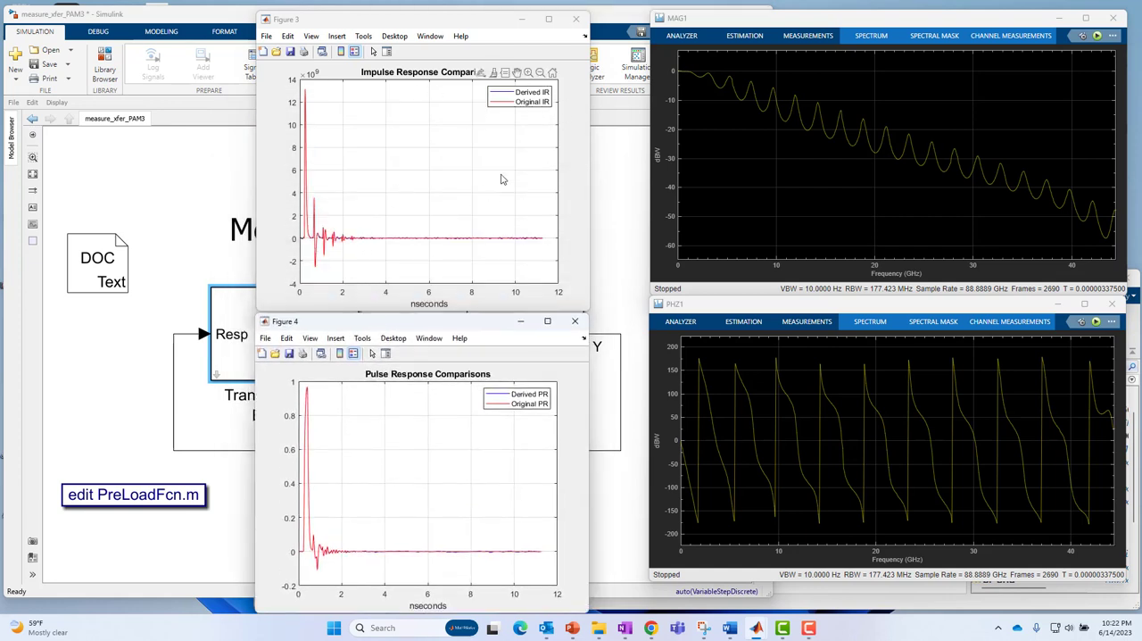
mouse_move(539, 104)
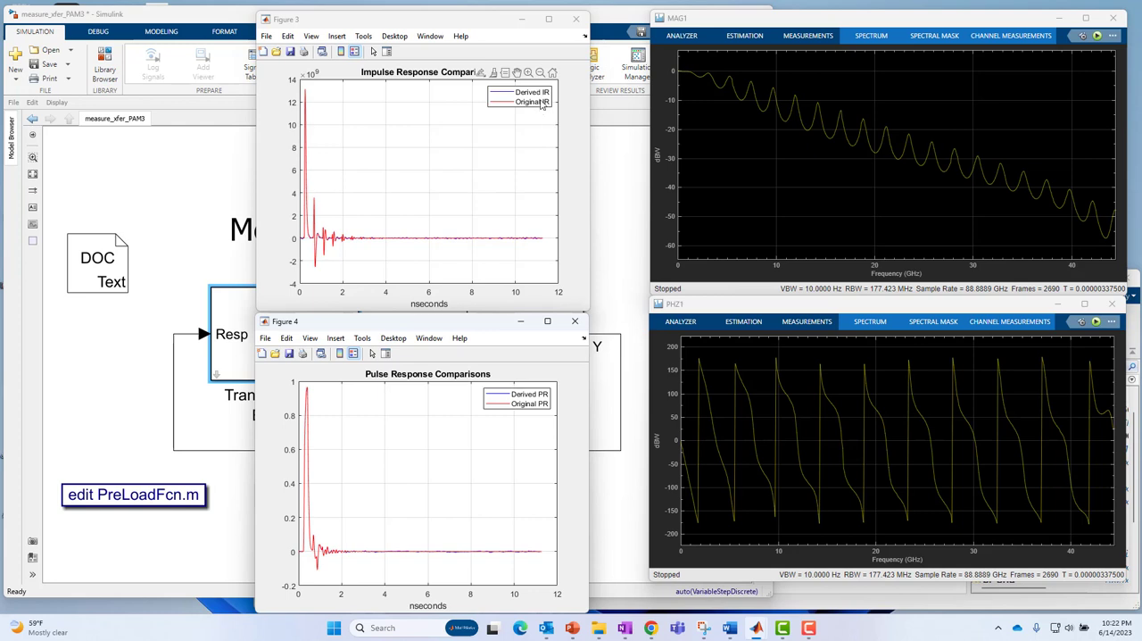
mouse_move(539, 111)
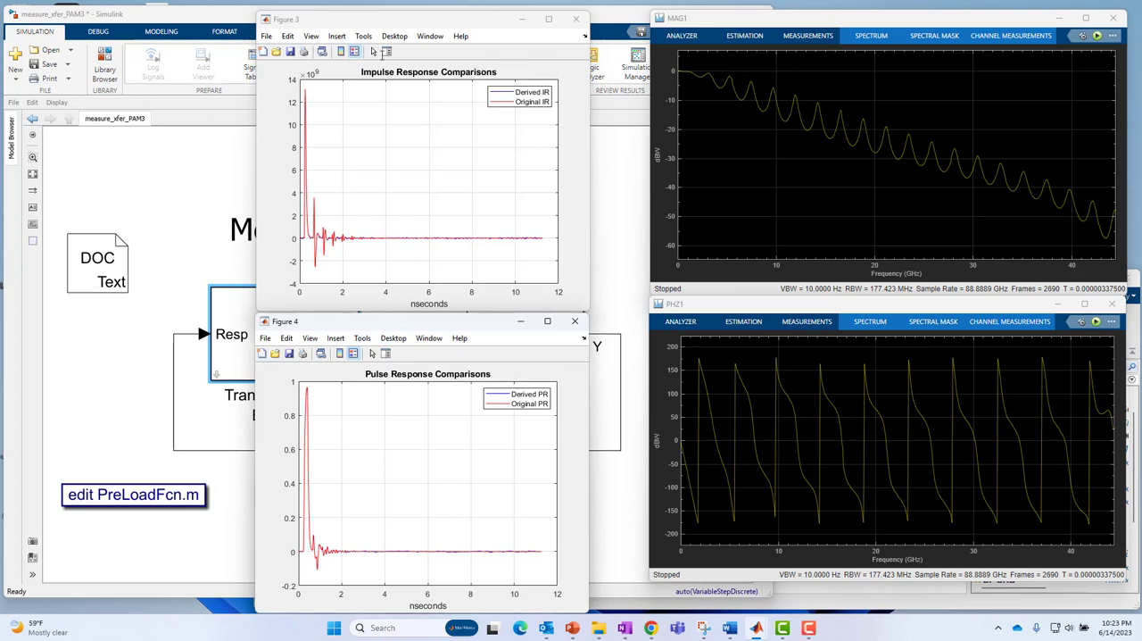
mouse_move(562, 107)
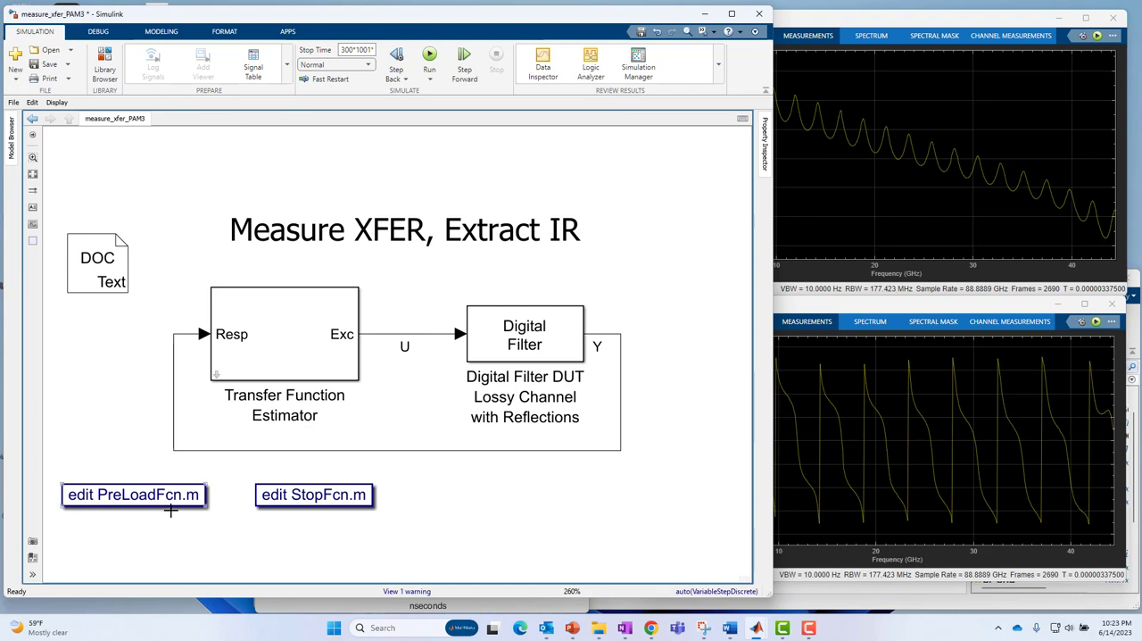
mouse_move(154, 499)
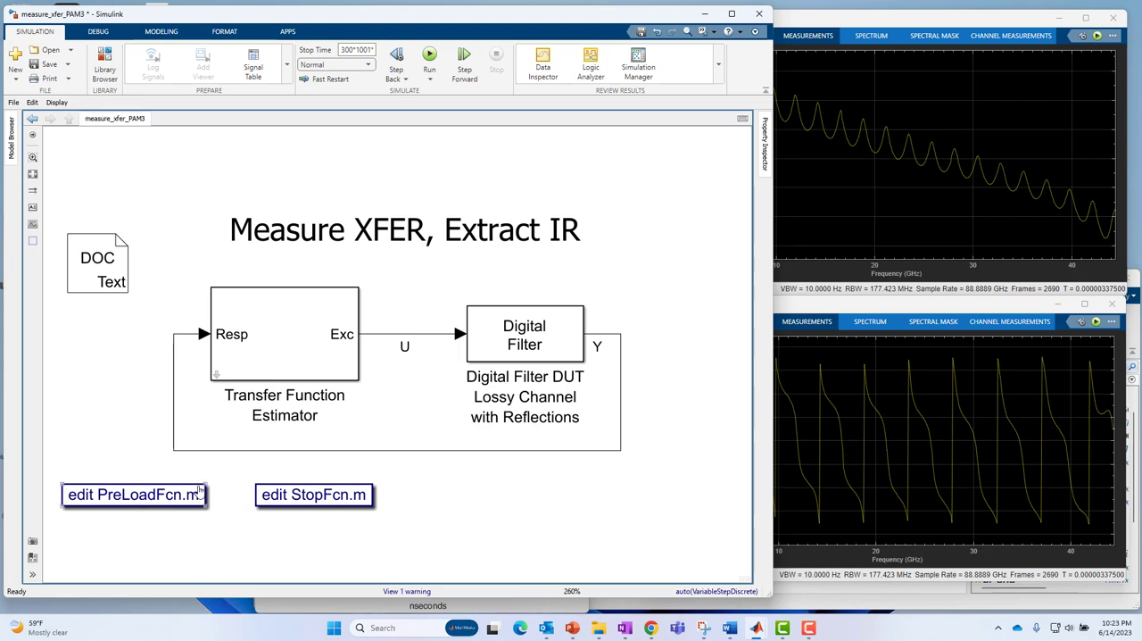
mouse_move(97, 503)
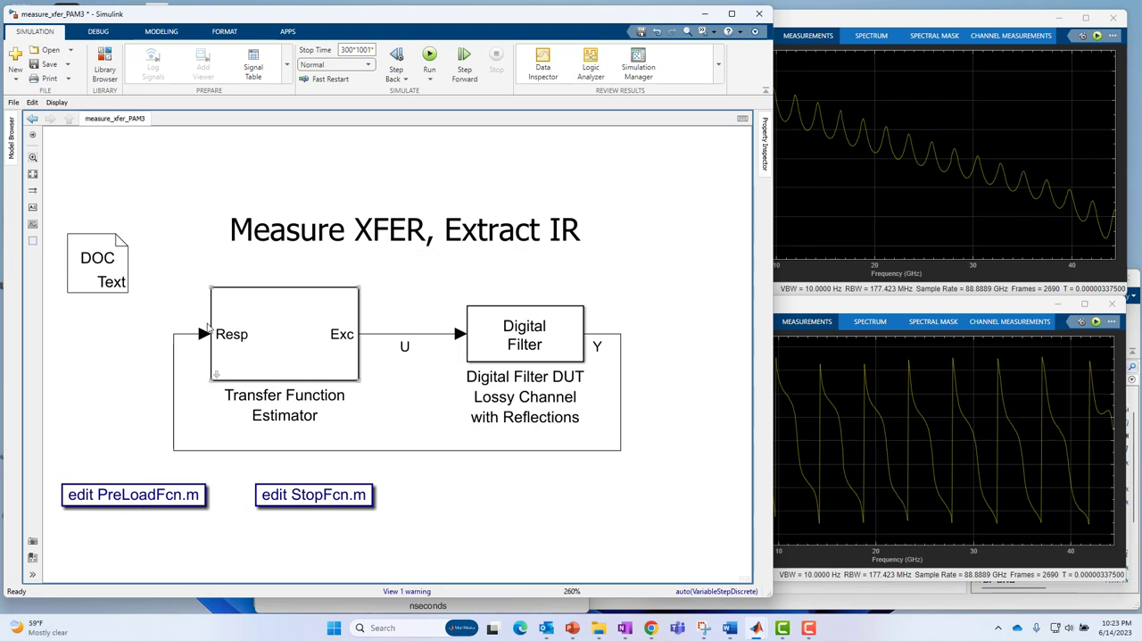
mouse_move(140, 503)
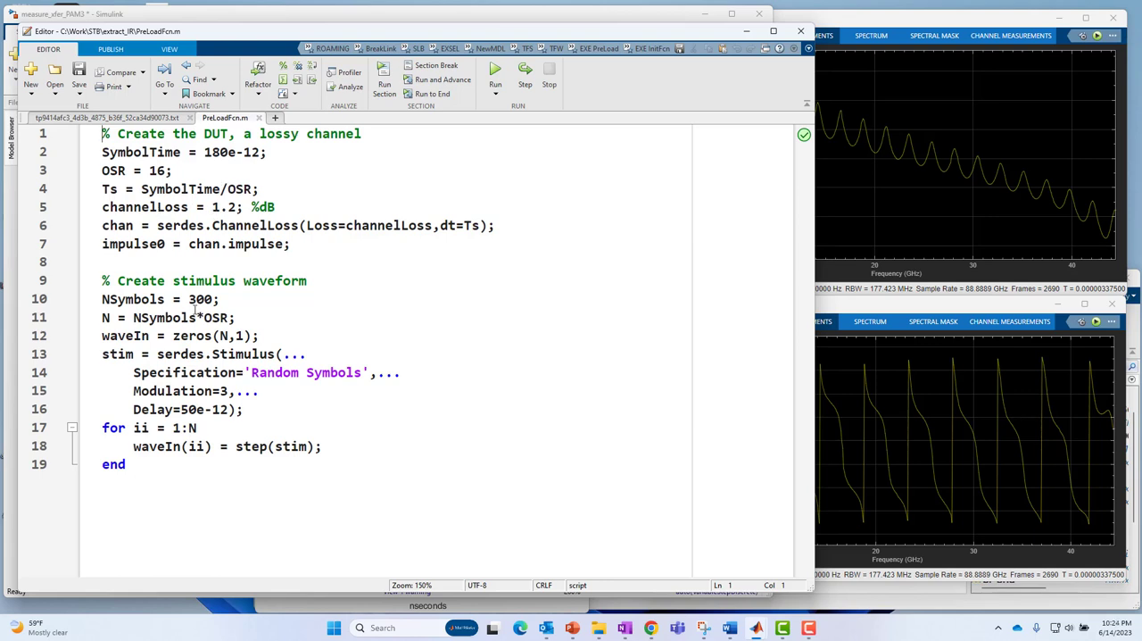
mouse_move(169, 455)
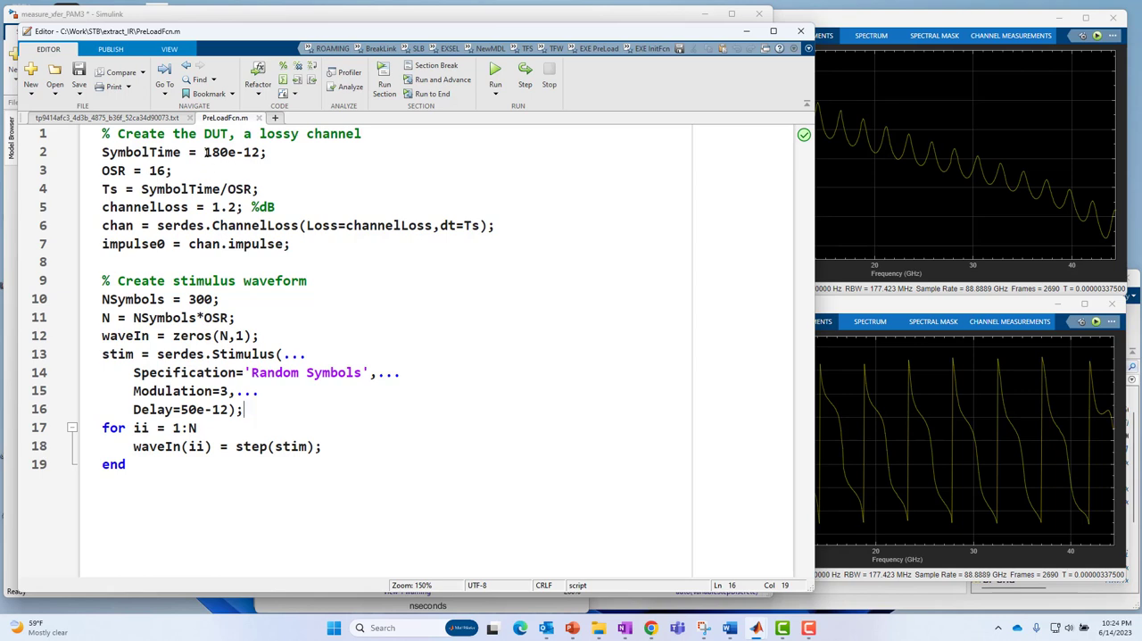
- Point out the SymbolTime and sample time Ts definitions in PreLoadFcn.m
double_click(228, 152)
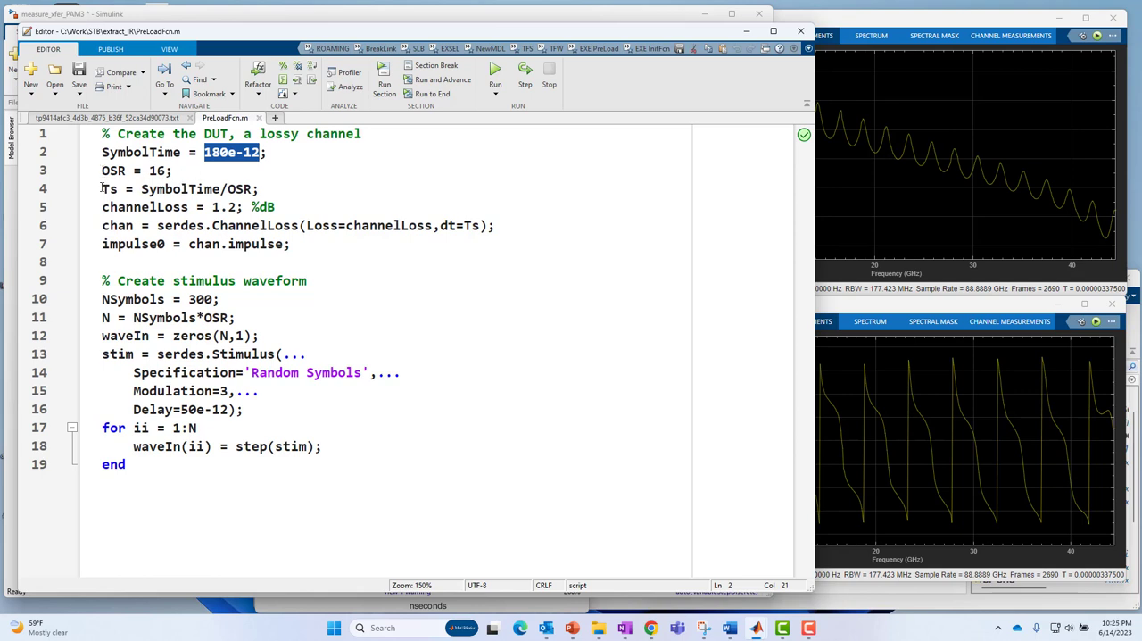
left_click(103, 189)
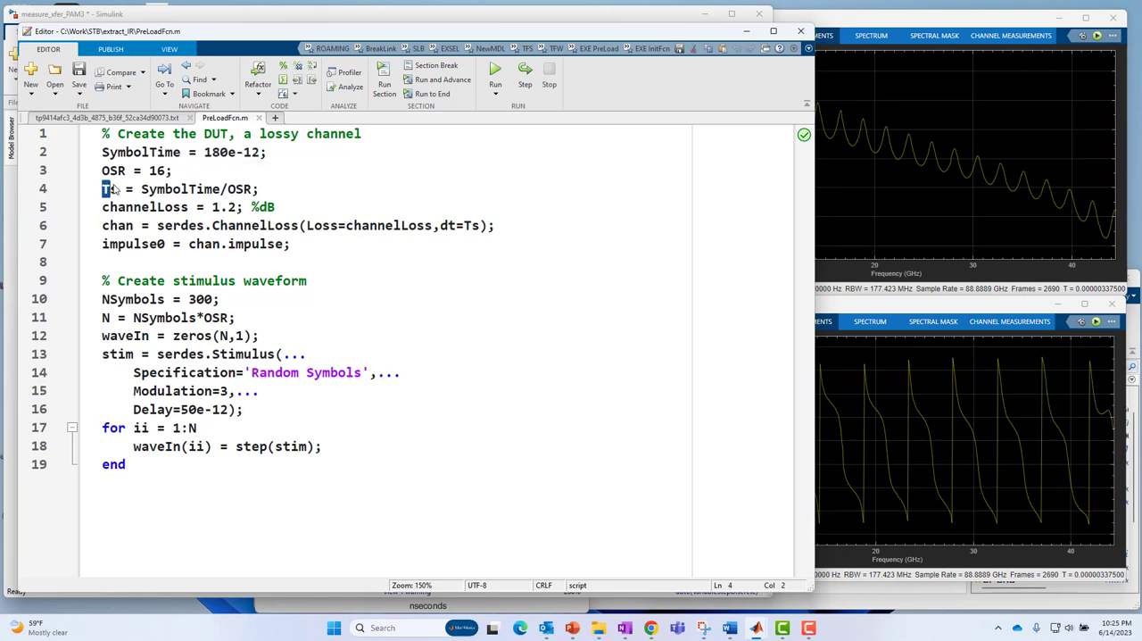
double_click(109, 189)
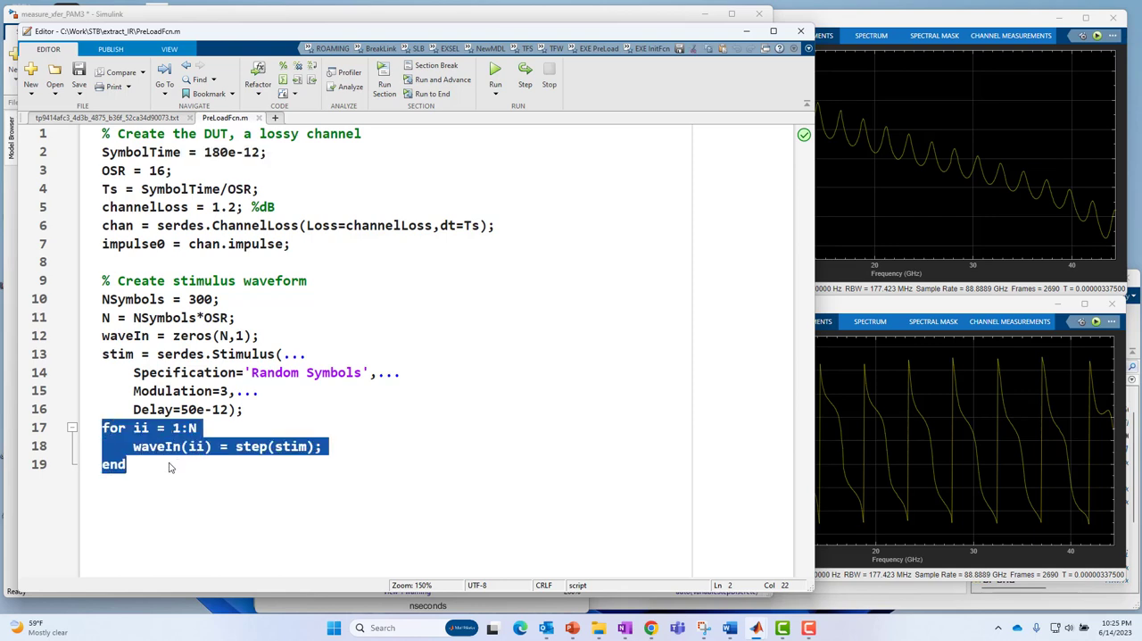
- Highlight the step call and stim stimulus object in the loop, then close PreLoadFcn.m
left_click(125, 464)
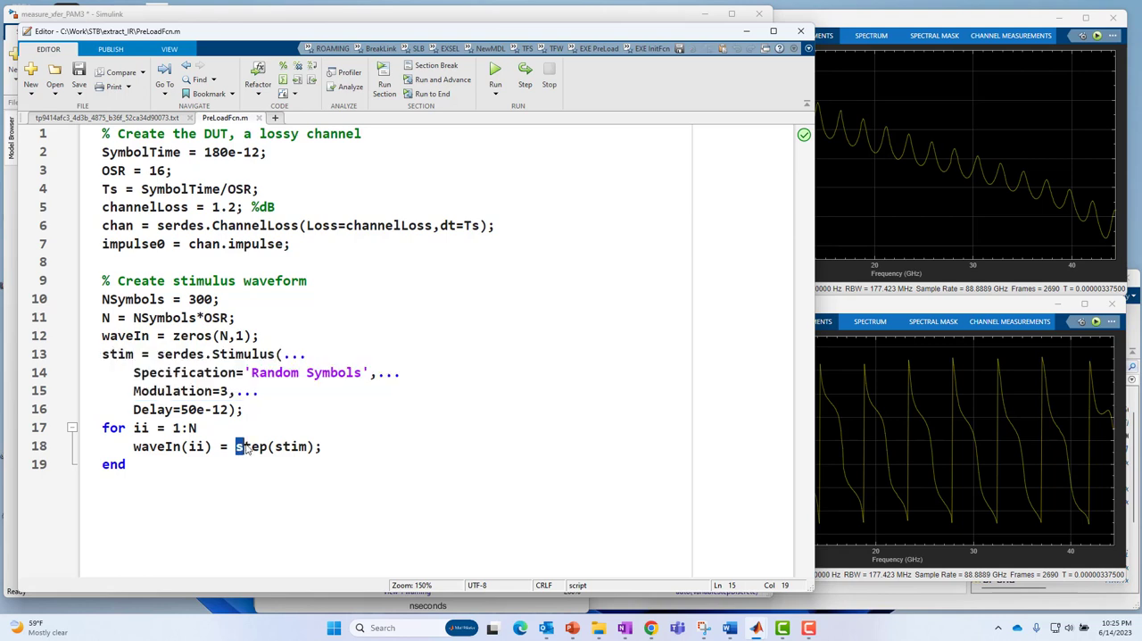
double_click(249, 446)
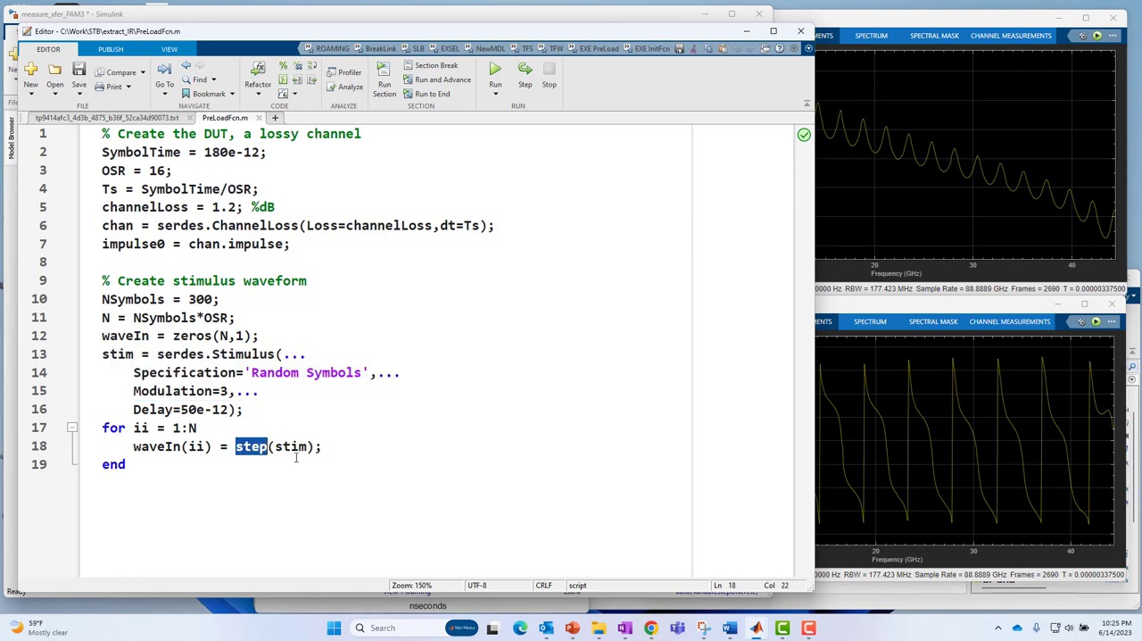
double_click(289, 446)
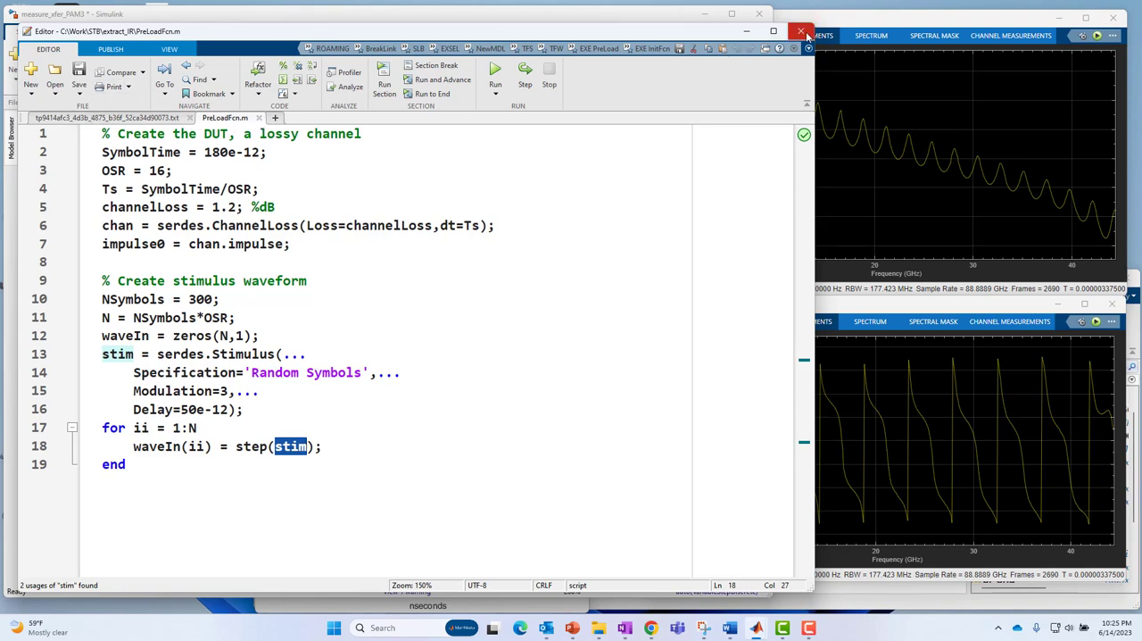
left_click(799, 33)
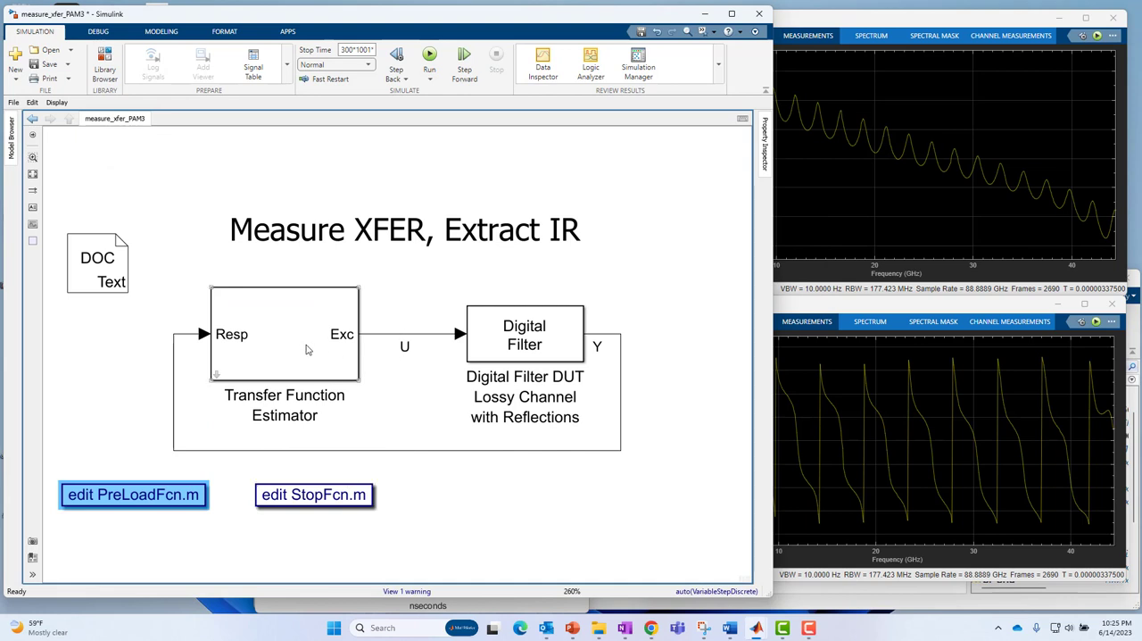
mouse_move(257, 360)
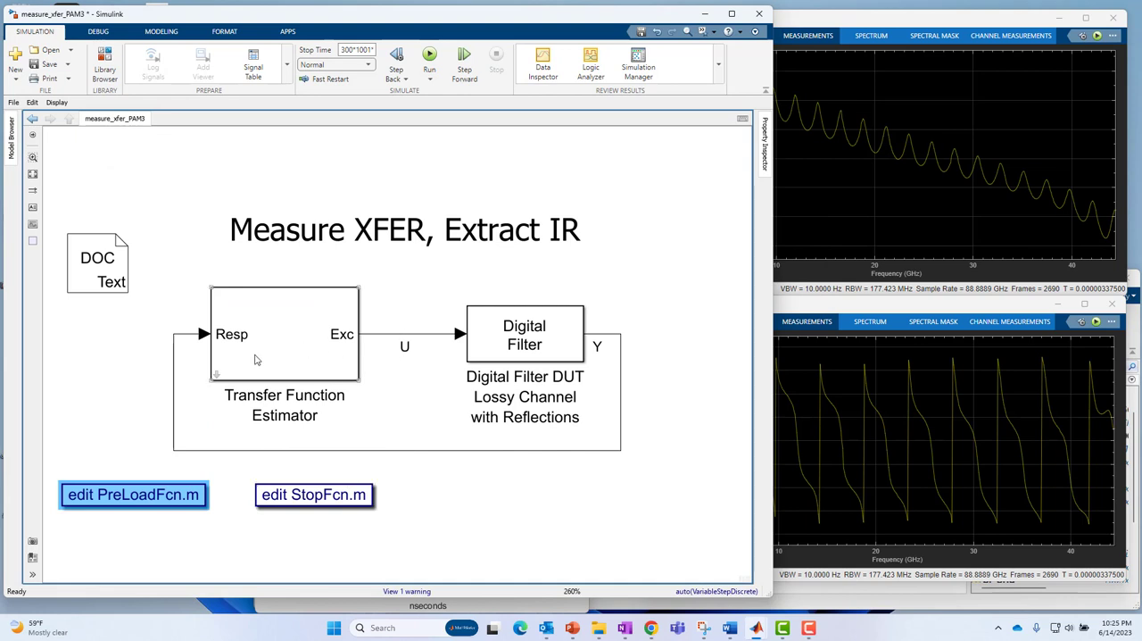
mouse_move(218, 375)
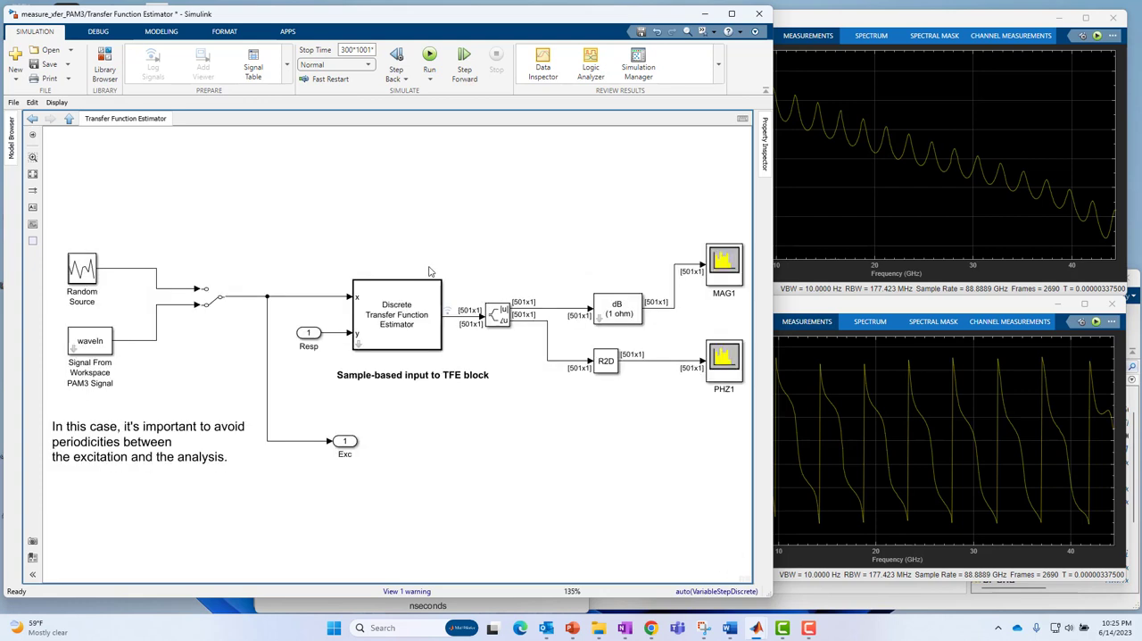
mouse_move(457, 309)
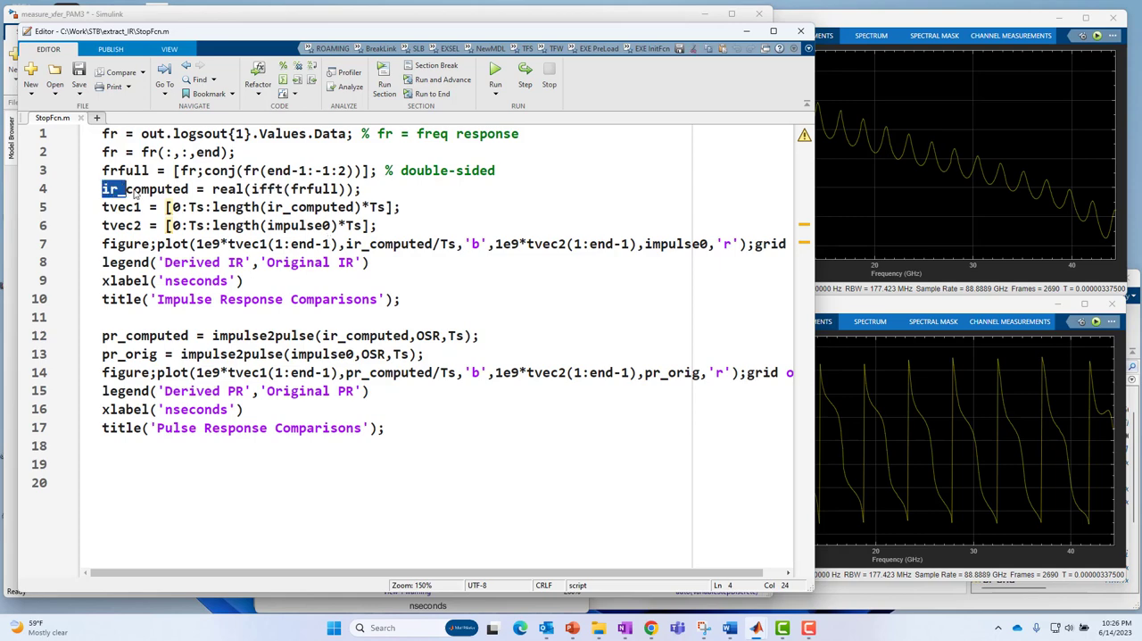
- Highlight the derived impulse response variable ir_computed in StopFcn.m
double_click(157, 189)
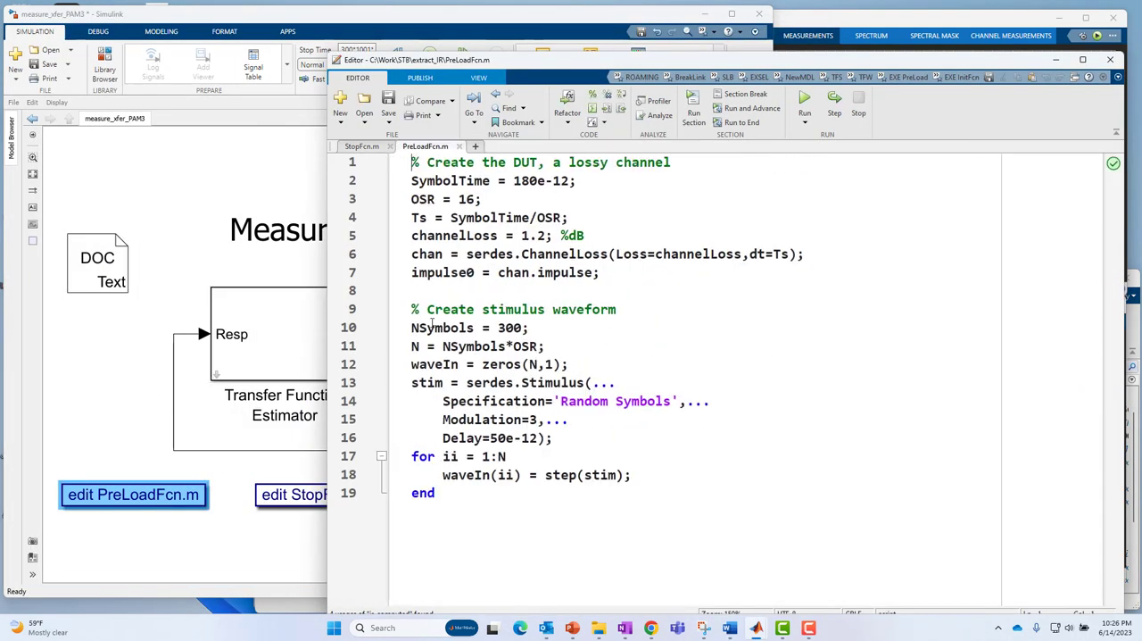
- Highlight the original impulse response impulse0 in PreLoadFcn.m, then switch to StopFcn.m
double_click(443, 271)
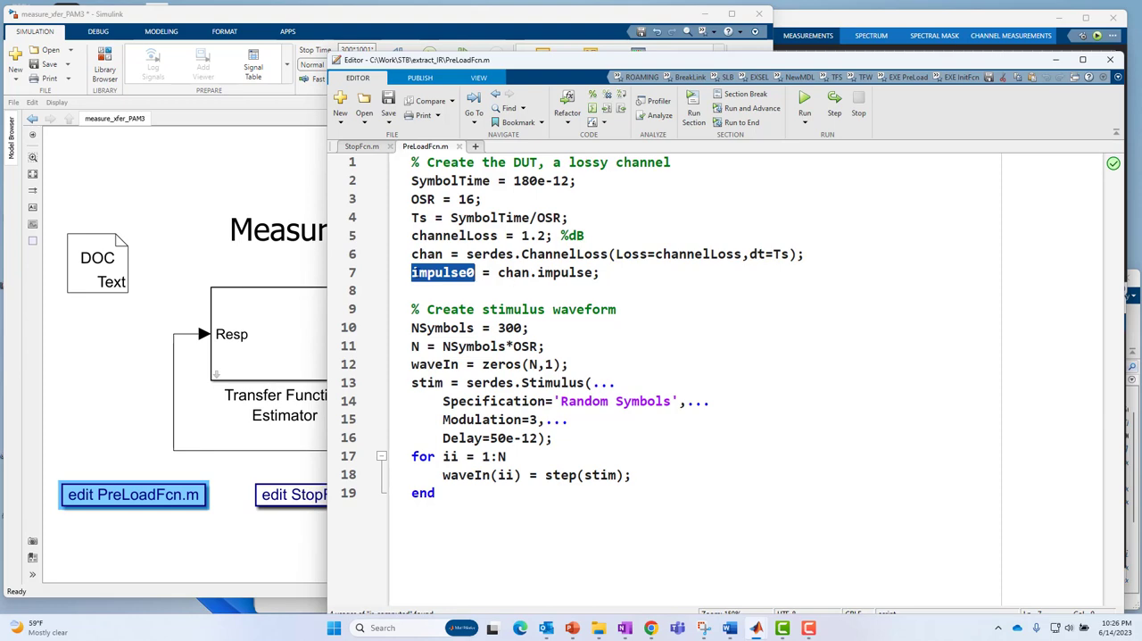
mouse_move(464, 152)
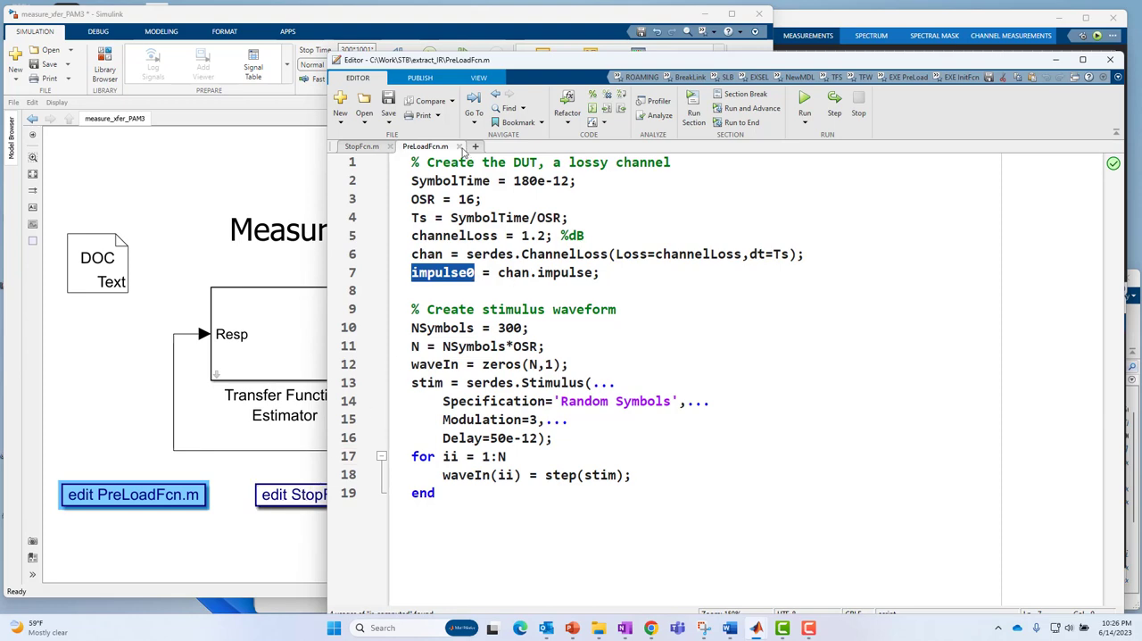
left_click(361, 146)
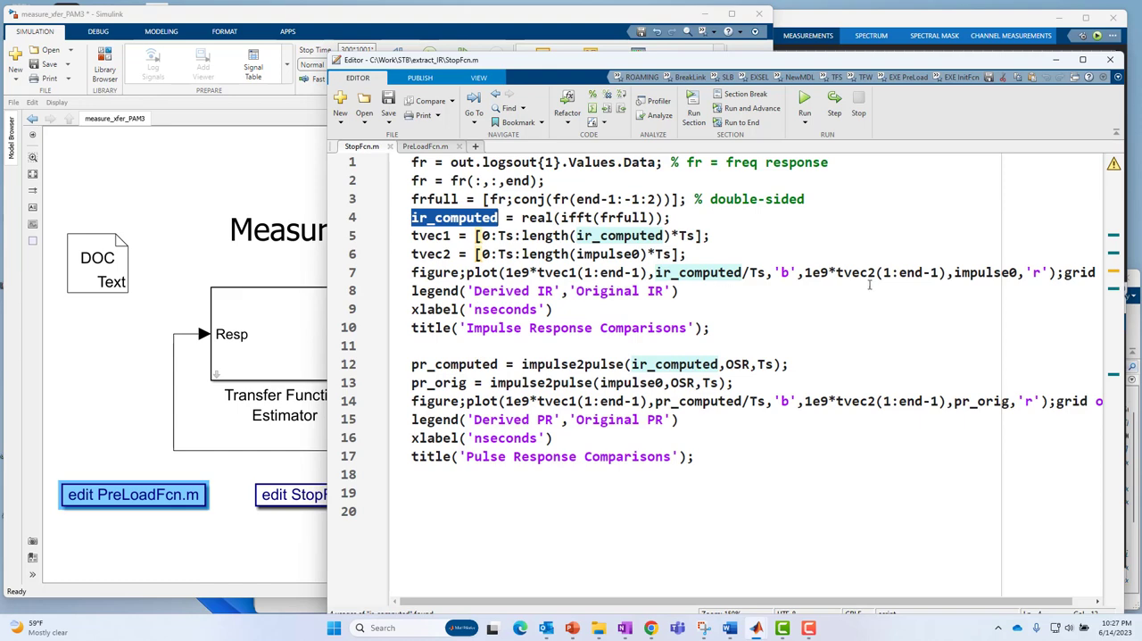
double_click(985, 271)
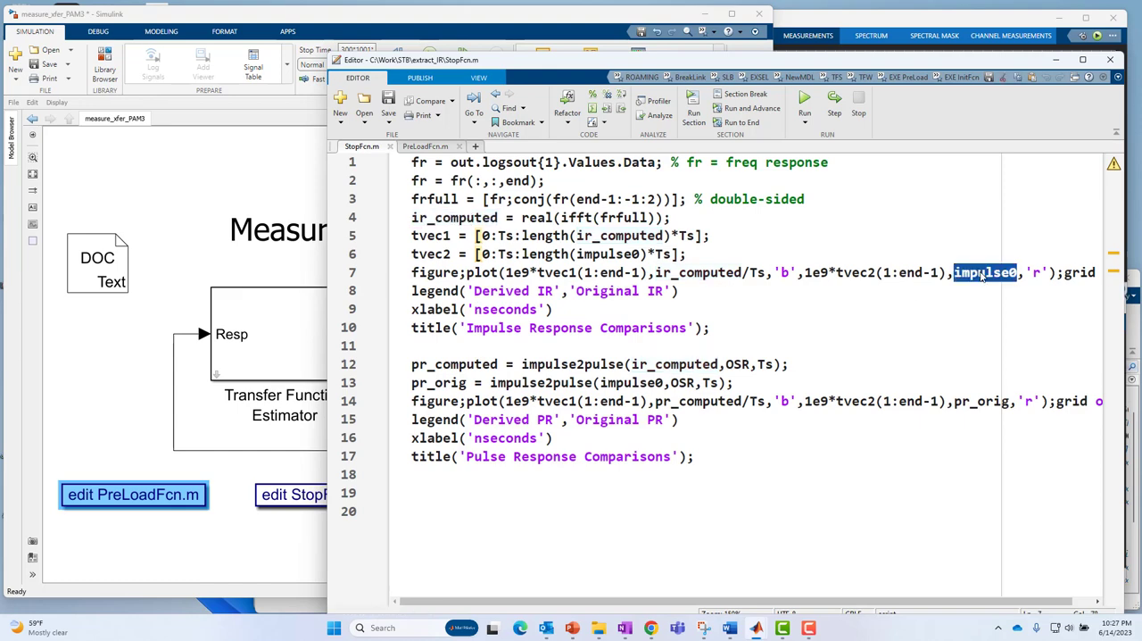
double_click(660, 271)
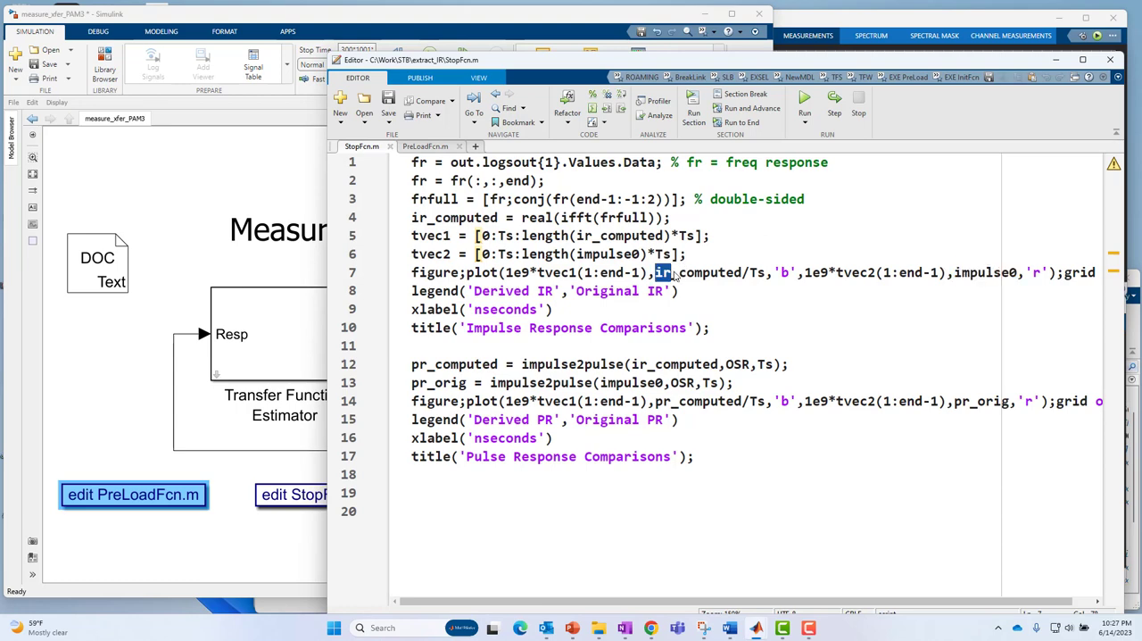
double_click(698, 271)
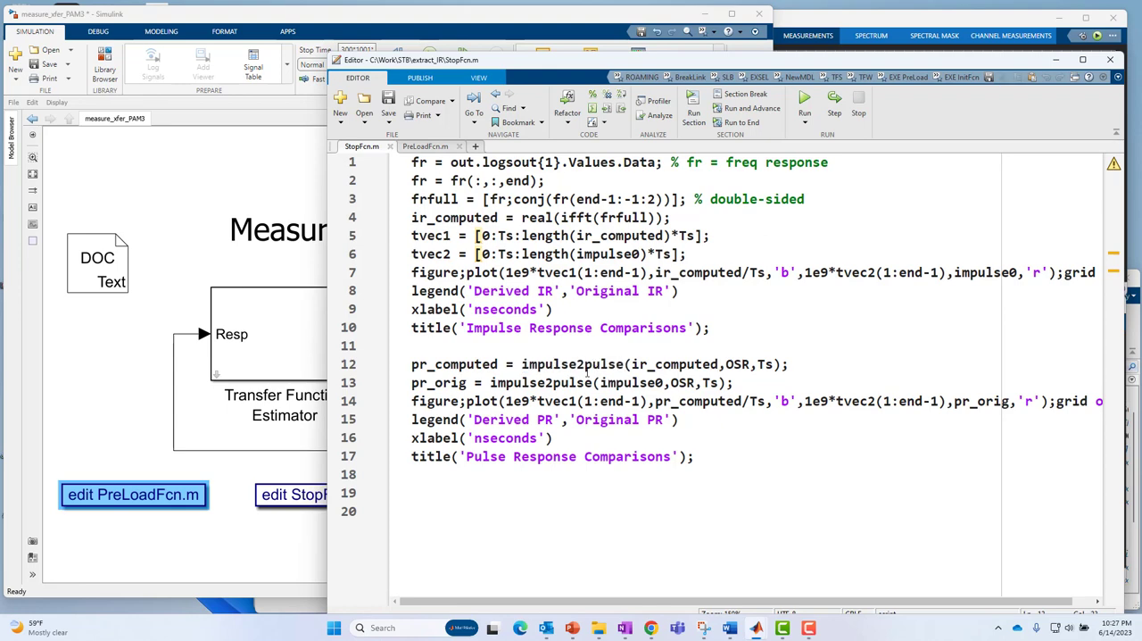
double_click(603, 364)
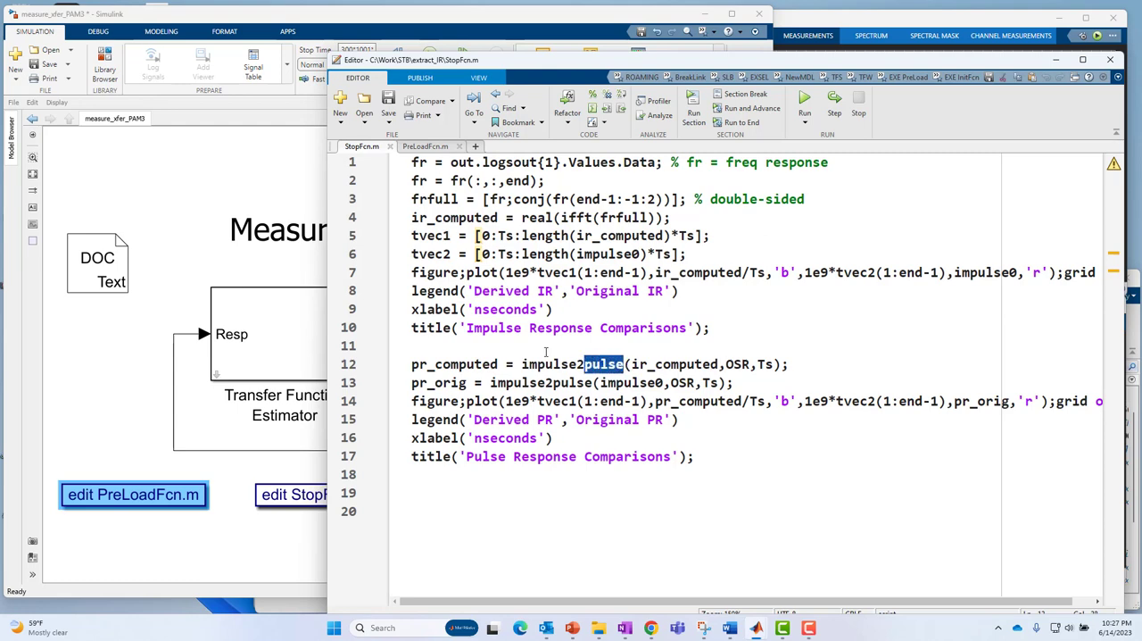
double_click(567, 364)
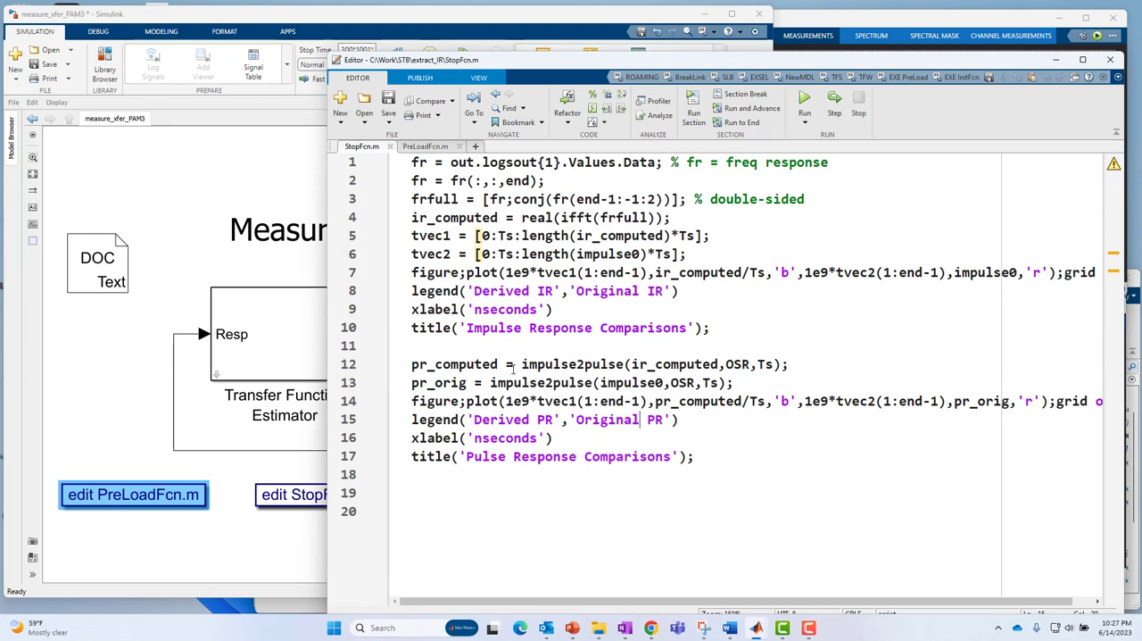
double_click(571, 364)
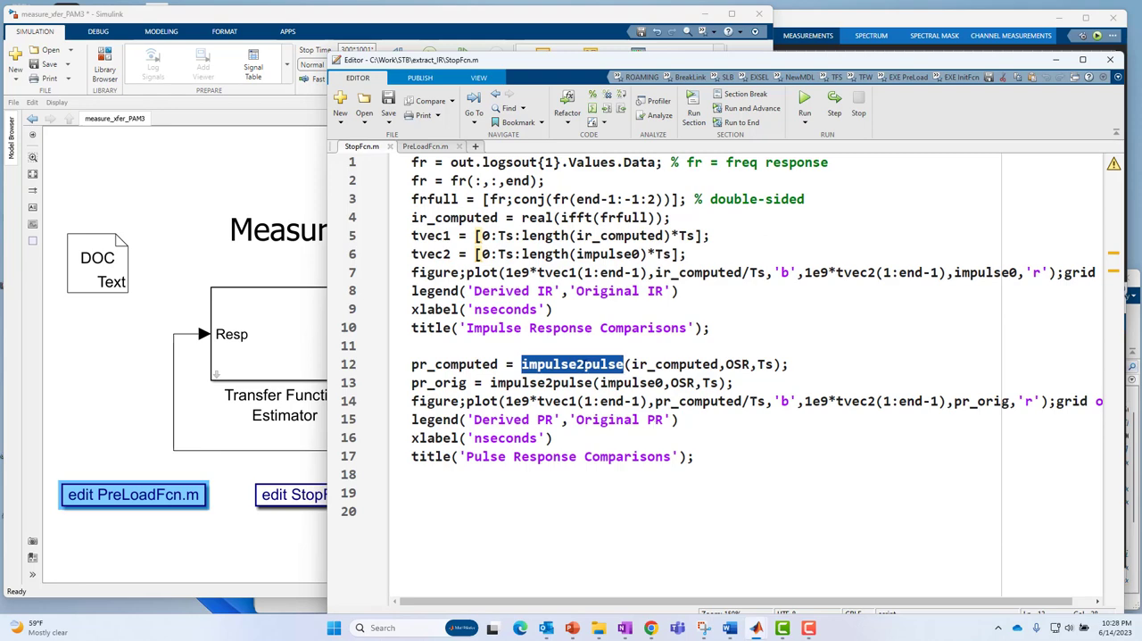
- Open the impulse2pulse source, highlight dt in its scaling line, and return to PreLoadFcn.m
right_click(571, 364)
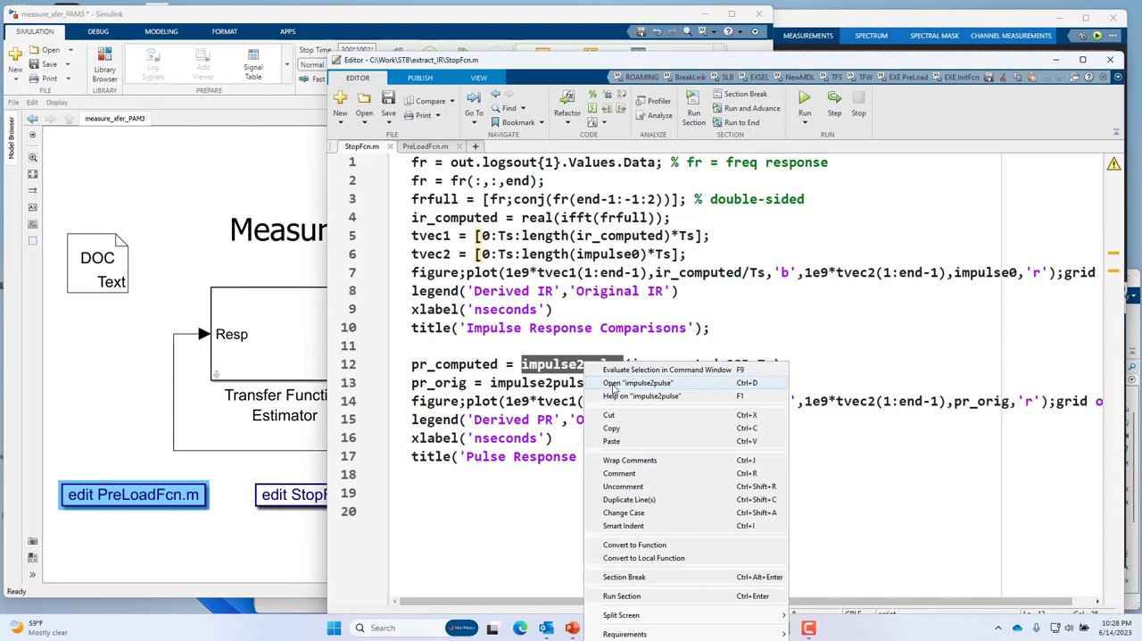
left_click(637, 382)
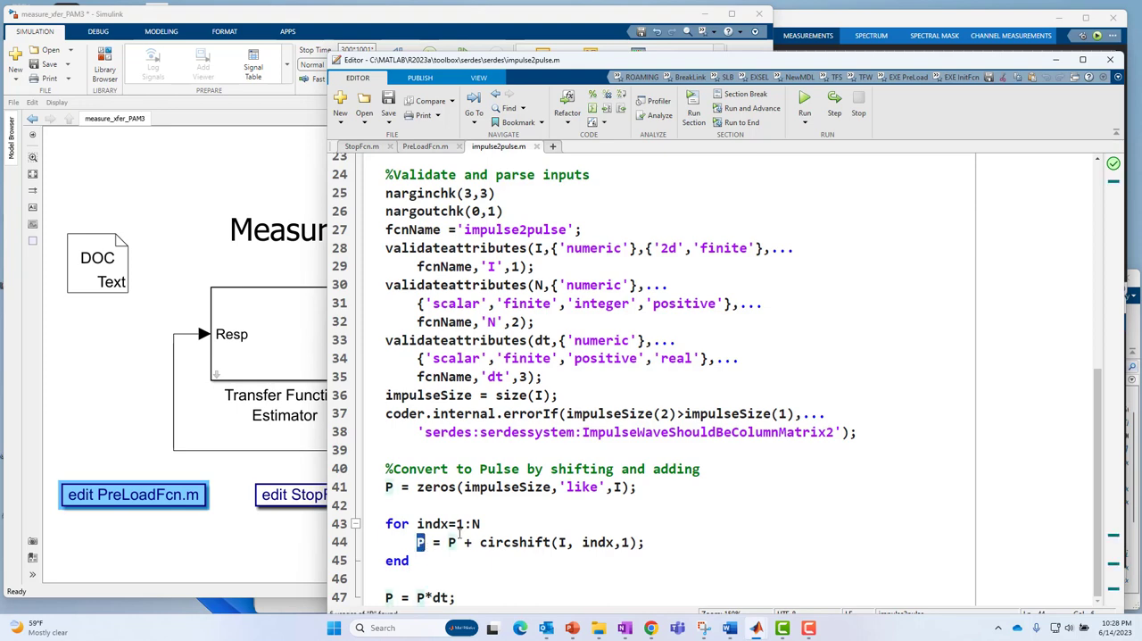
double_click(441, 596)
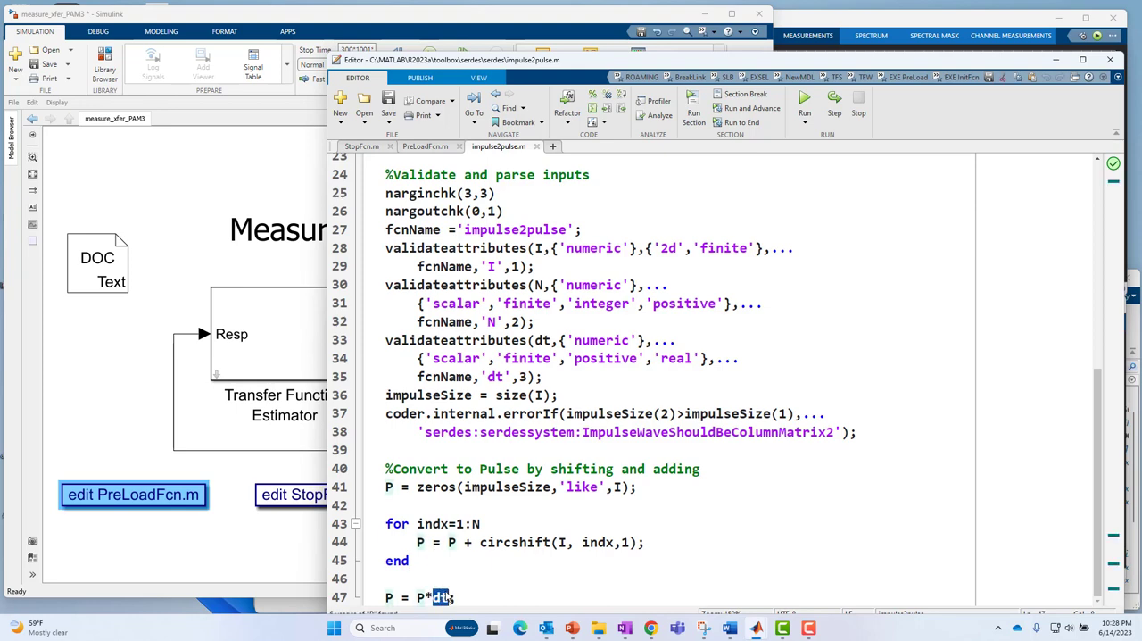
left_click(425, 146)
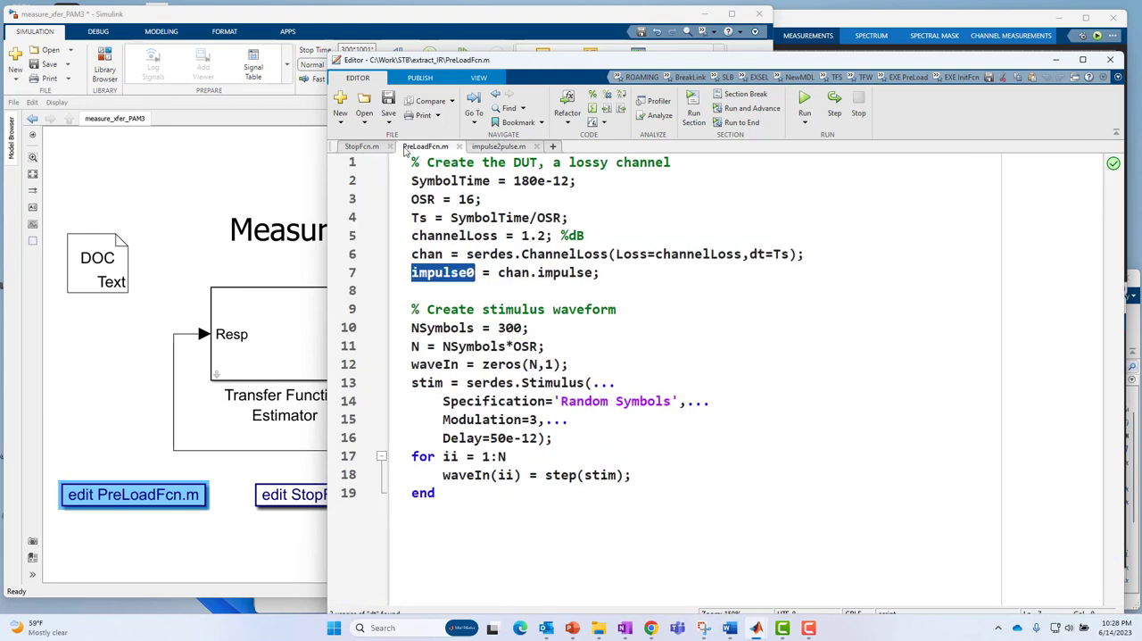
- Bring the Measure XFER model window back in front of the Editor
left_click(360, 146)
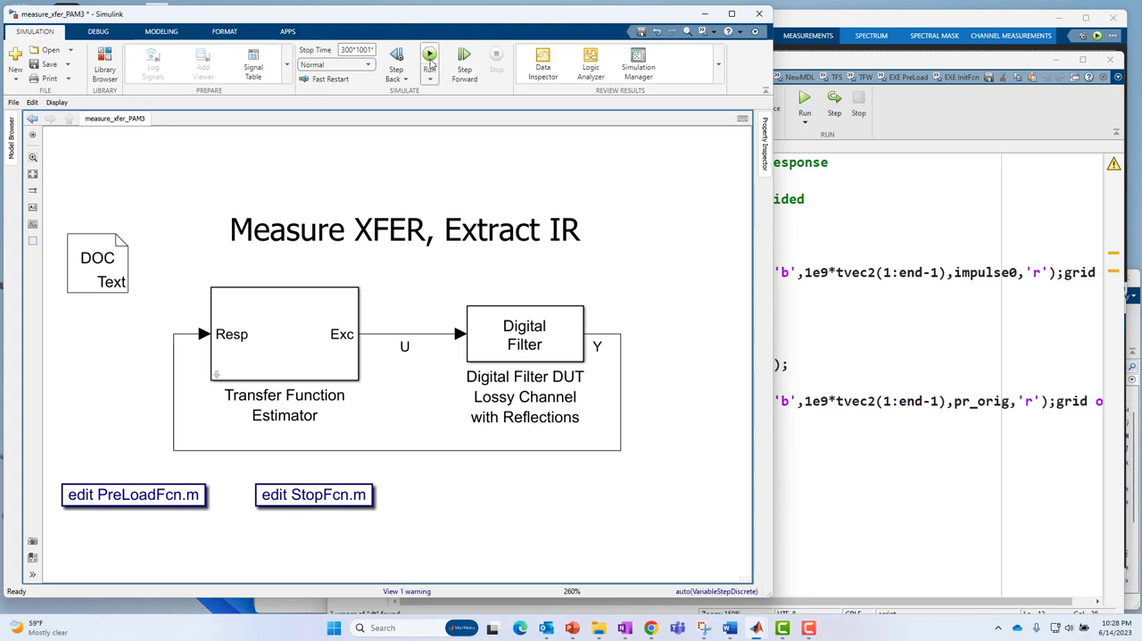
- Rerun the simulation and zoom the pulse response comparison figure onto its main pulse
left_click(428, 53)
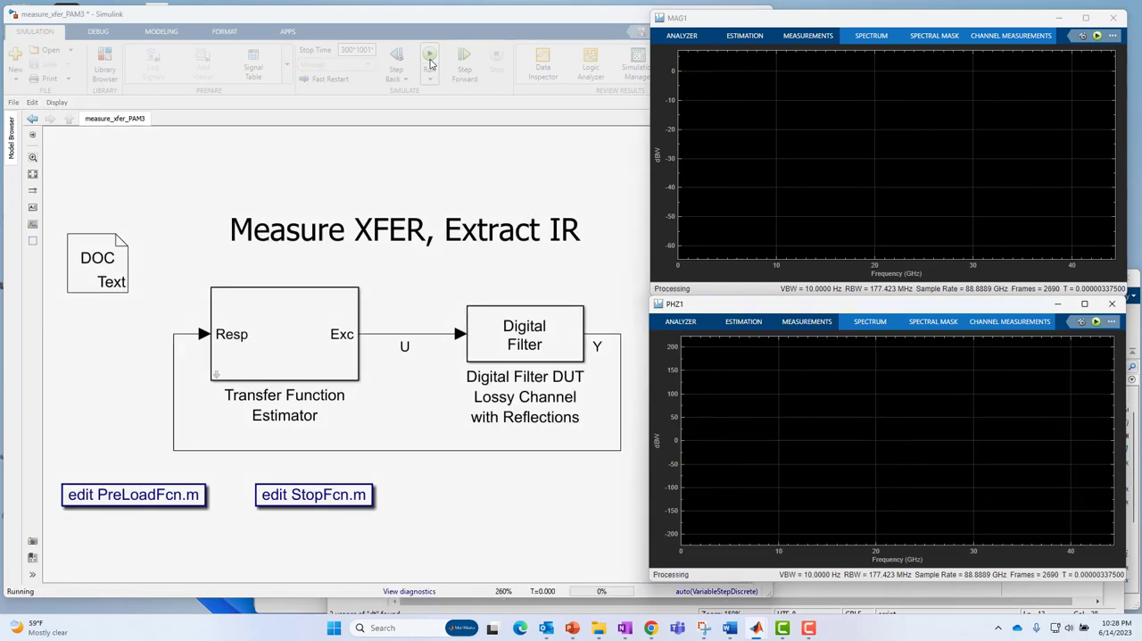
left_click(429, 54)
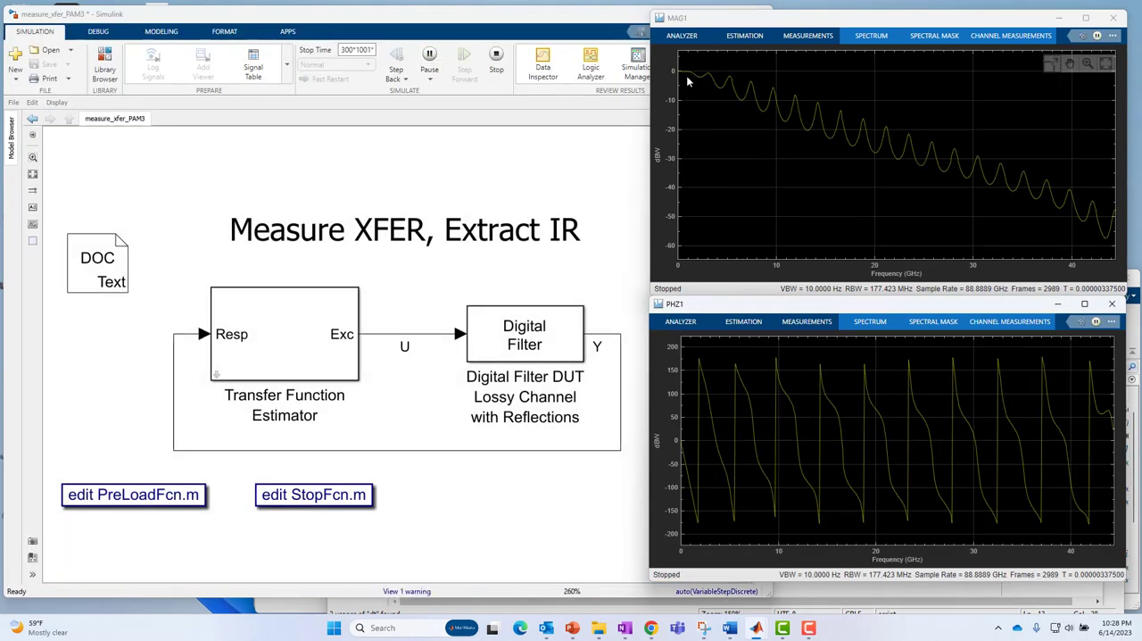
left_click(428, 54)
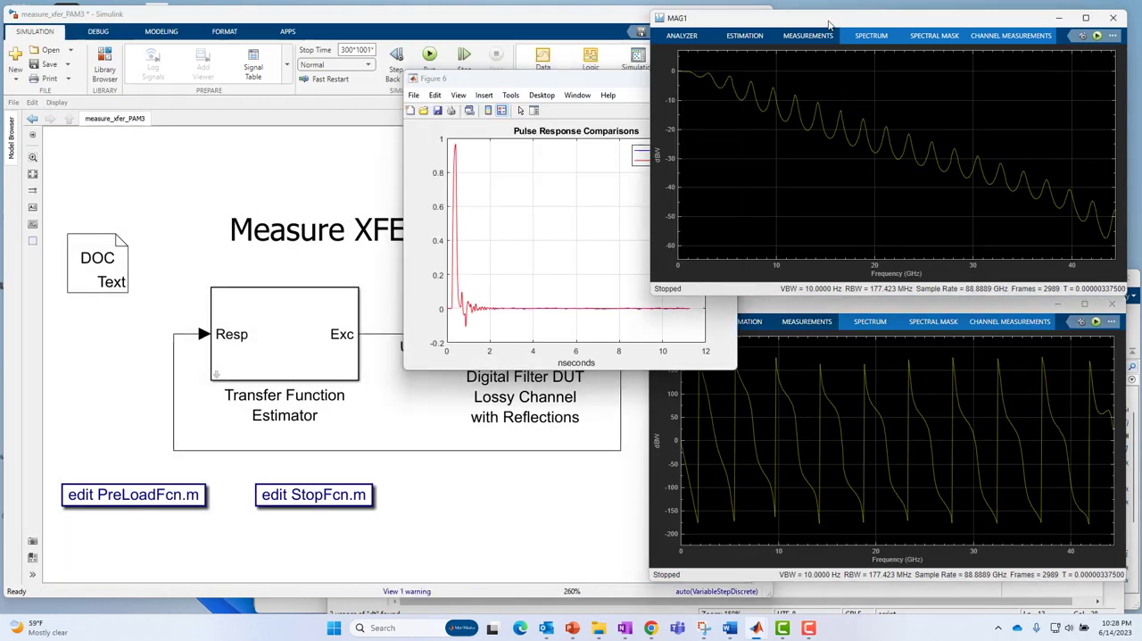
mouse_move(1074, 186)
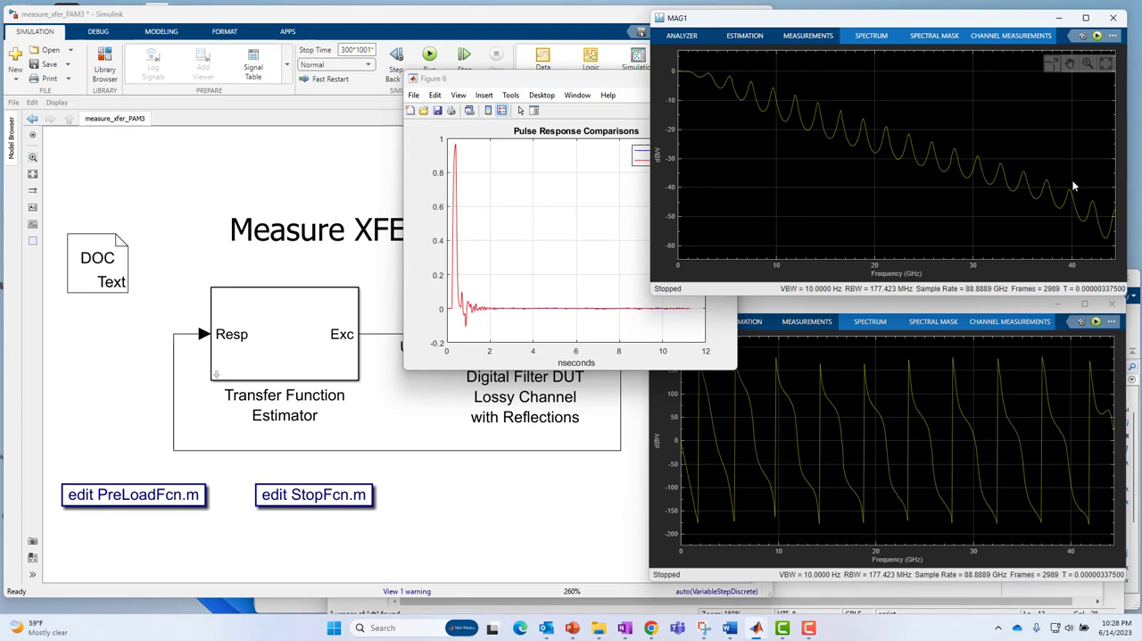
mouse_move(885, 169)
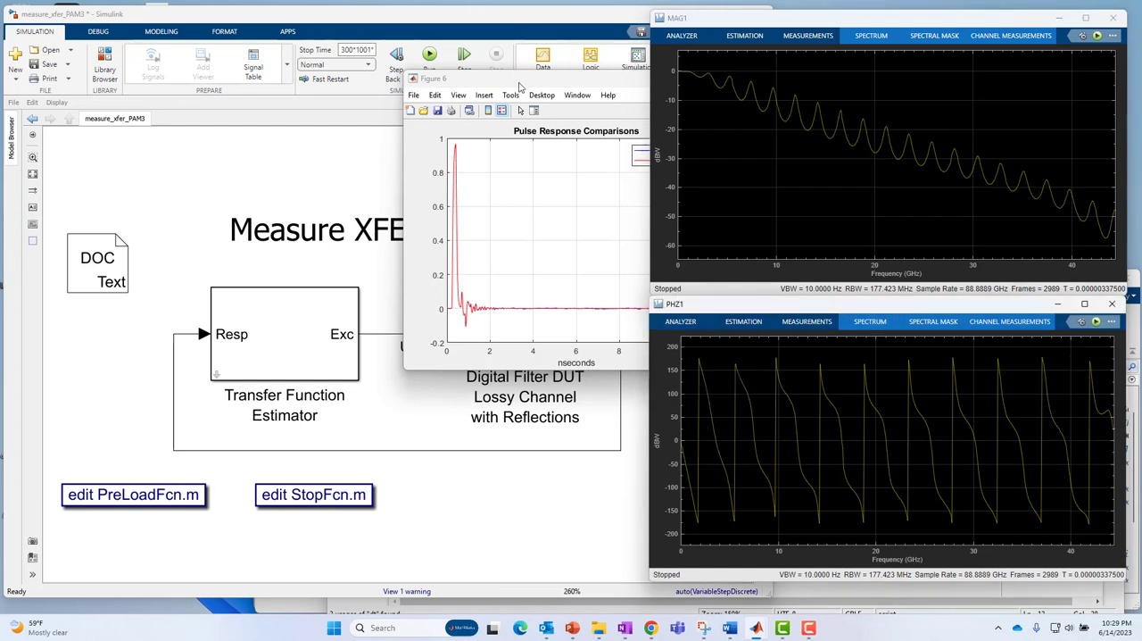
mouse_move(683, 84)
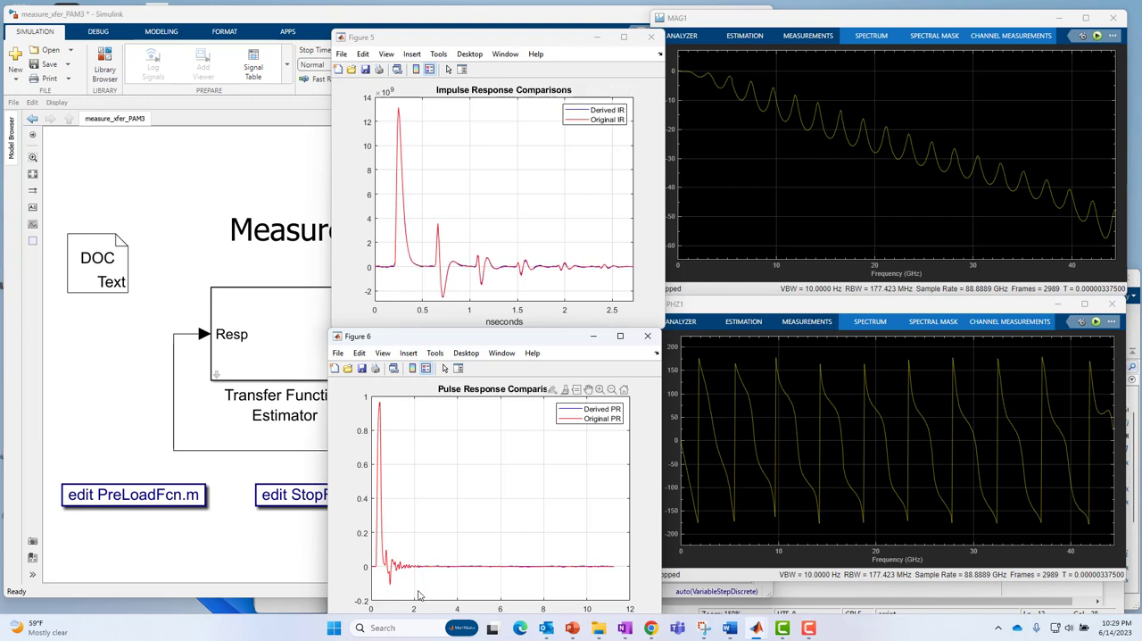
mouse_move(417, 599)
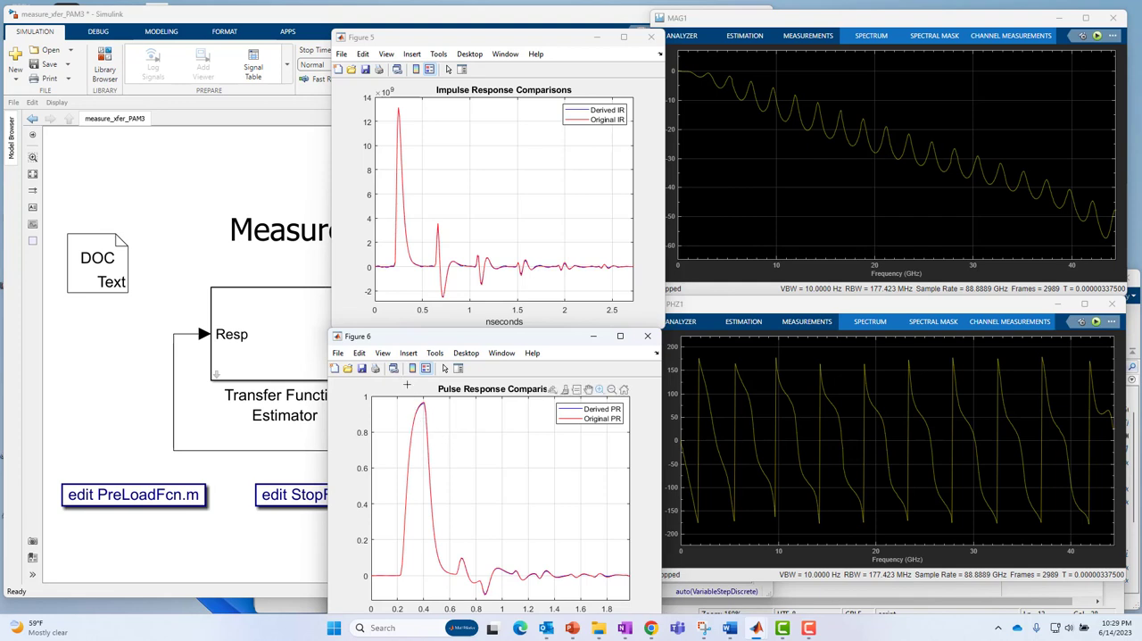
left_click_drag(425, 410, 549, 492)
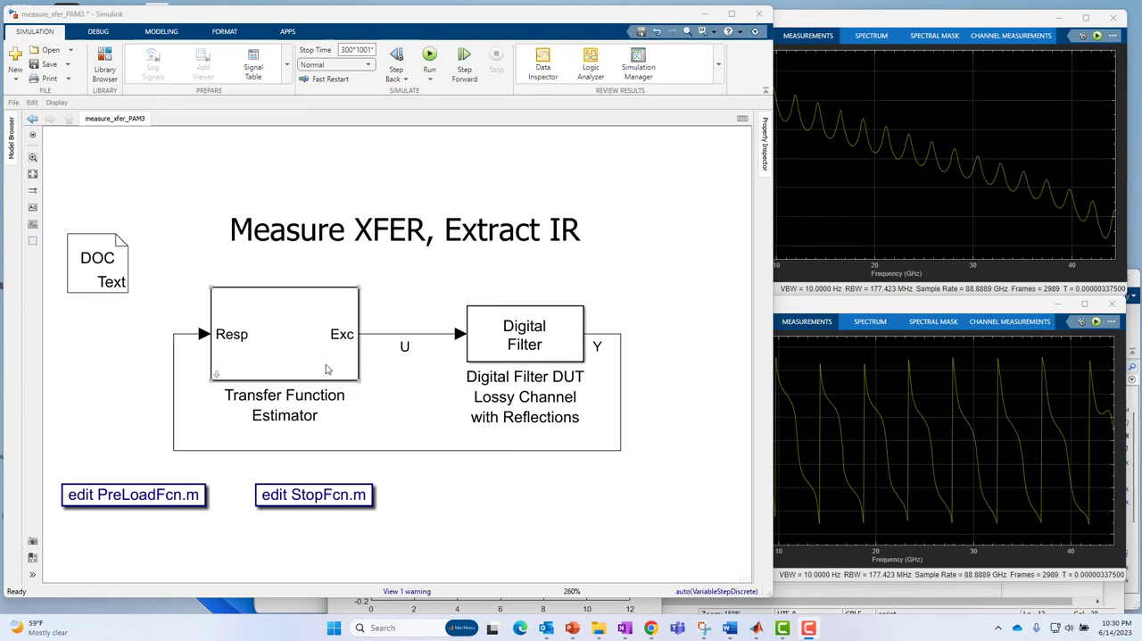
mouse_move(218, 377)
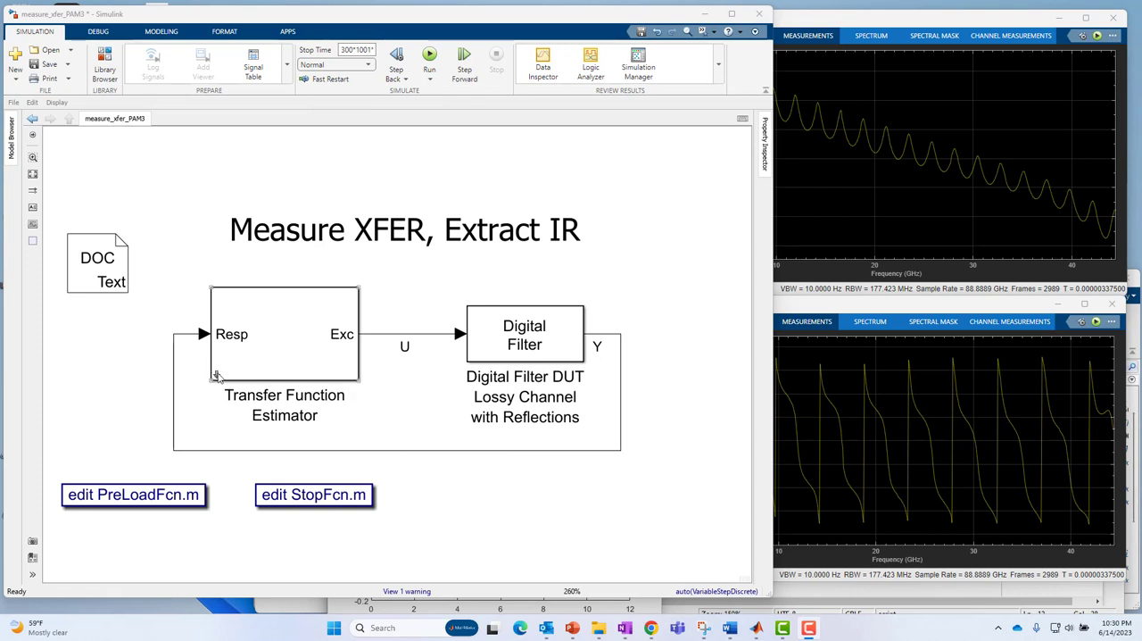
mouse_move(274, 364)
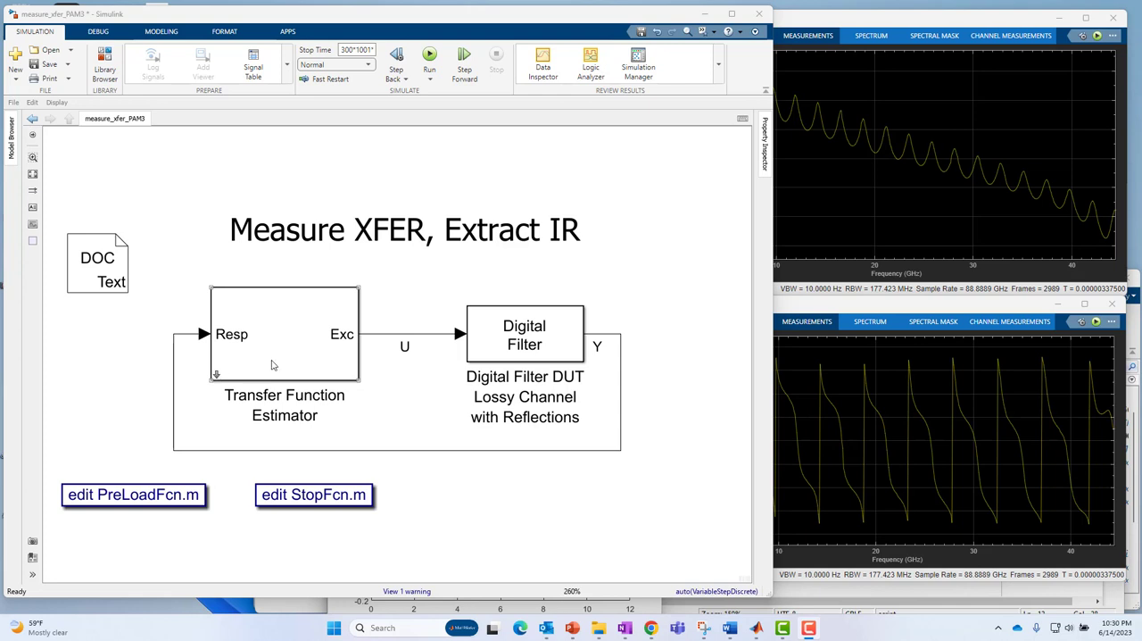
mouse_move(237, 372)
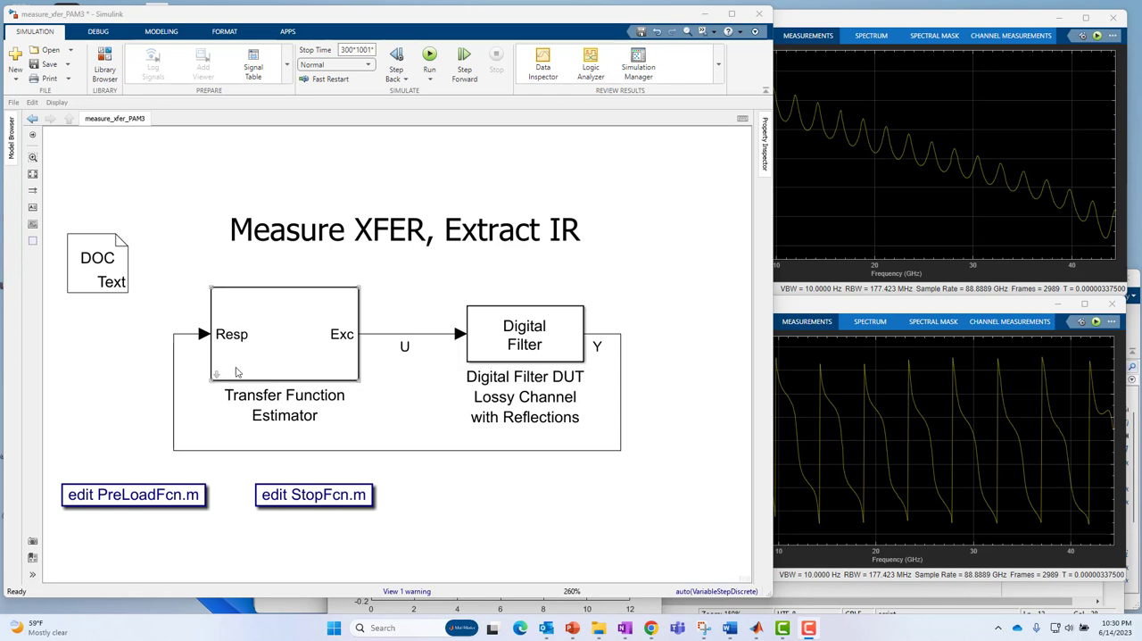
mouse_move(217, 374)
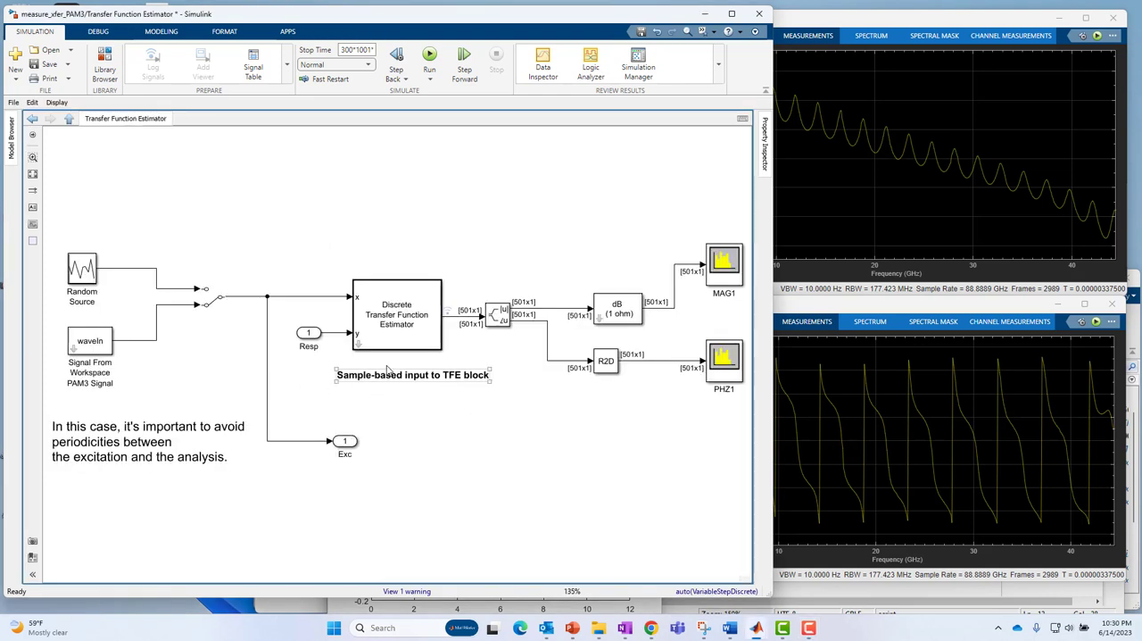
- Highlight the Discrete Transfer Function Estimator2 block and its sample-based input note, then enter its internals
left_click(397, 314)
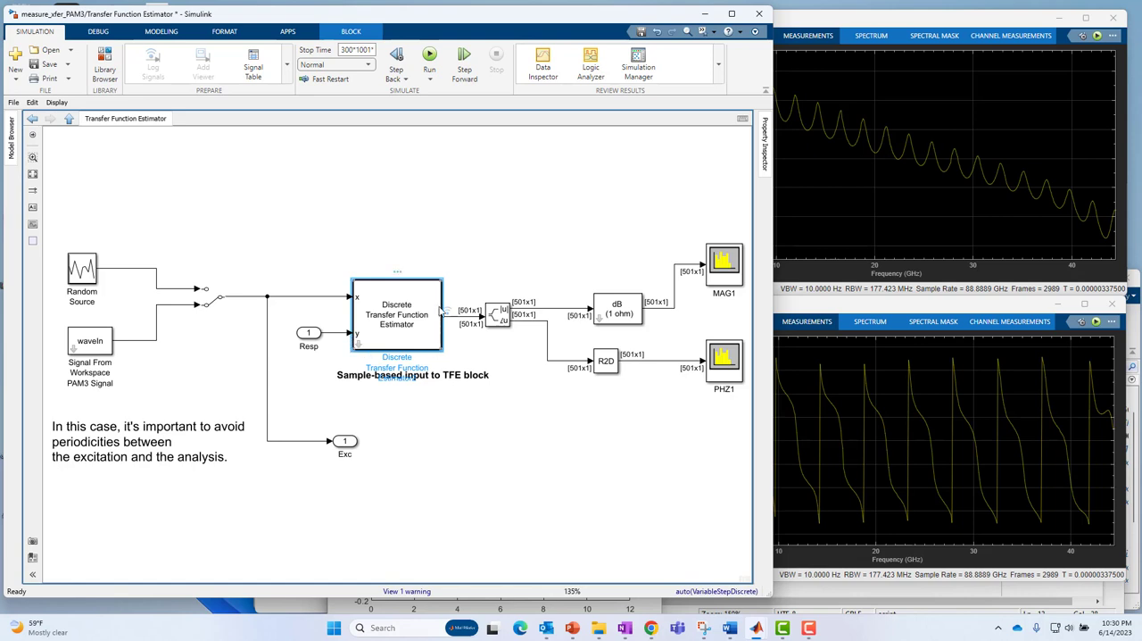
left_click(412, 400)
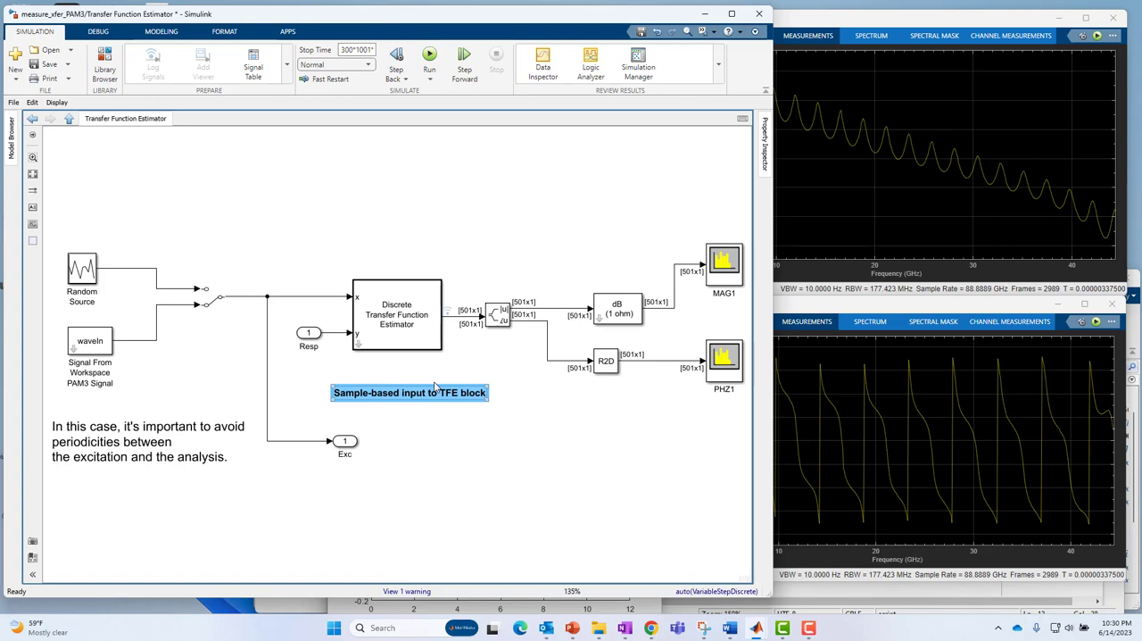
left_click(396, 314)
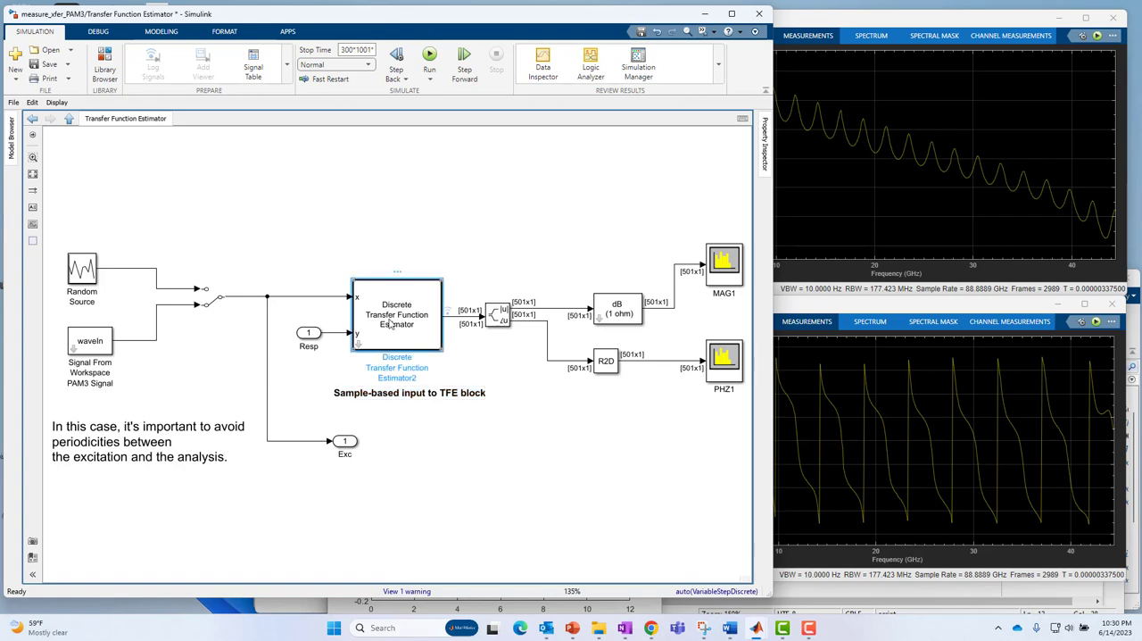
double_click(396, 314)
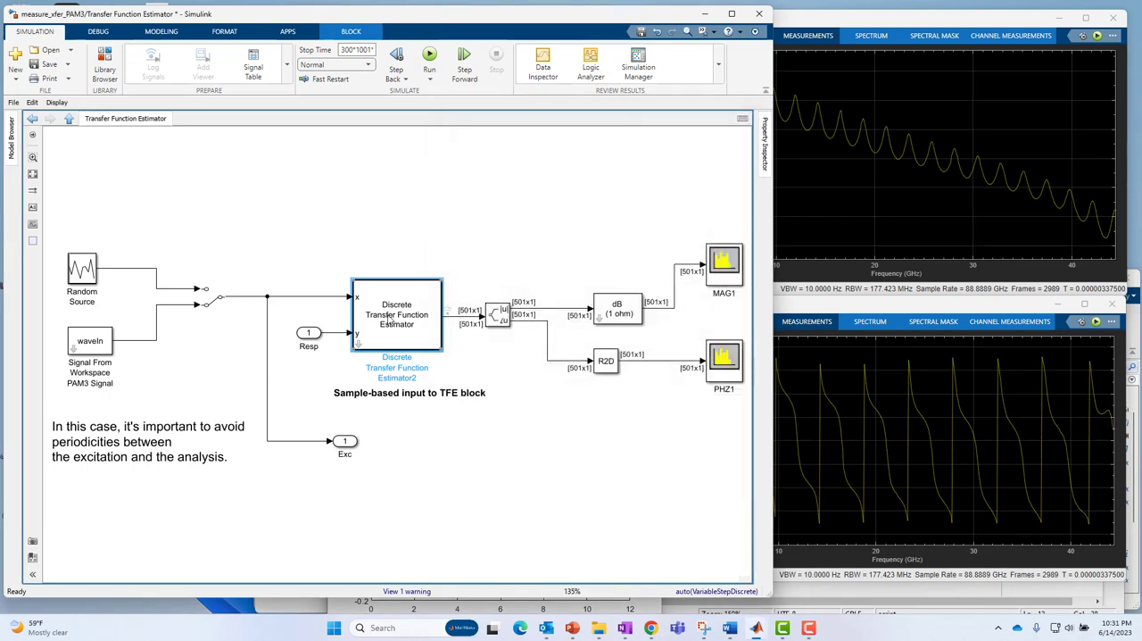
mouse_move(357, 346)
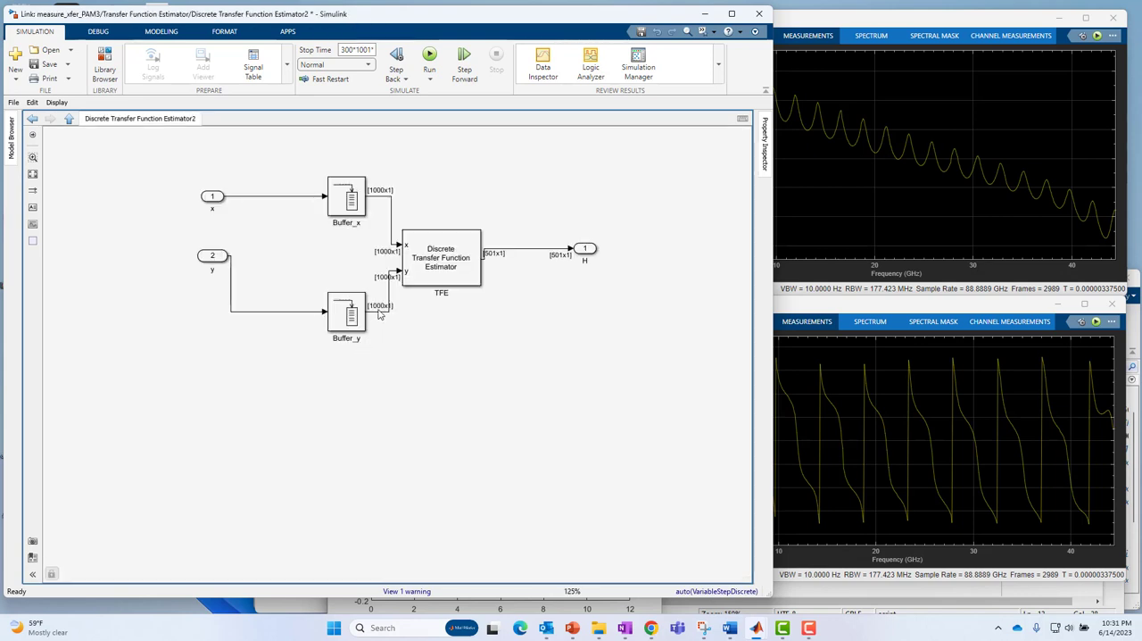
mouse_move(457, 268)
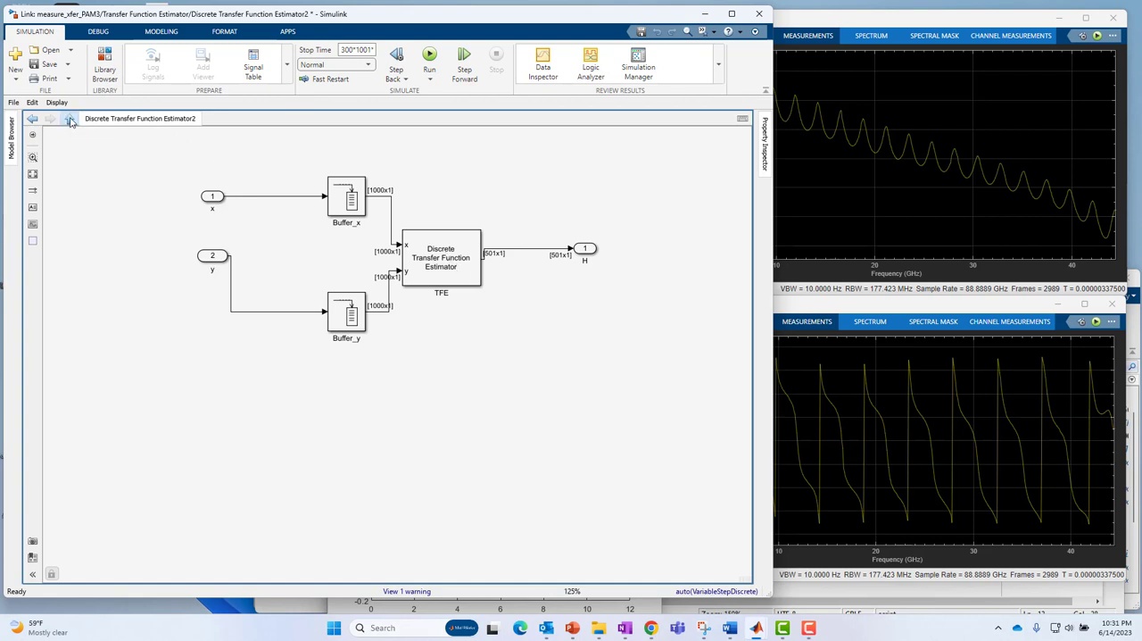
- Go back up to the Transfer Function Estimator subsystem diagram
left_click(68, 117)
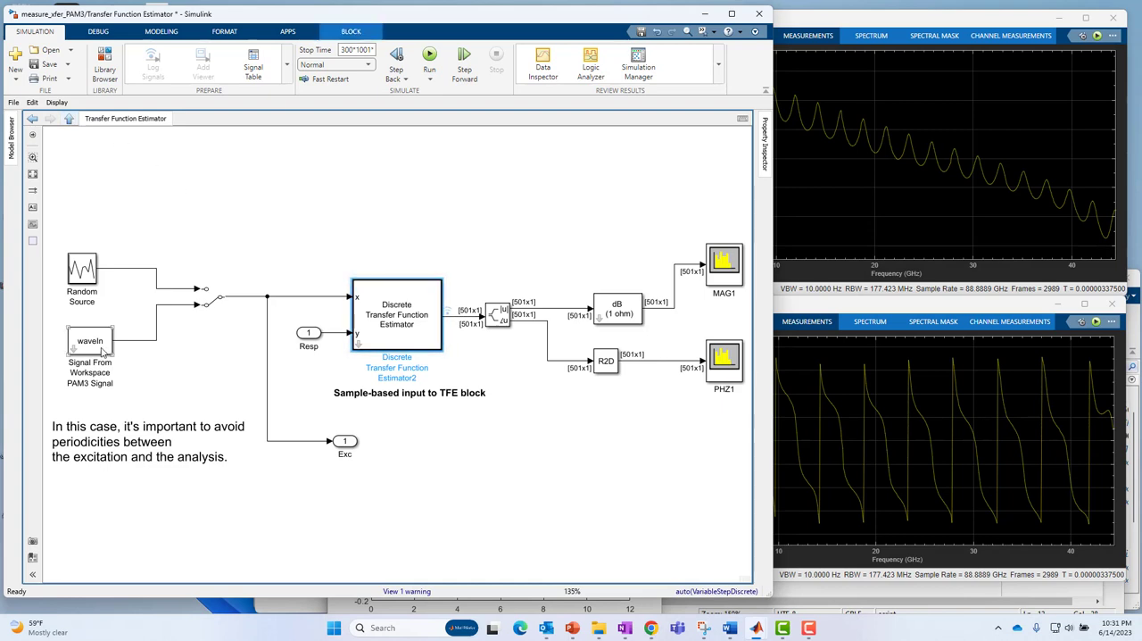
left_click(89, 269)
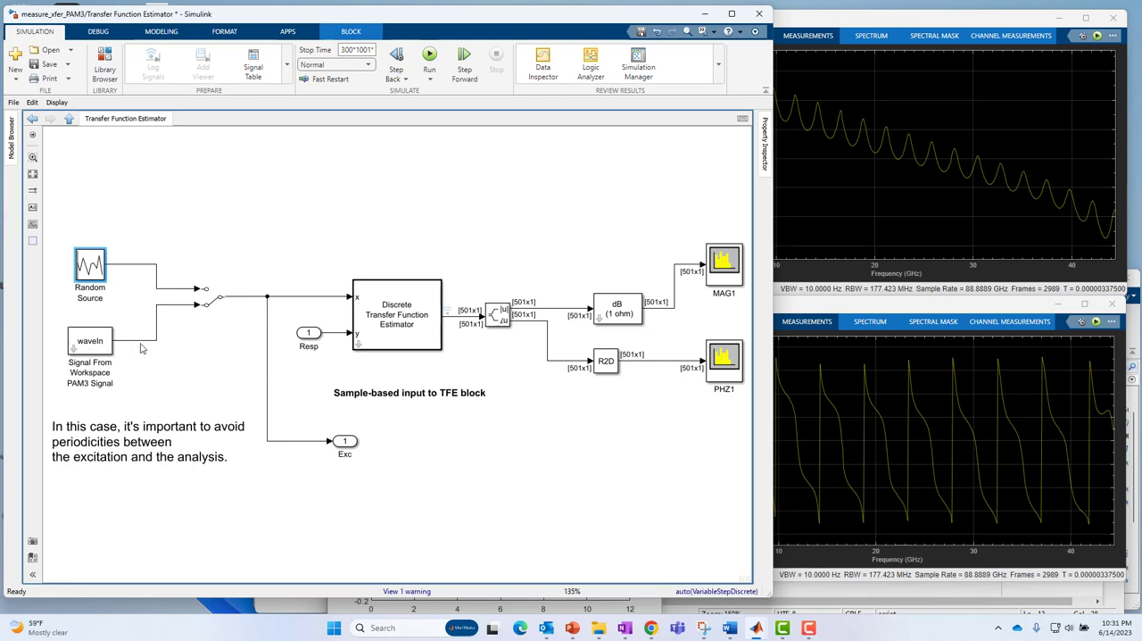
- Highlight the Random Source block, a signal line, and the MAG1 and PHZ1 analyzer blocks
left_click(396, 314)
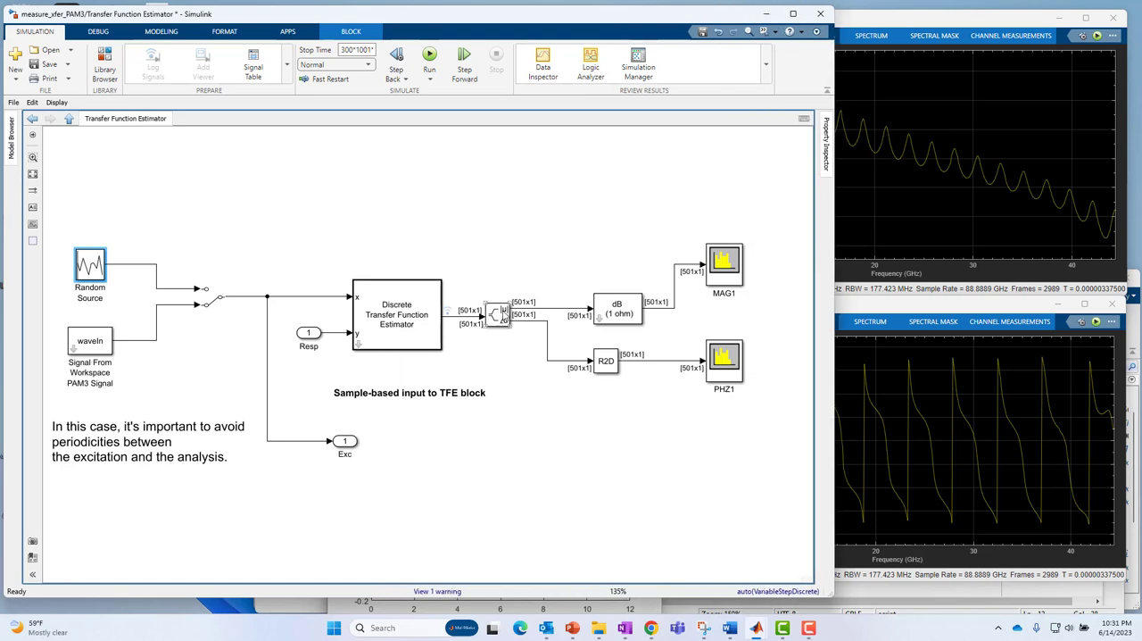
left_click(496, 314)
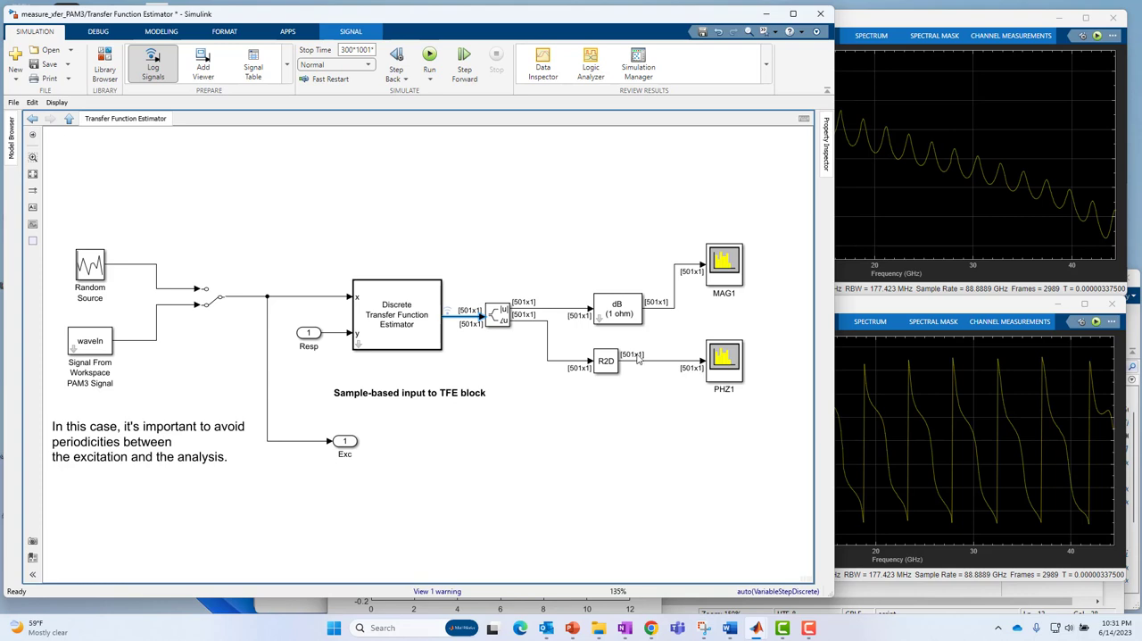
left_click(725, 264)
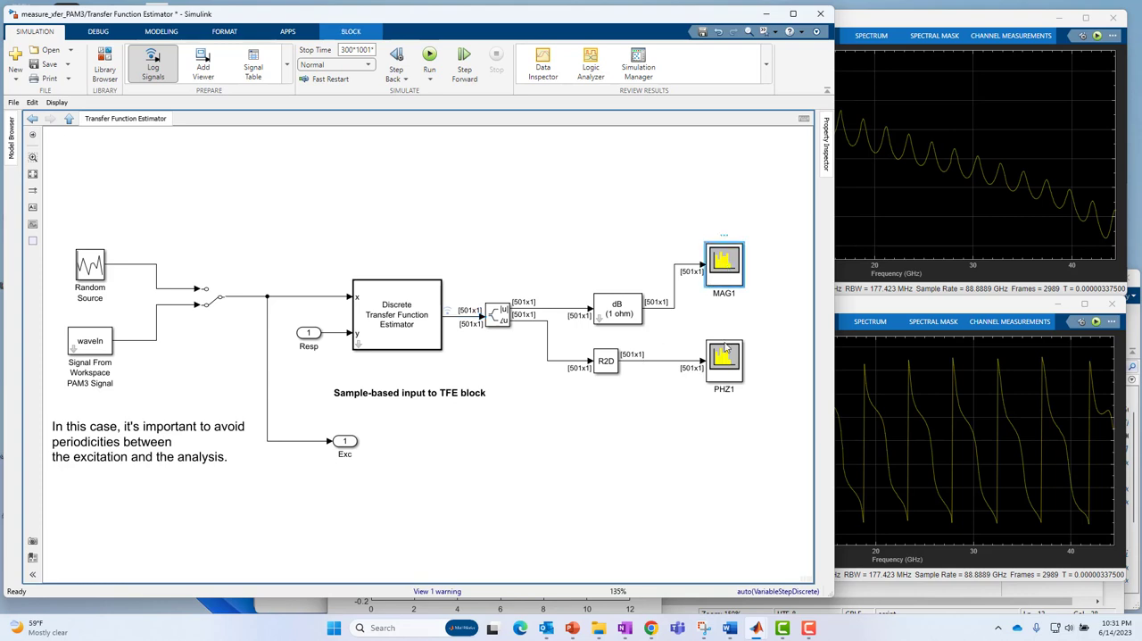
left_click(725, 361)
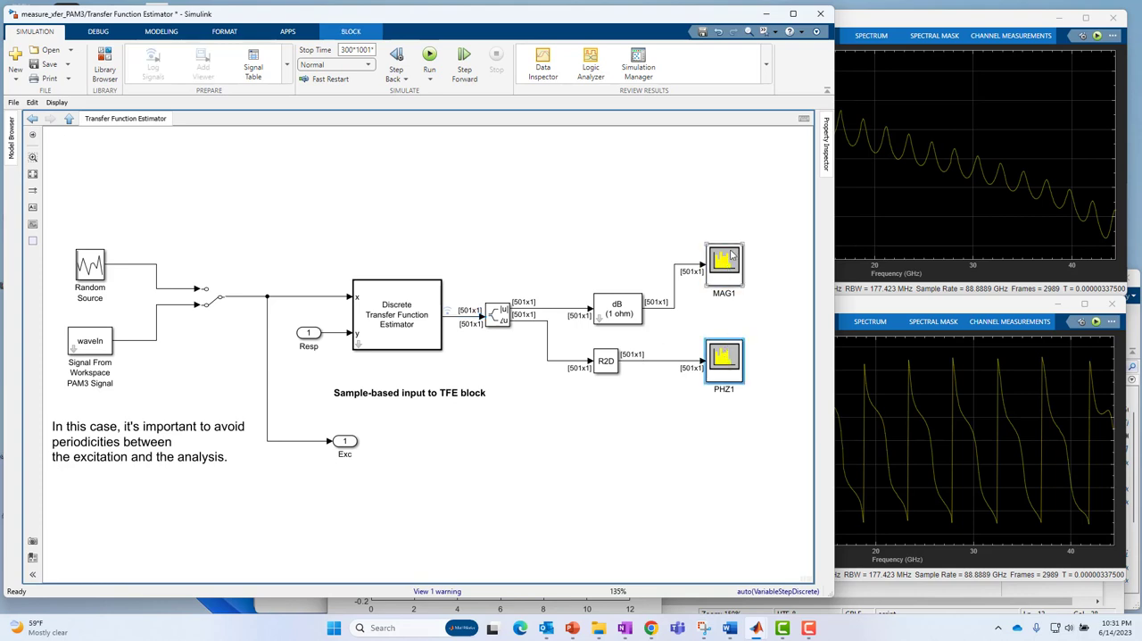
mouse_move(750, 243)
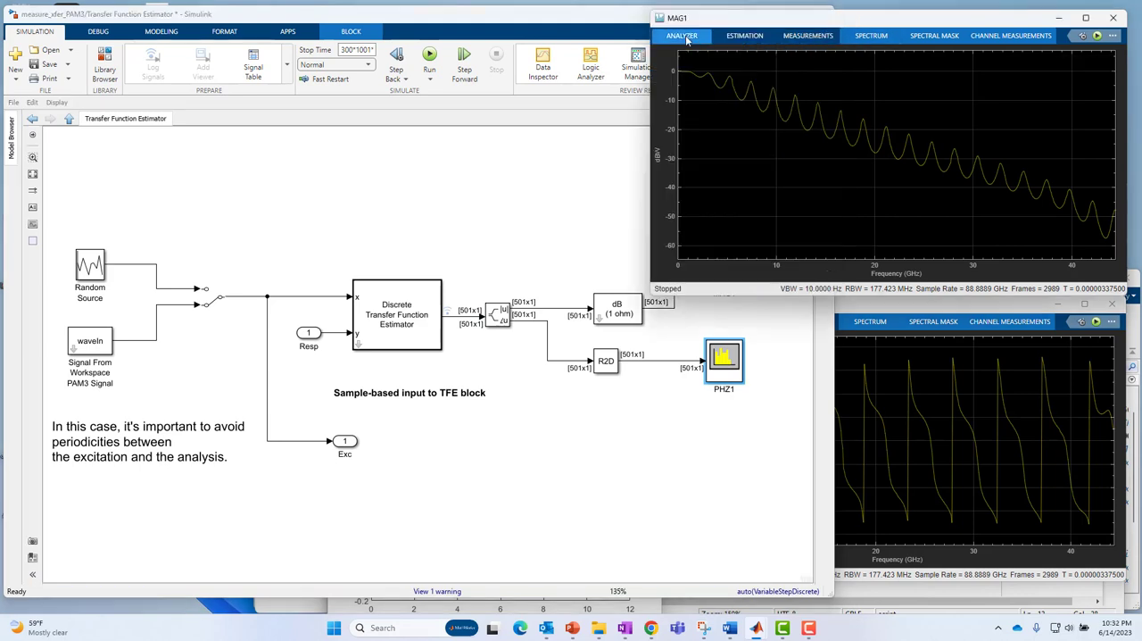
- Check the MAG1 analyzer's Estimation settings and keep the Input Domain at Frequency
left_click(682, 36)
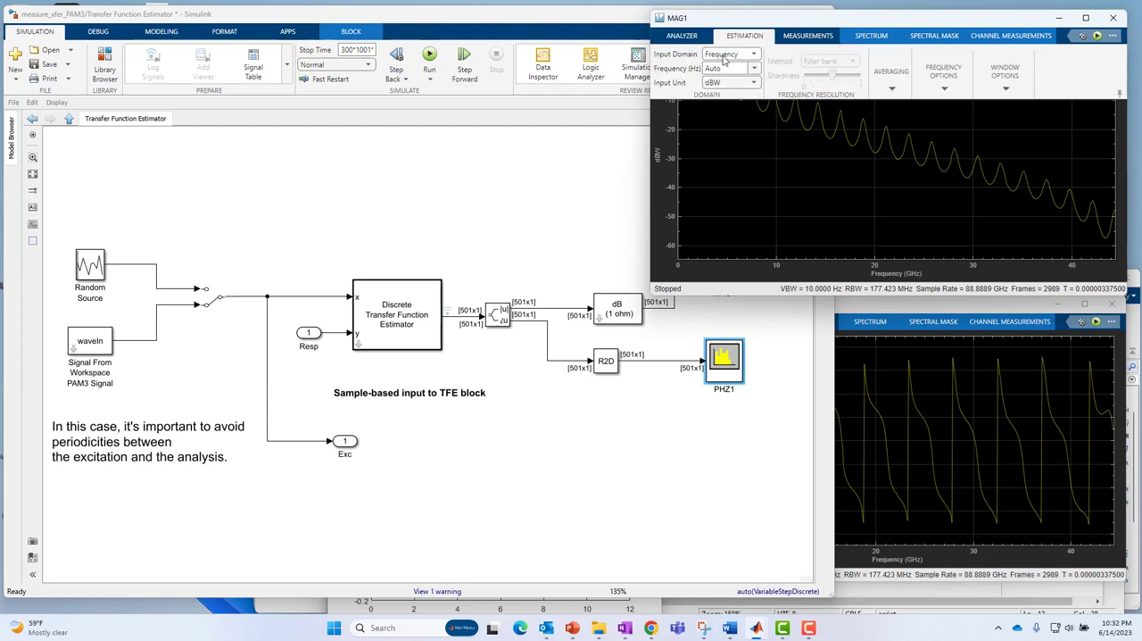
mouse_move(728, 53)
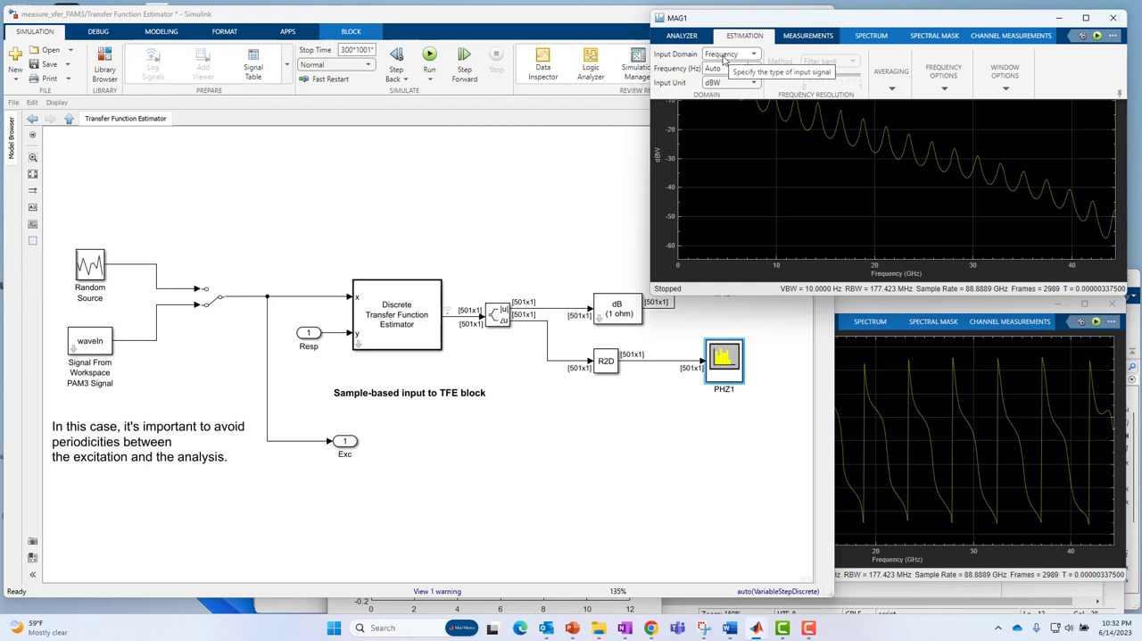
left_click(730, 53)
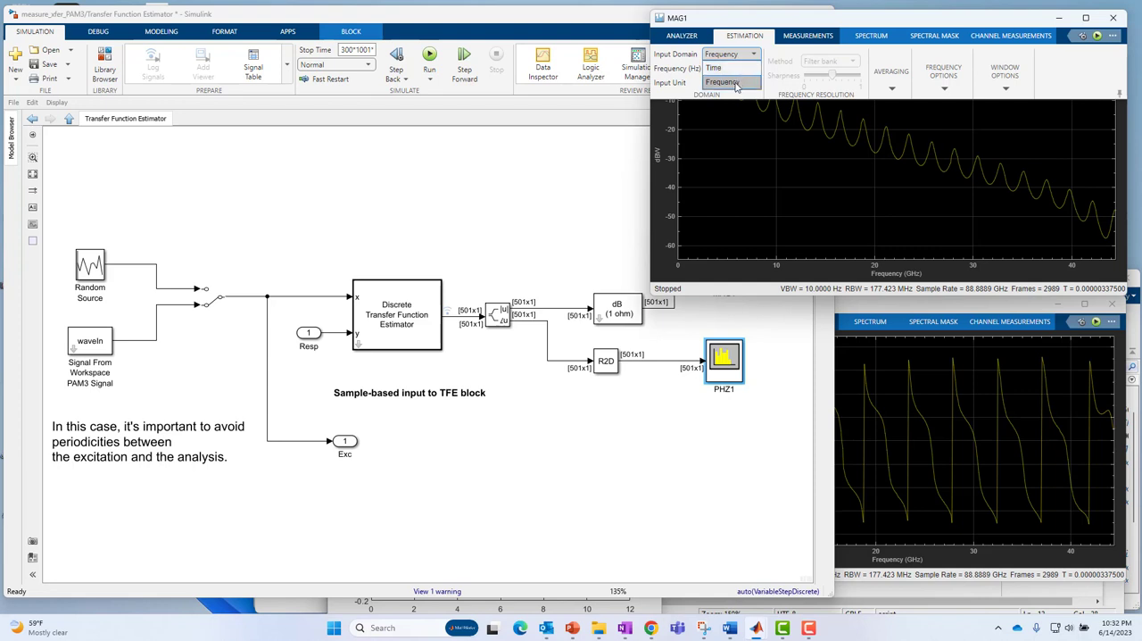
left_click(730, 68)
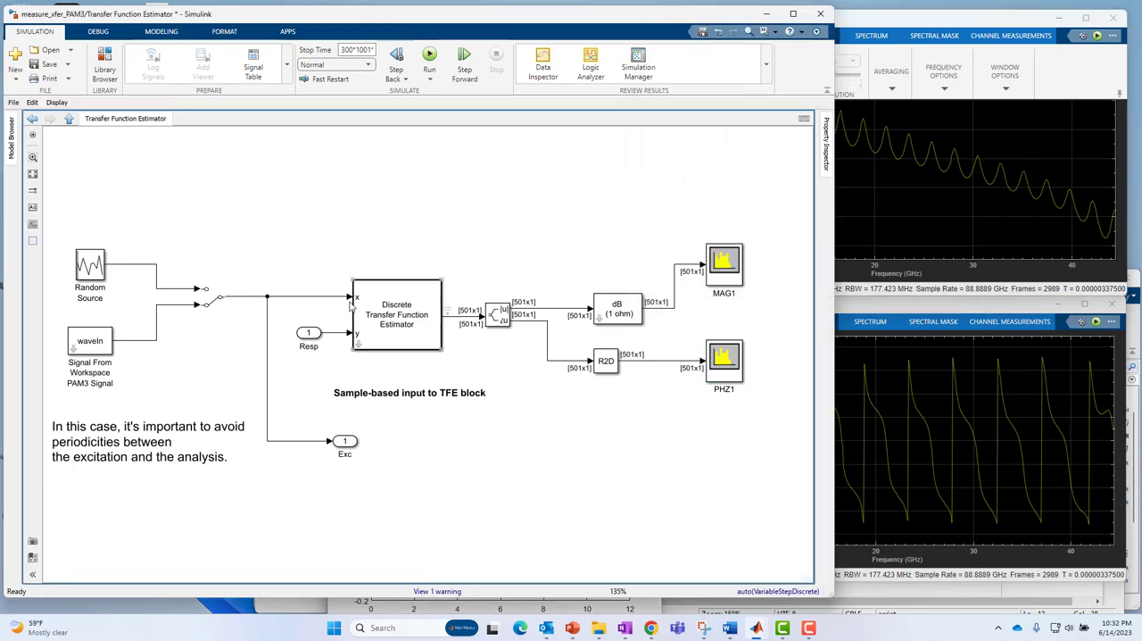
mouse_move(393, 335)
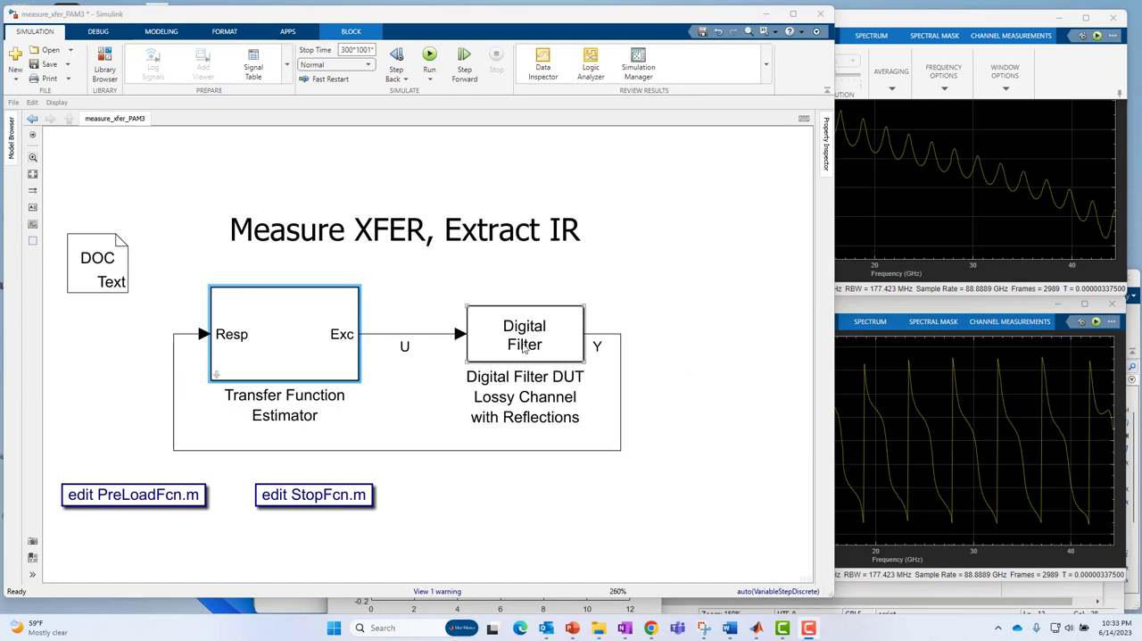
- Show the Digital Filter DUT's block parameters (direct-form FIR, impulse0*Ts coefficients)
double_click(524, 334)
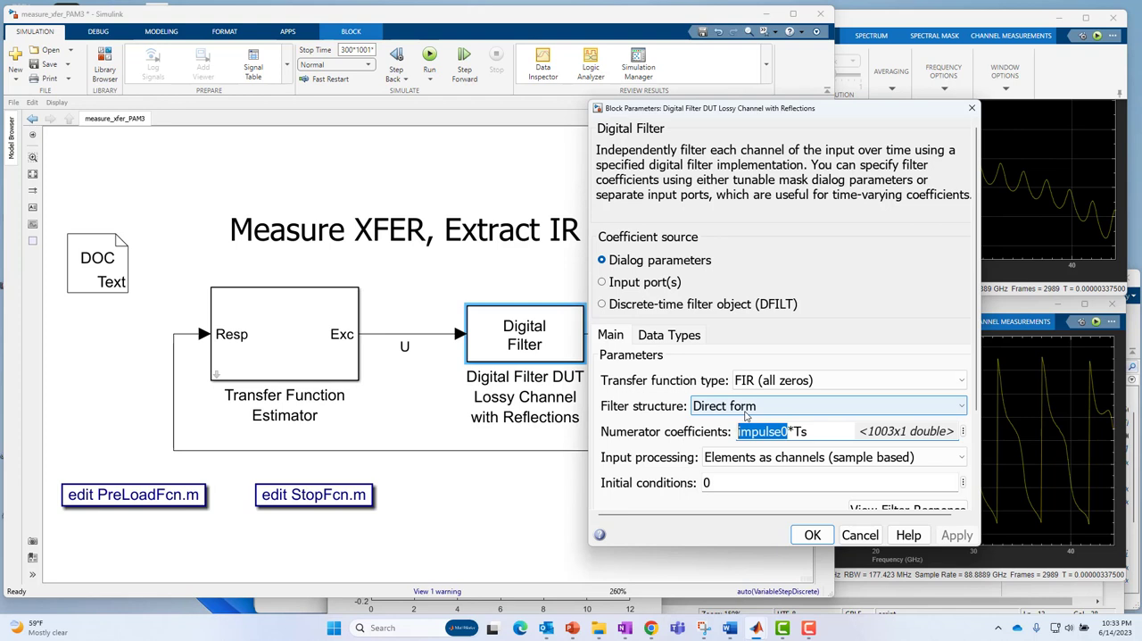
left_click(960, 380)
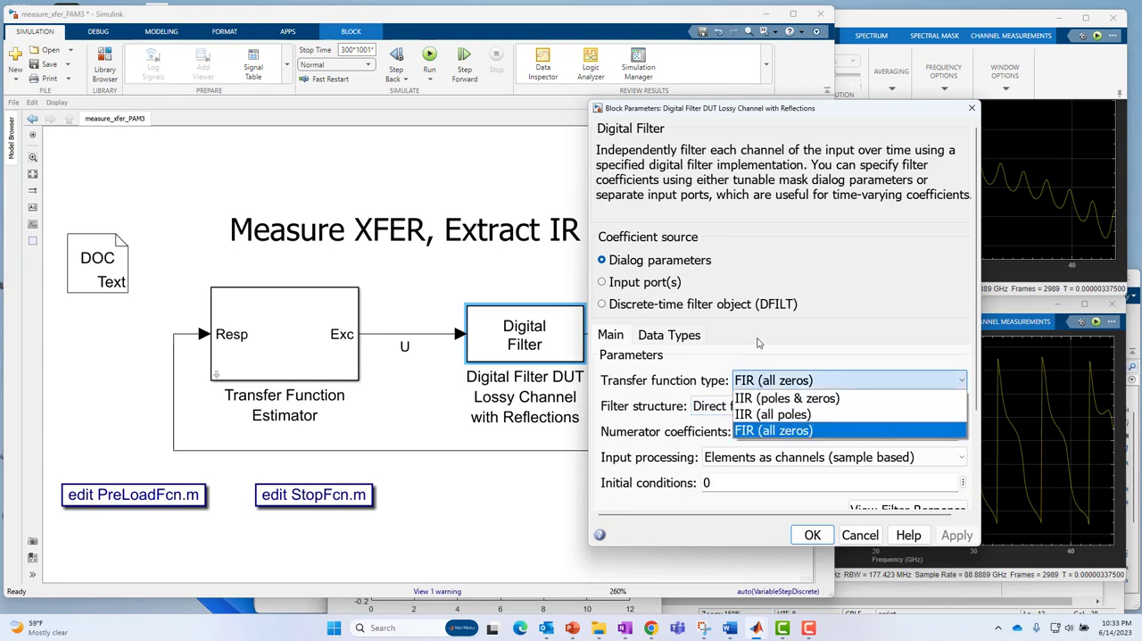
left_click(773, 430)
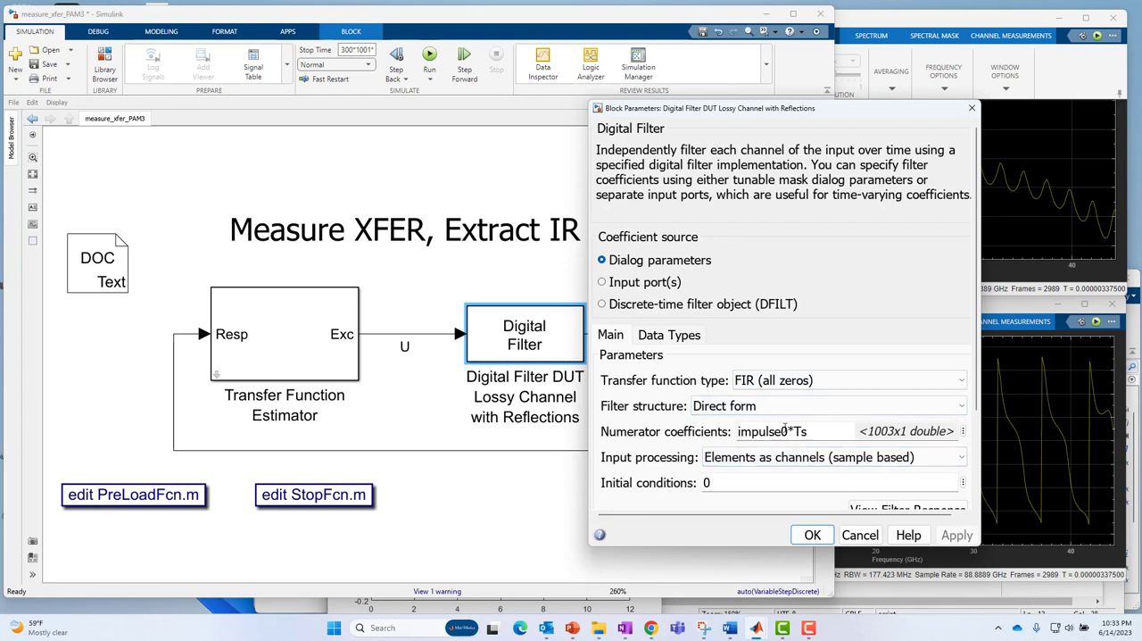
left_click(960, 406)
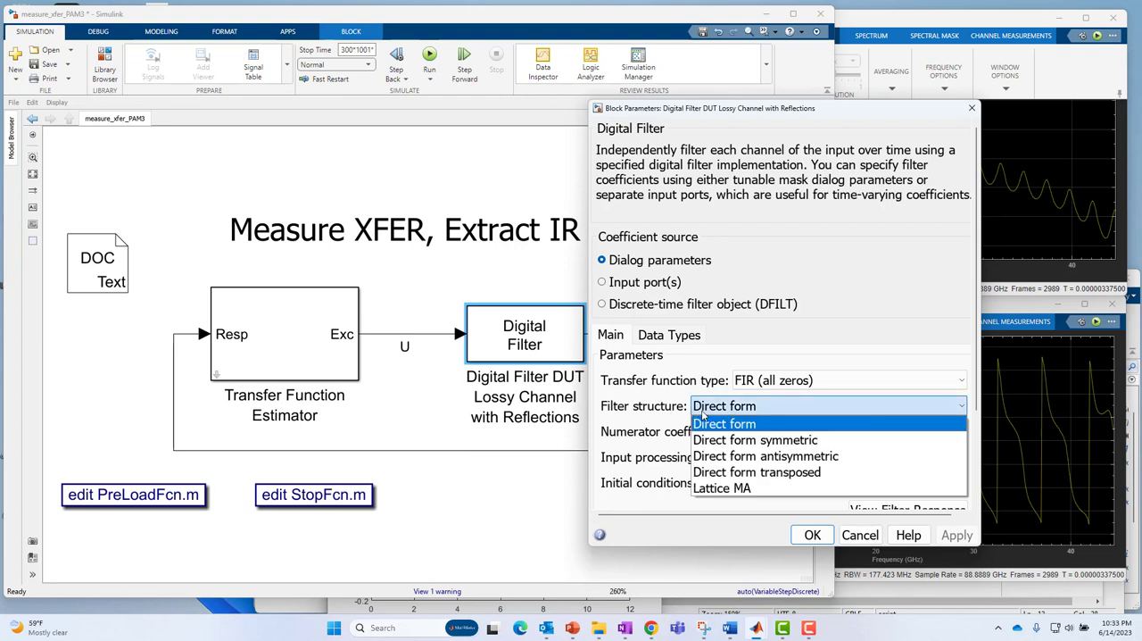
mouse_move(757, 471)
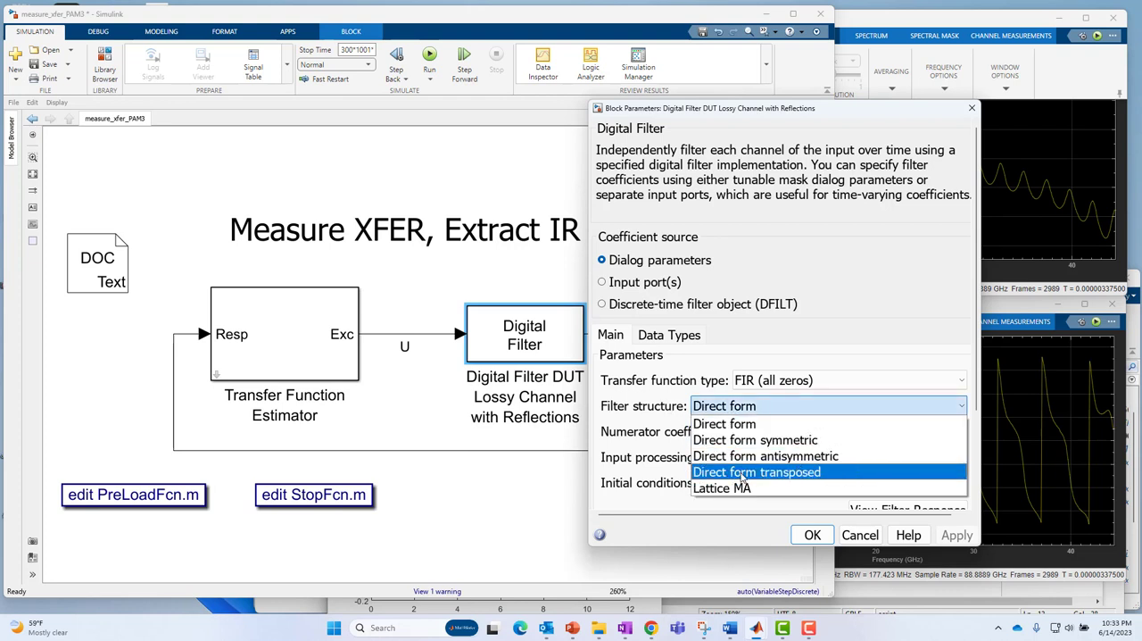
mouse_move(766, 455)
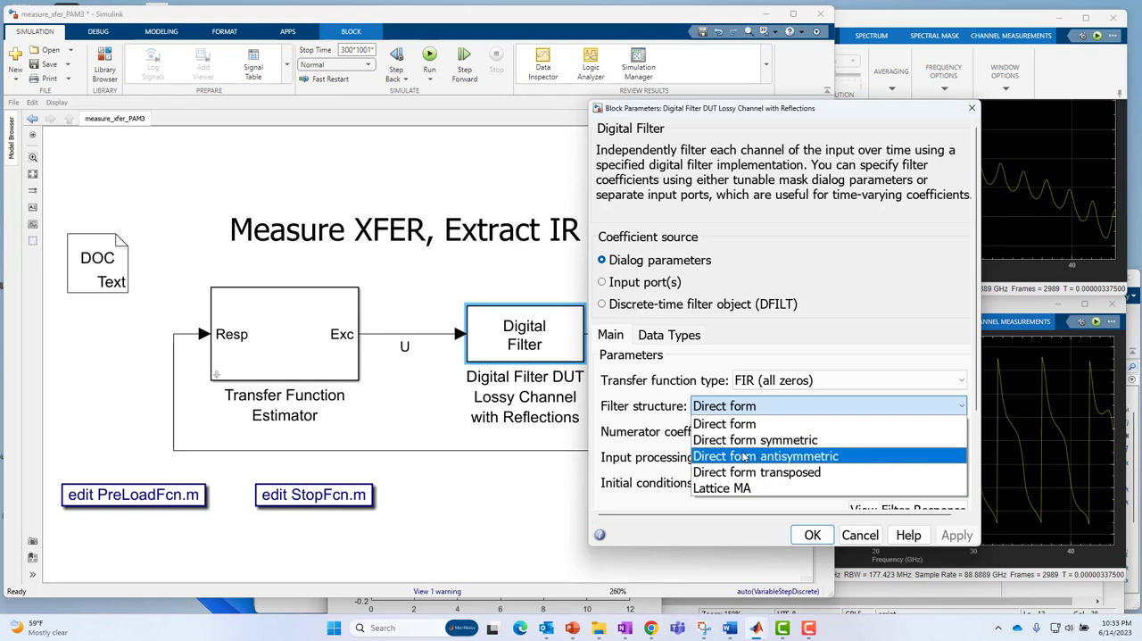
mouse_move(754, 439)
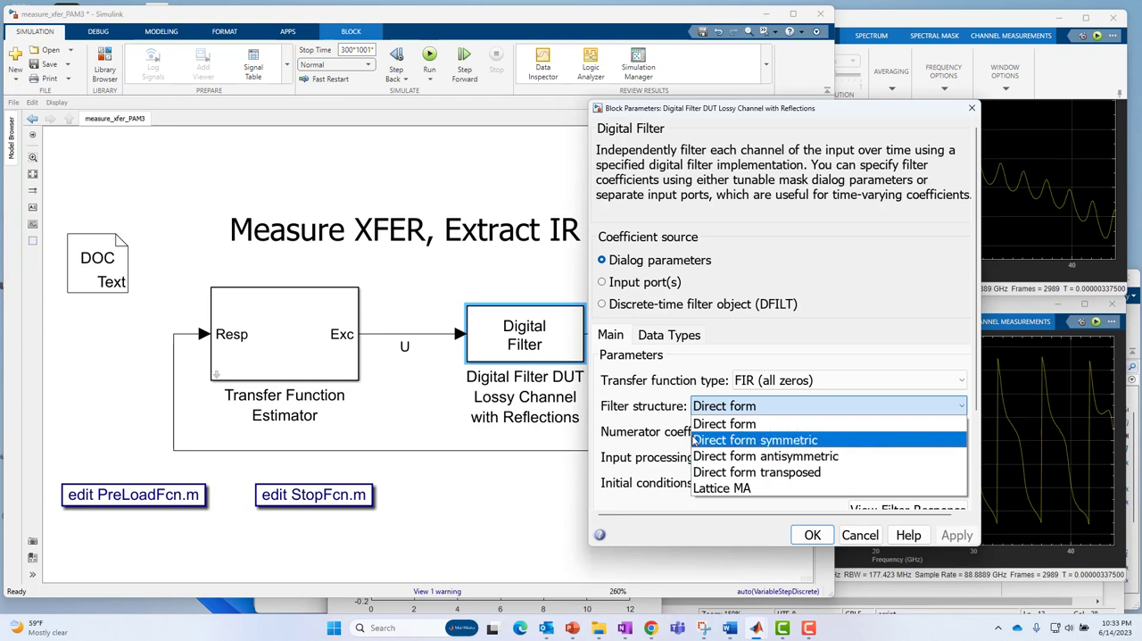
left_click(724, 423)
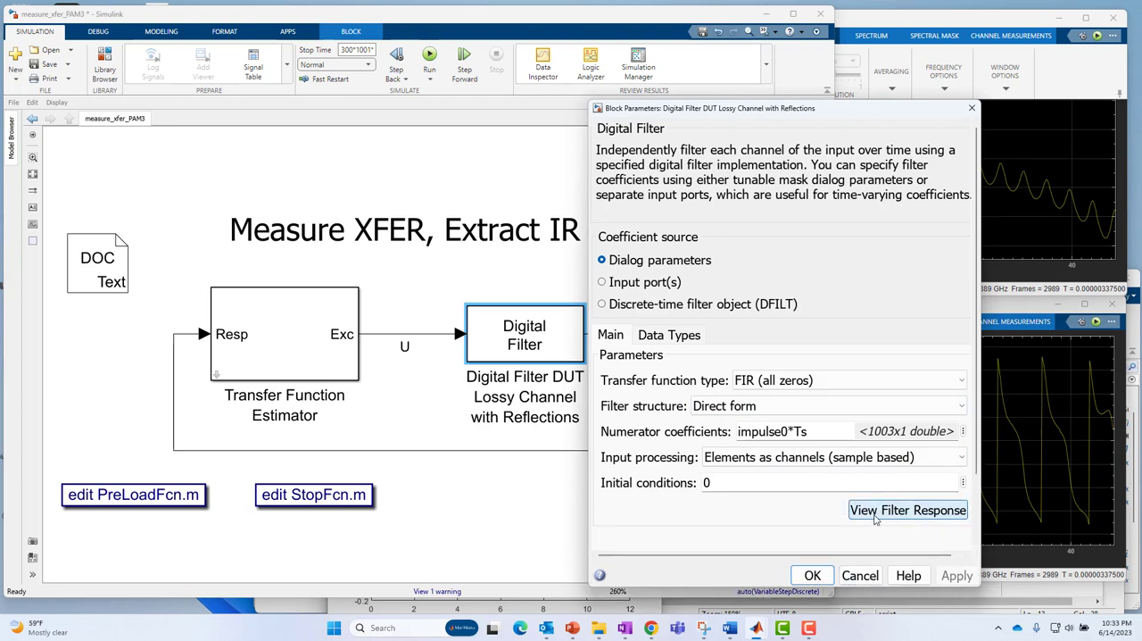
- View the DUT filter's response in FVTool and switch the plot to Impulse Response
left_click(906, 511)
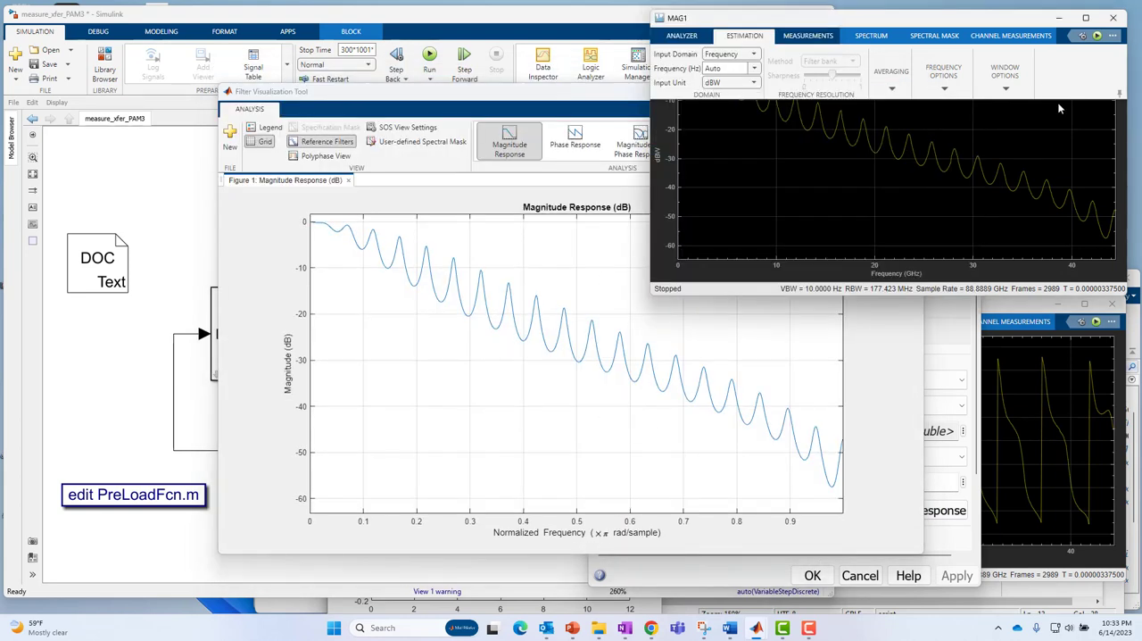
mouse_move(1104, 97)
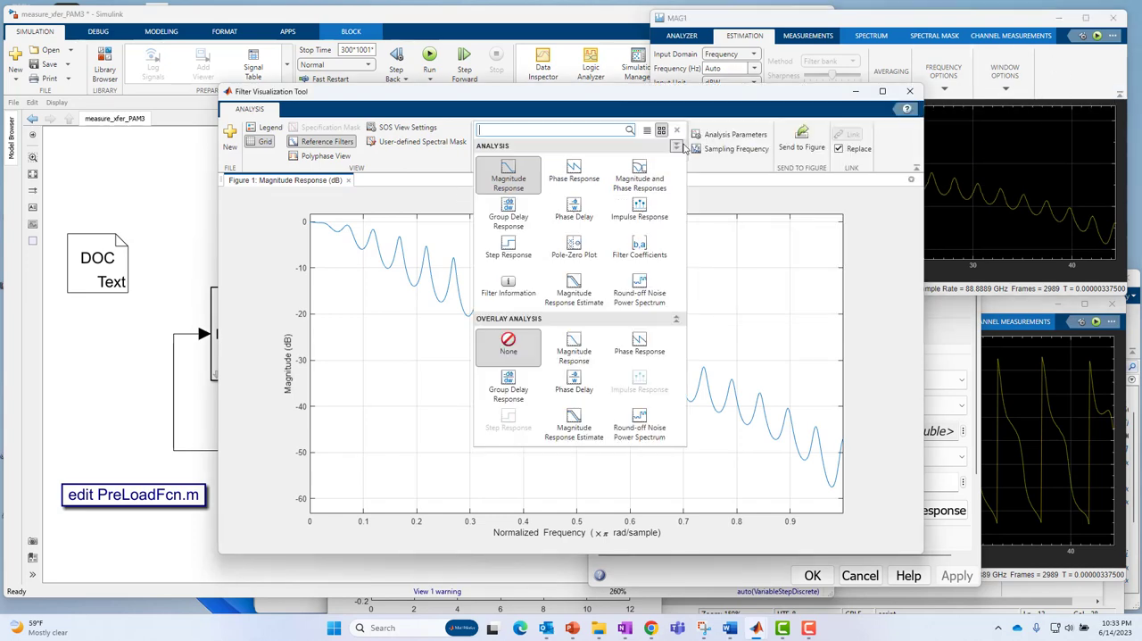
left_click(639, 211)
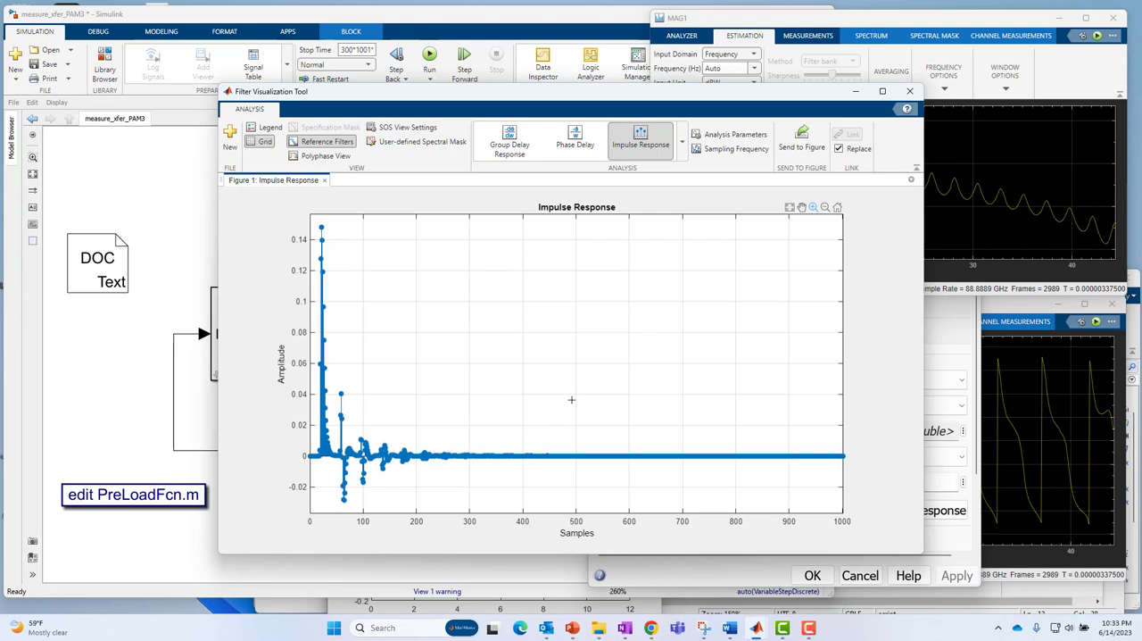
mouse_move(369, 503)
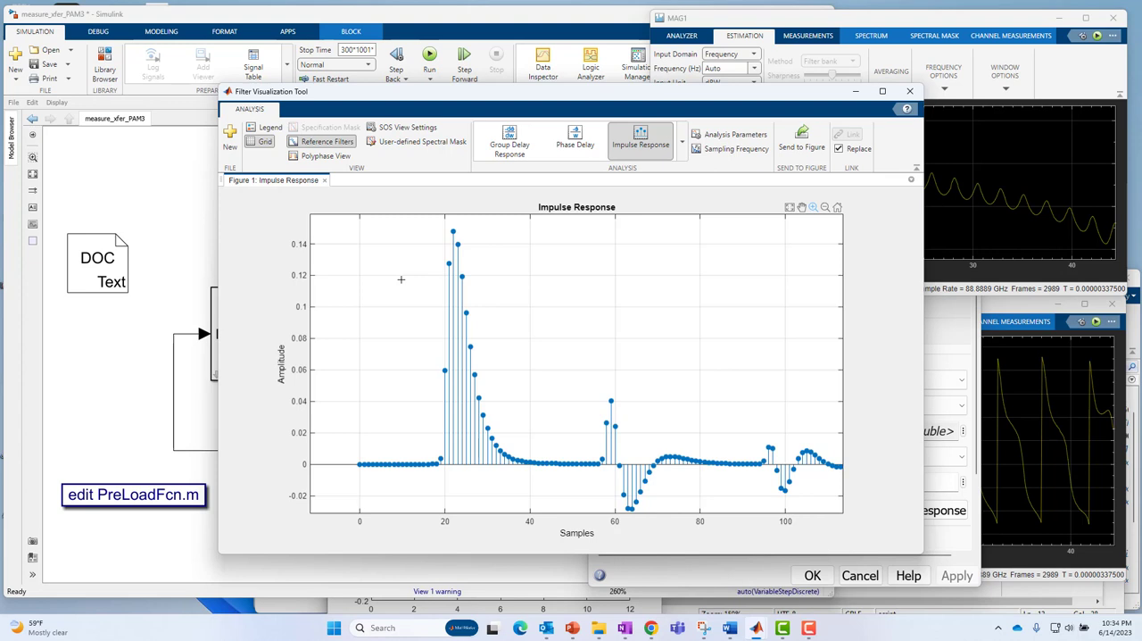
mouse_move(499, 367)
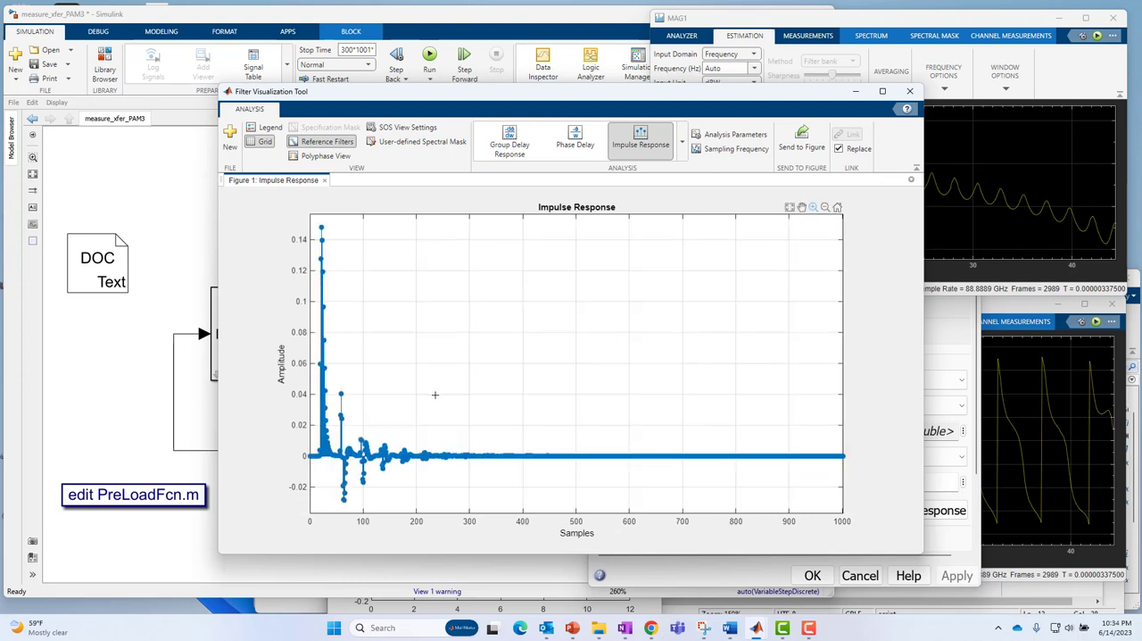
mouse_move(122, 402)
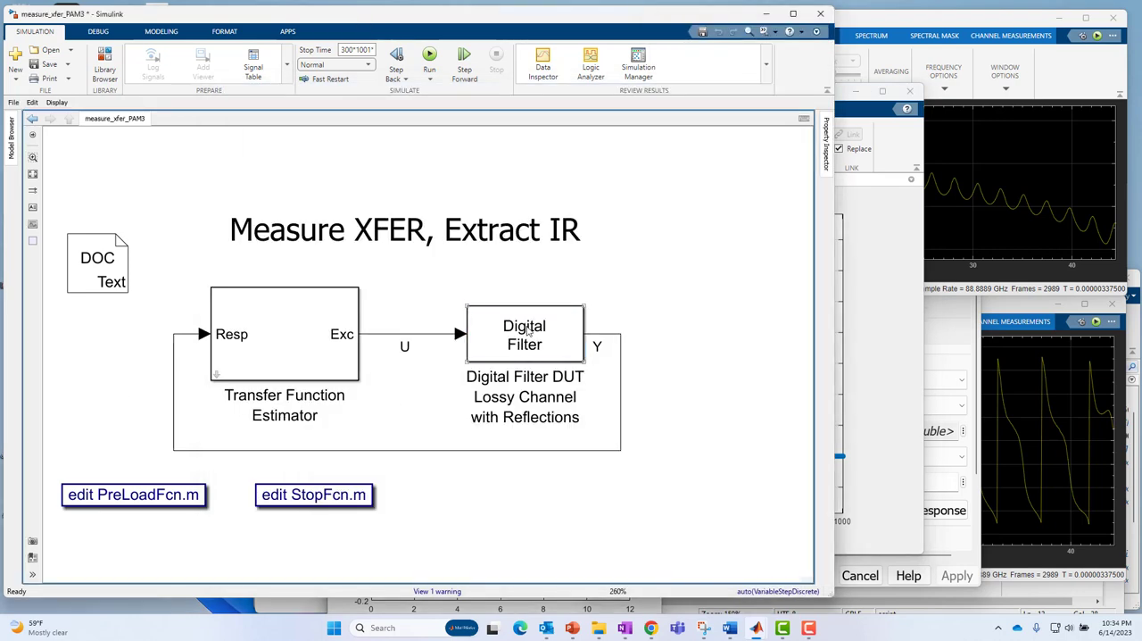
double_click(525, 335)
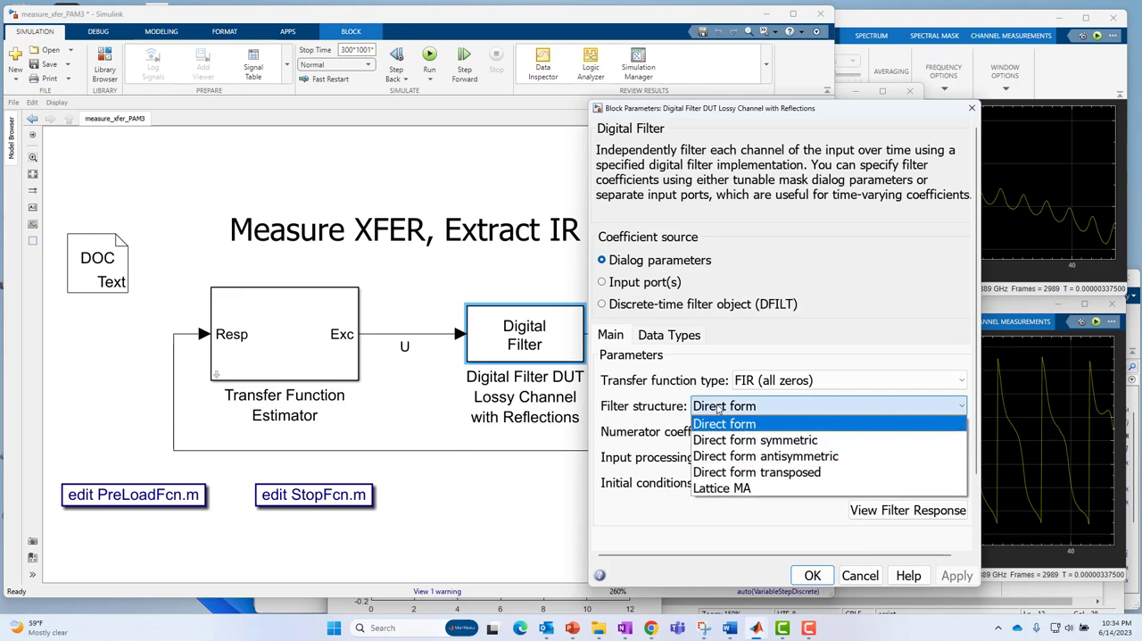
left_click(725, 423)
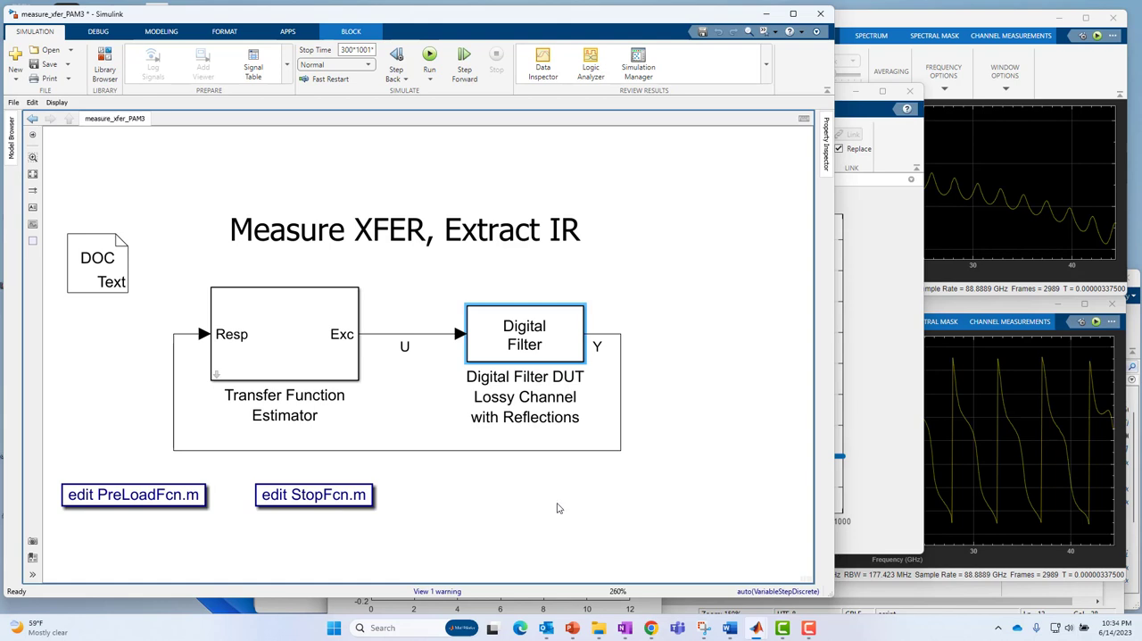
mouse_move(439, 343)
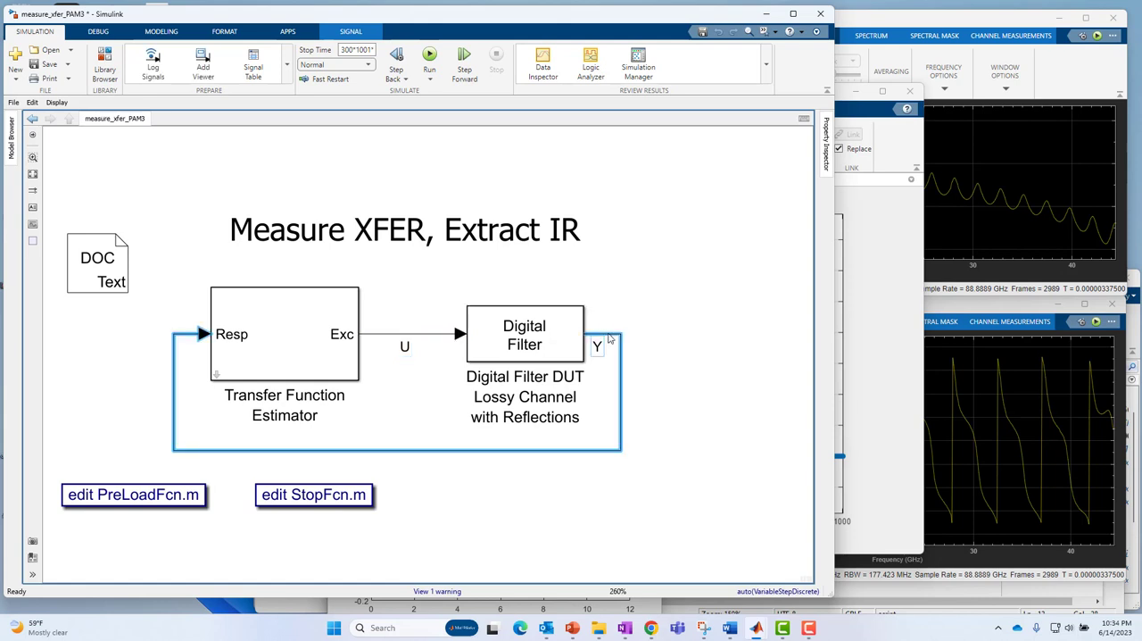
mouse_move(437, 332)
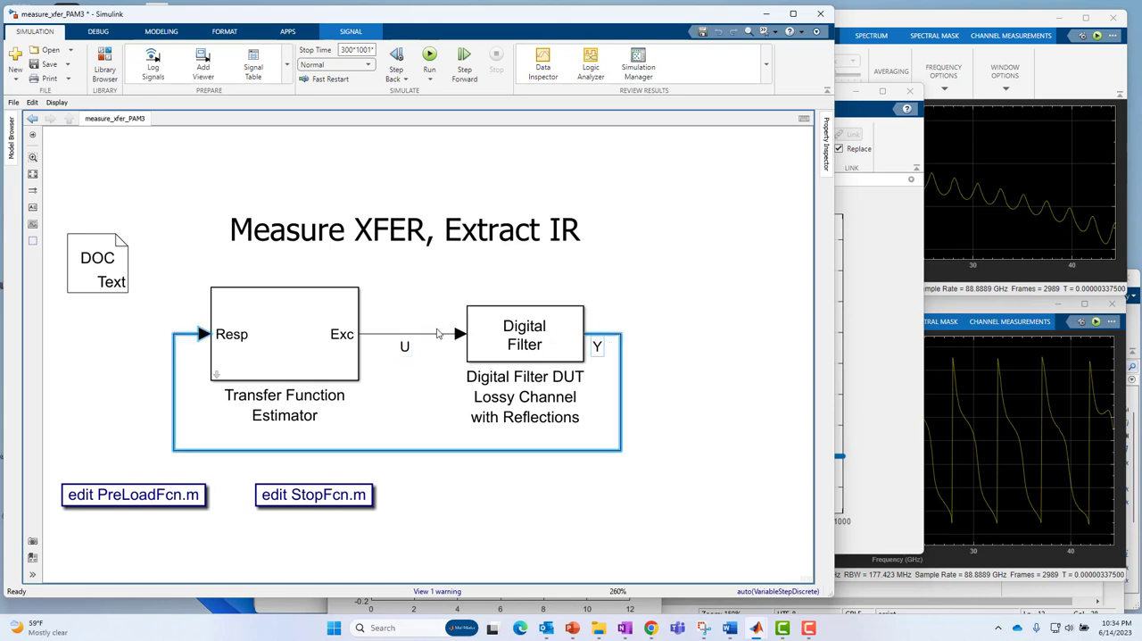
left_click(525, 334)
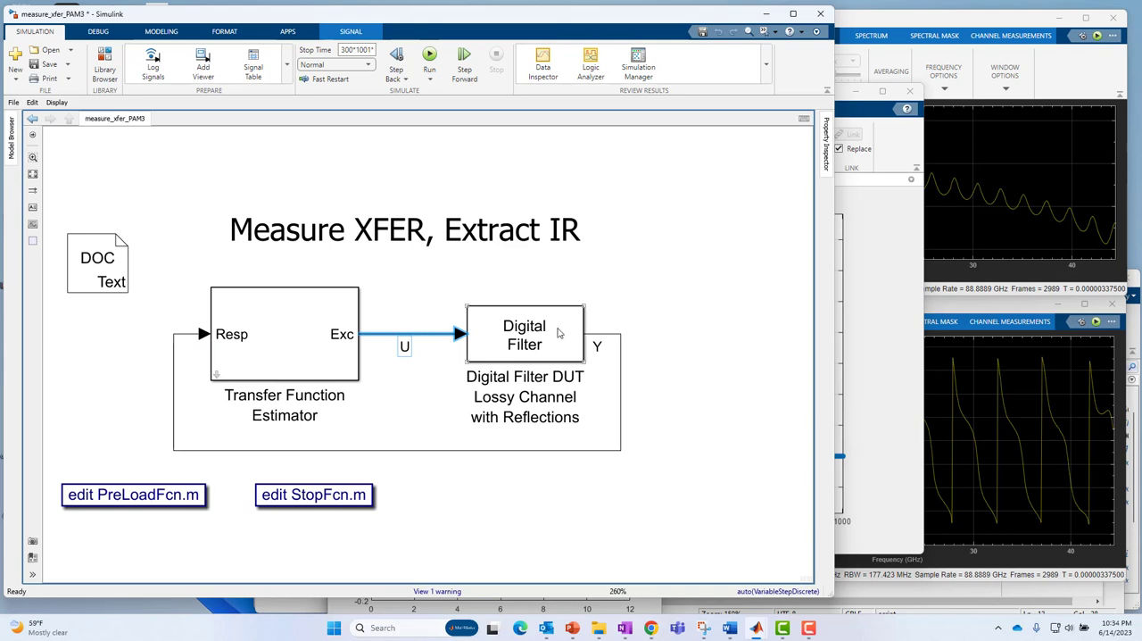
mouse_move(596, 346)
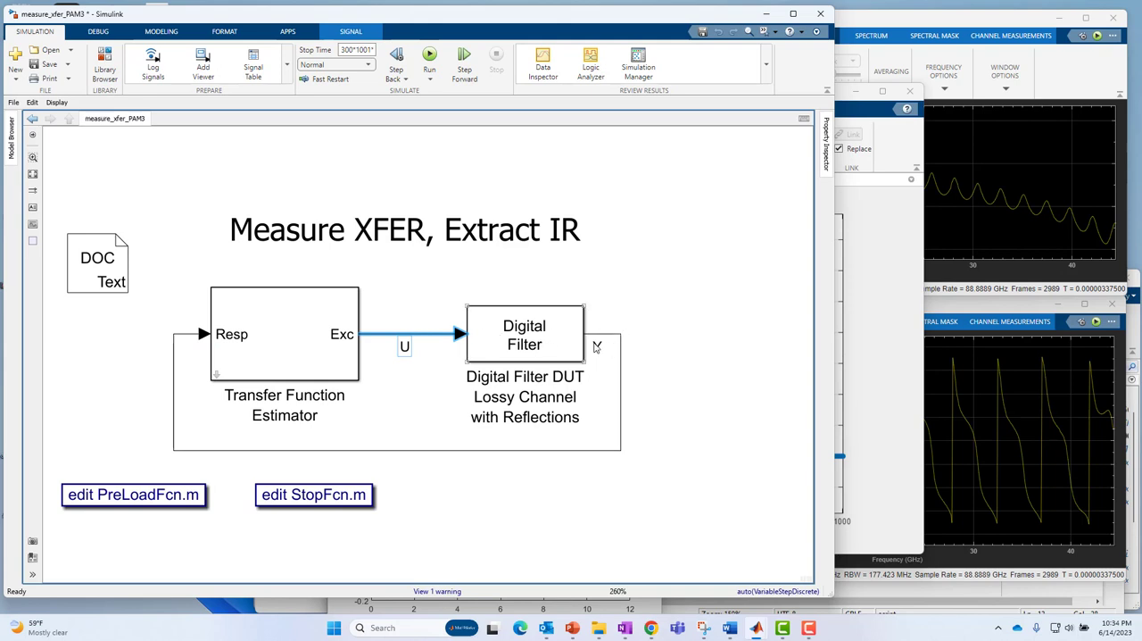